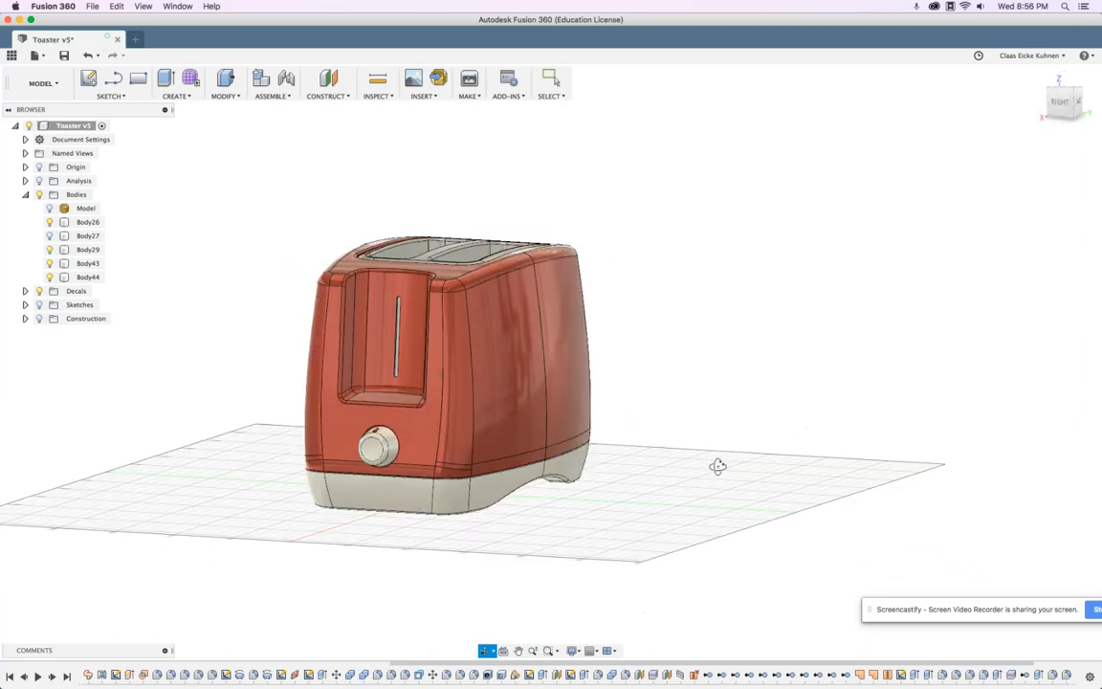
# Step: Open the full-size KitchenAid logo PNG from the Whirlpool Media Hub result in a new tab
pyautogui.moveTo(718, 466); pyautogui.dragTo(659, 470)
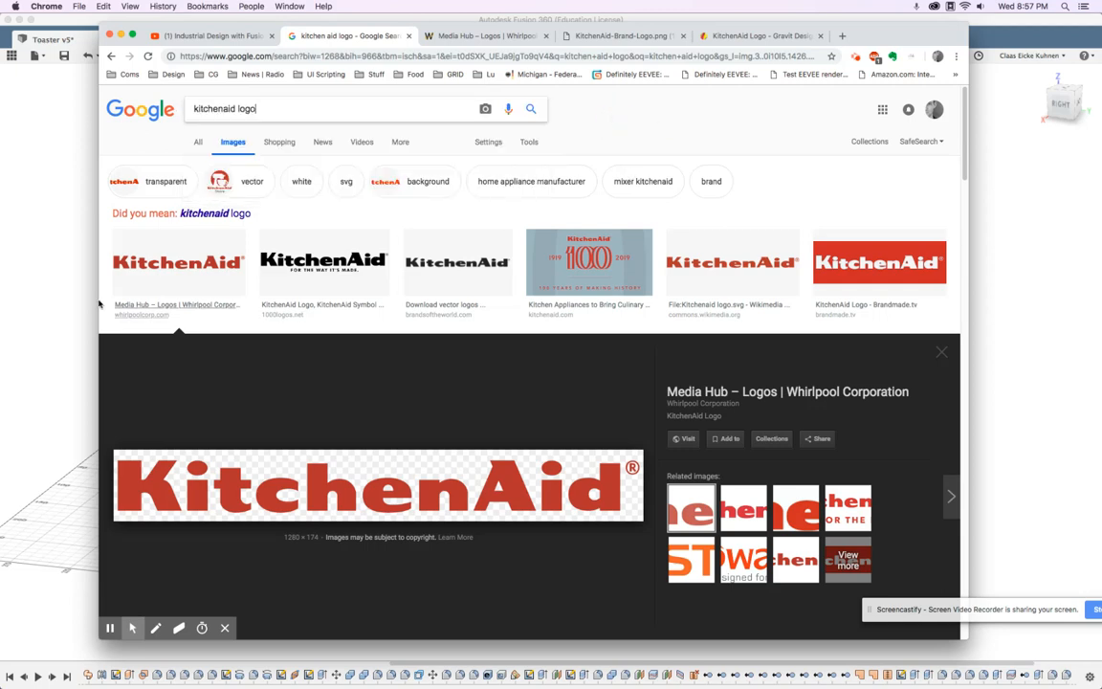
pyautogui.moveTo(589, 260)
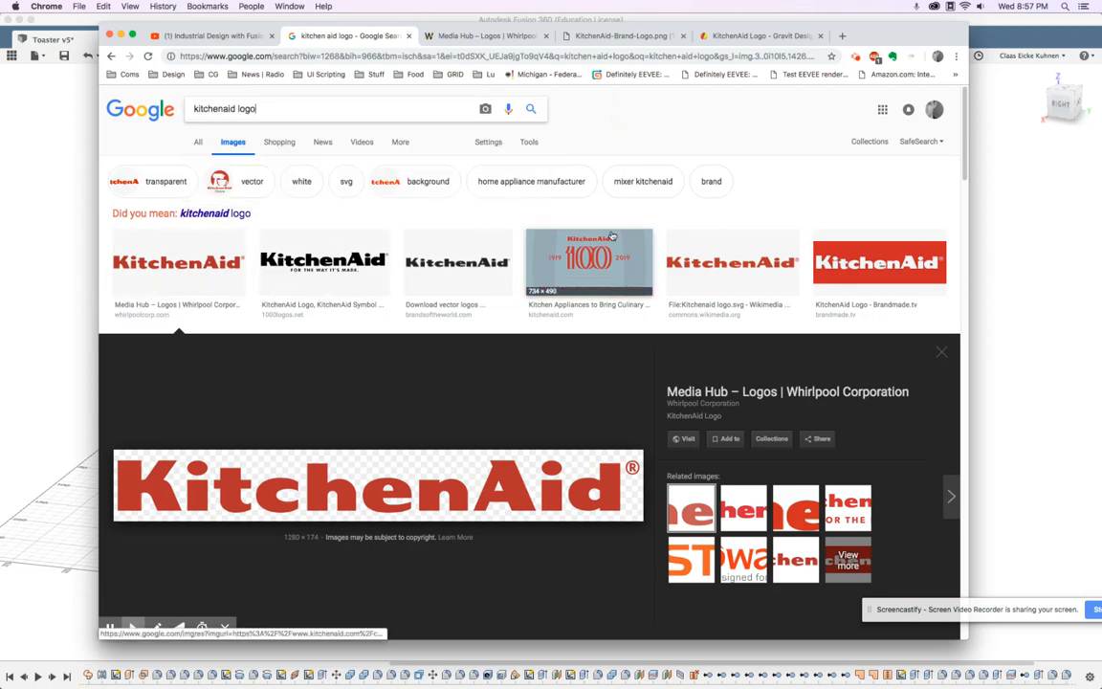
pyautogui.moveTo(446, 465)
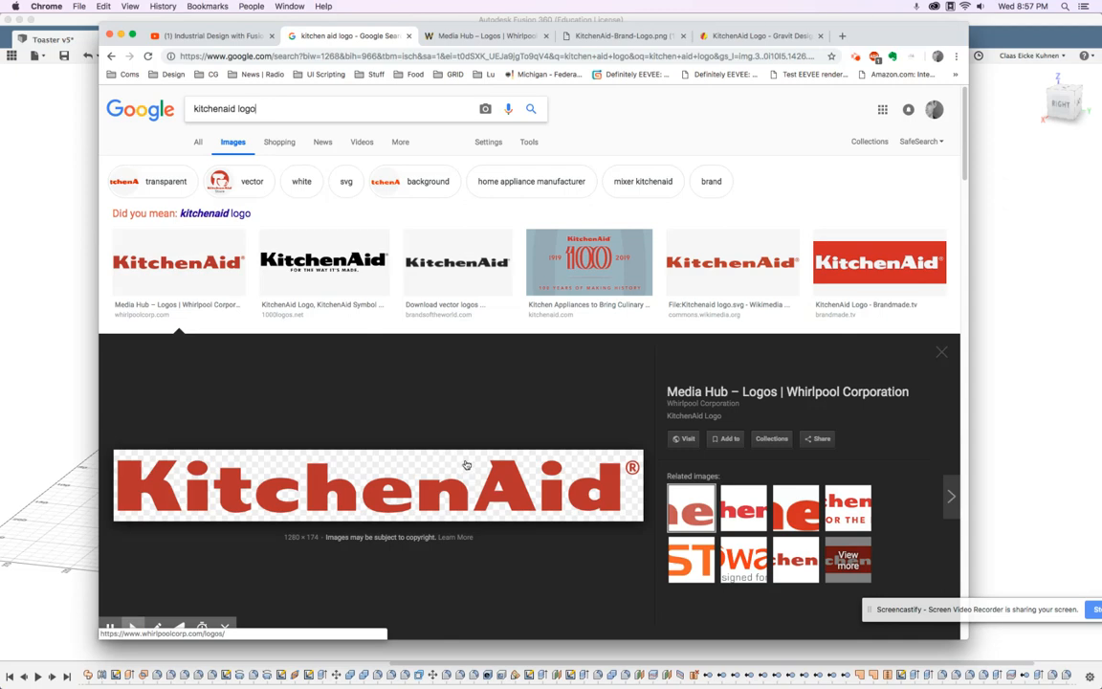
pyautogui.moveTo(456, 471)
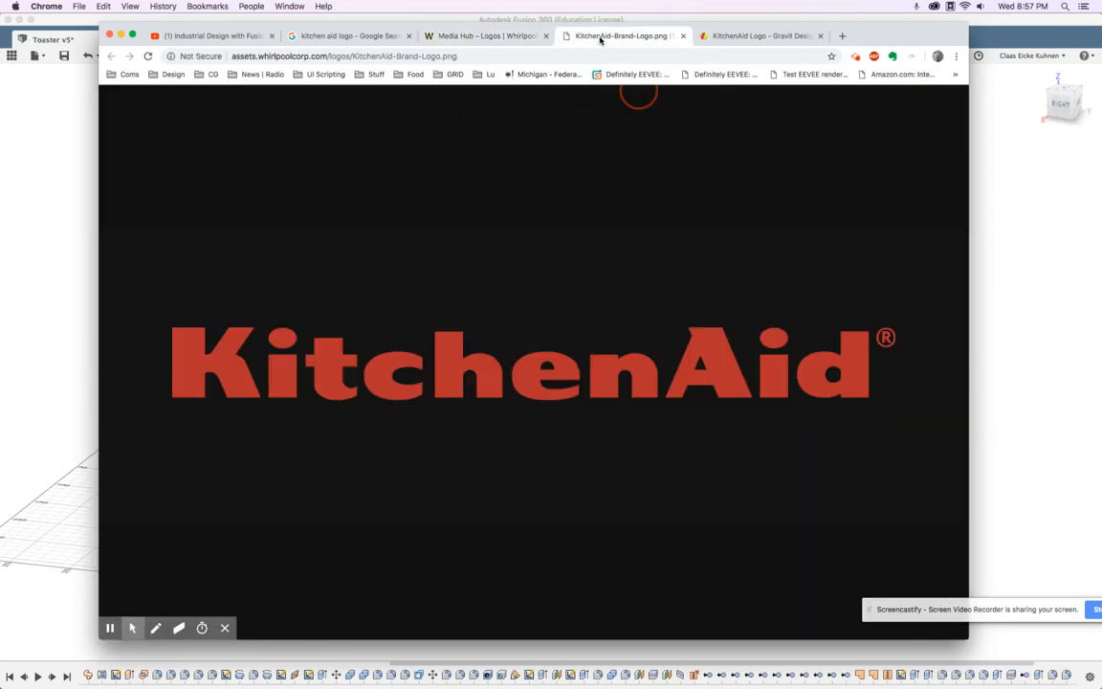
# Step: Switch to the Gravit toaster decal design and lock the KitchenAid logo layer
pyautogui.click(761, 34)
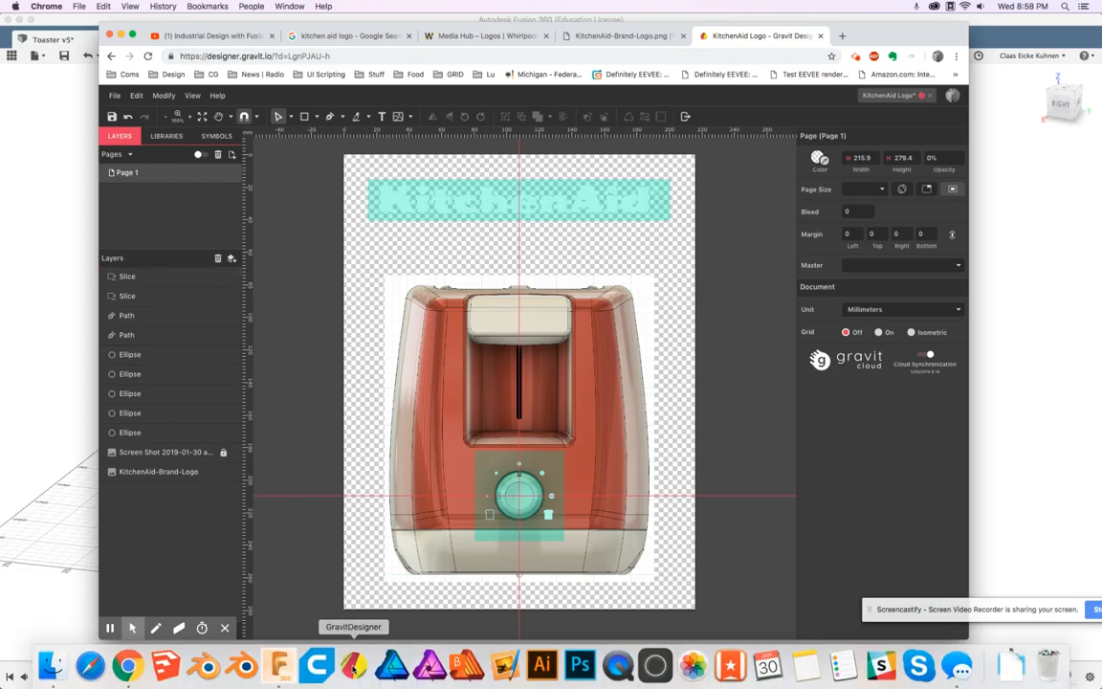
pyautogui.moveTo(390, 660)
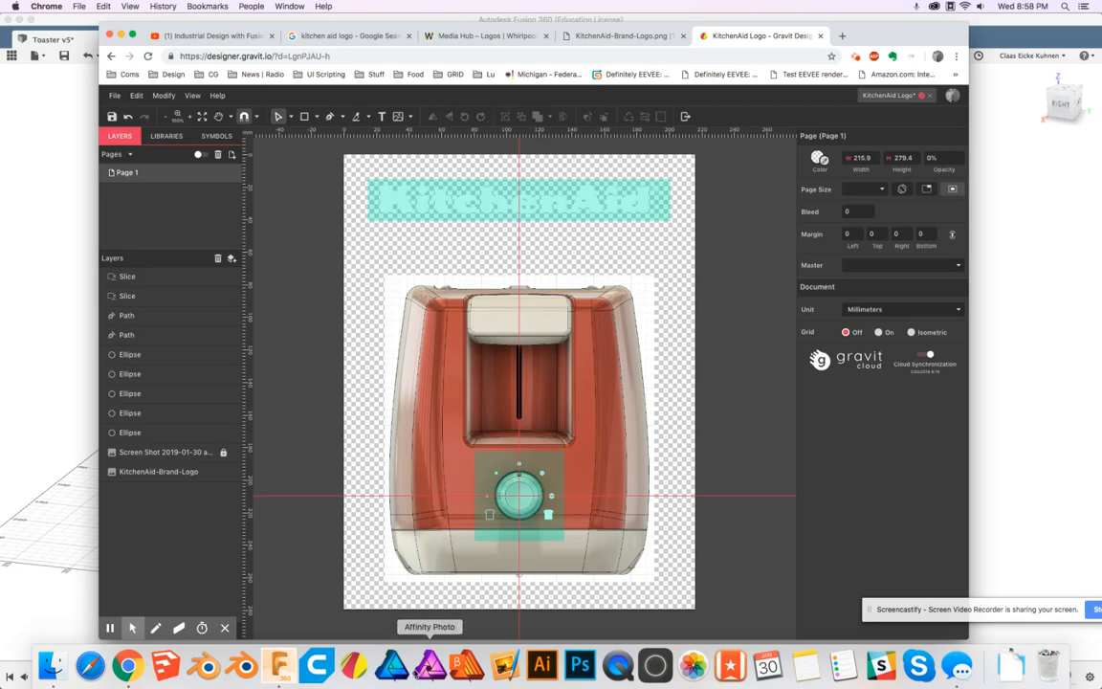
pyautogui.moveTo(390, 664)
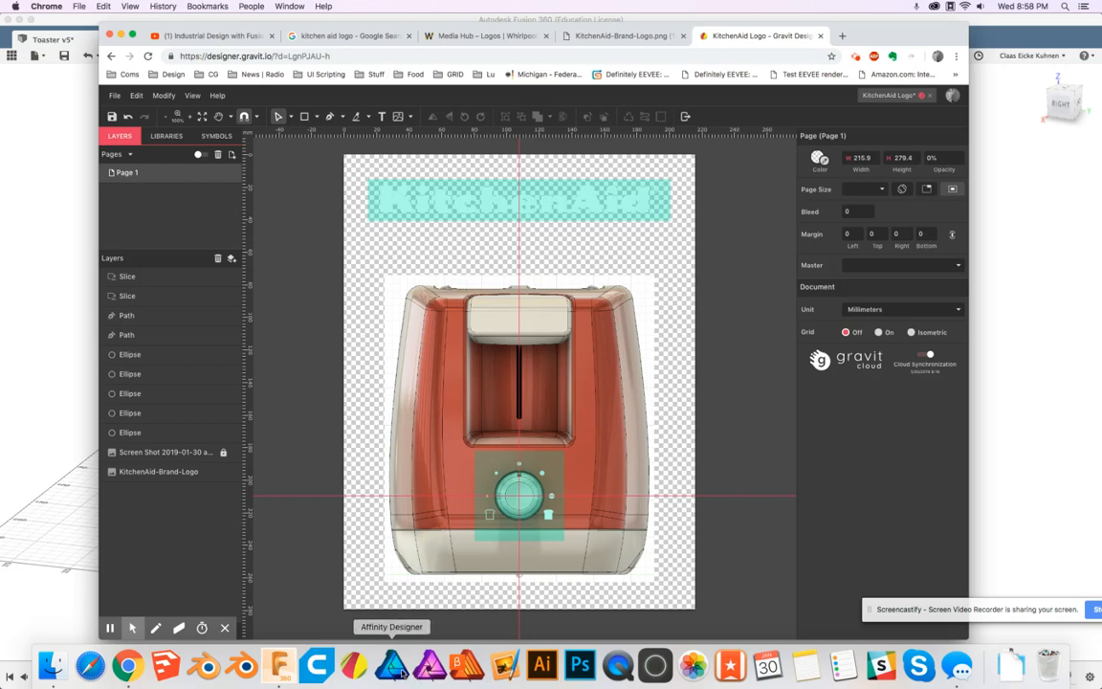
pyautogui.moveTo(428, 664)
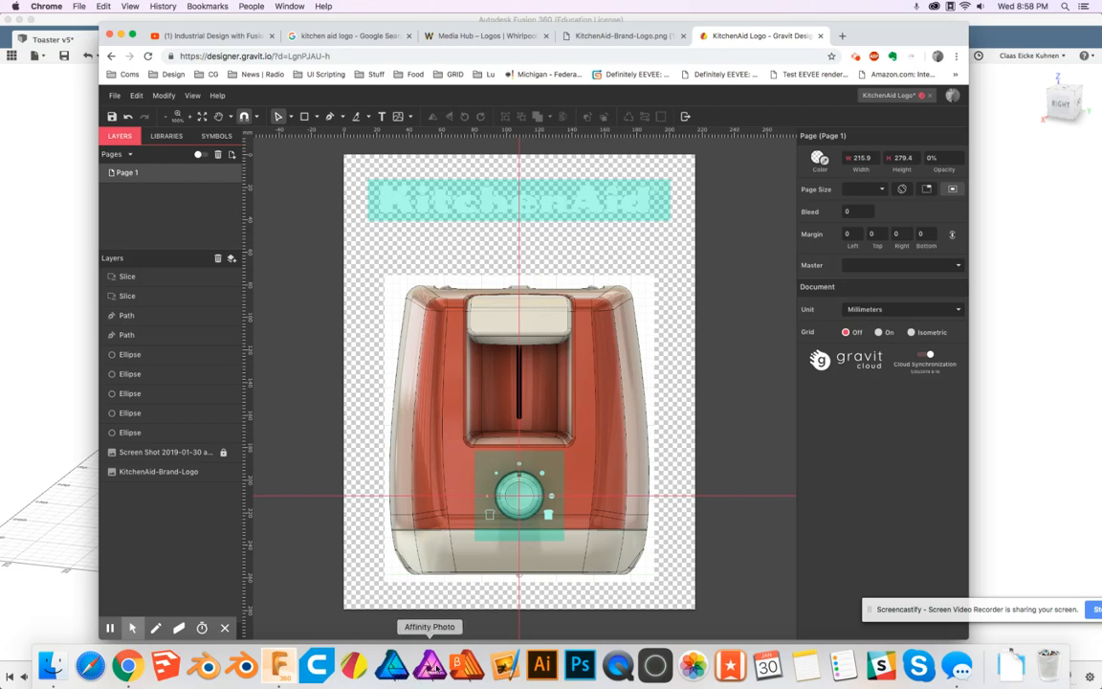
pyautogui.moveTo(543, 662)
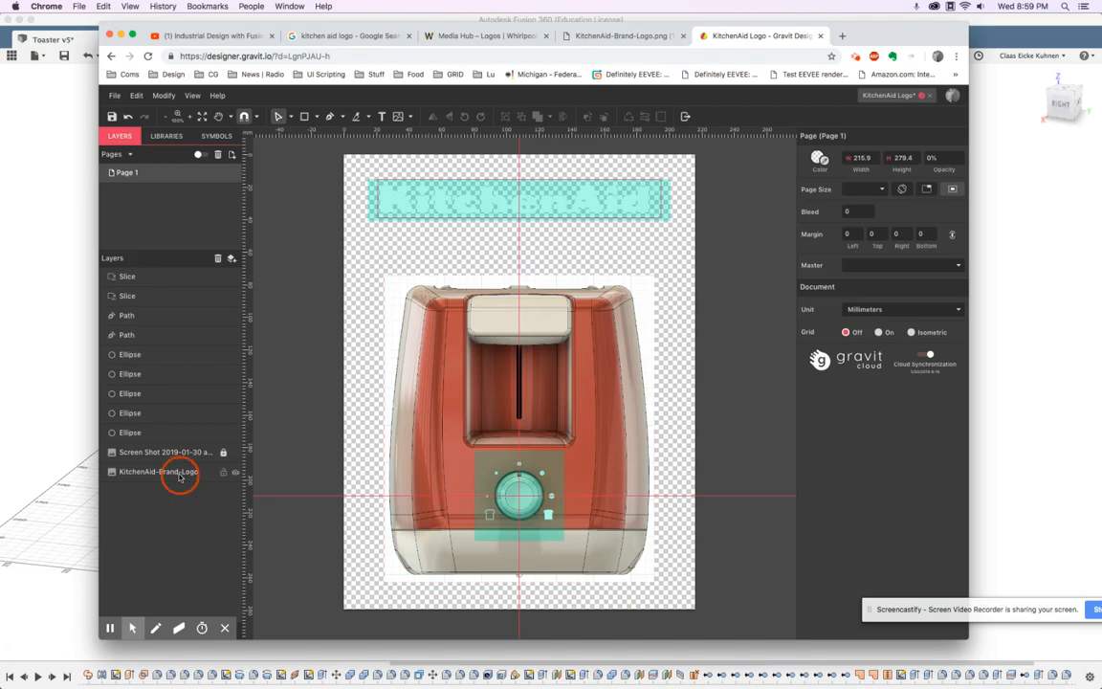
pyautogui.click(157, 471)
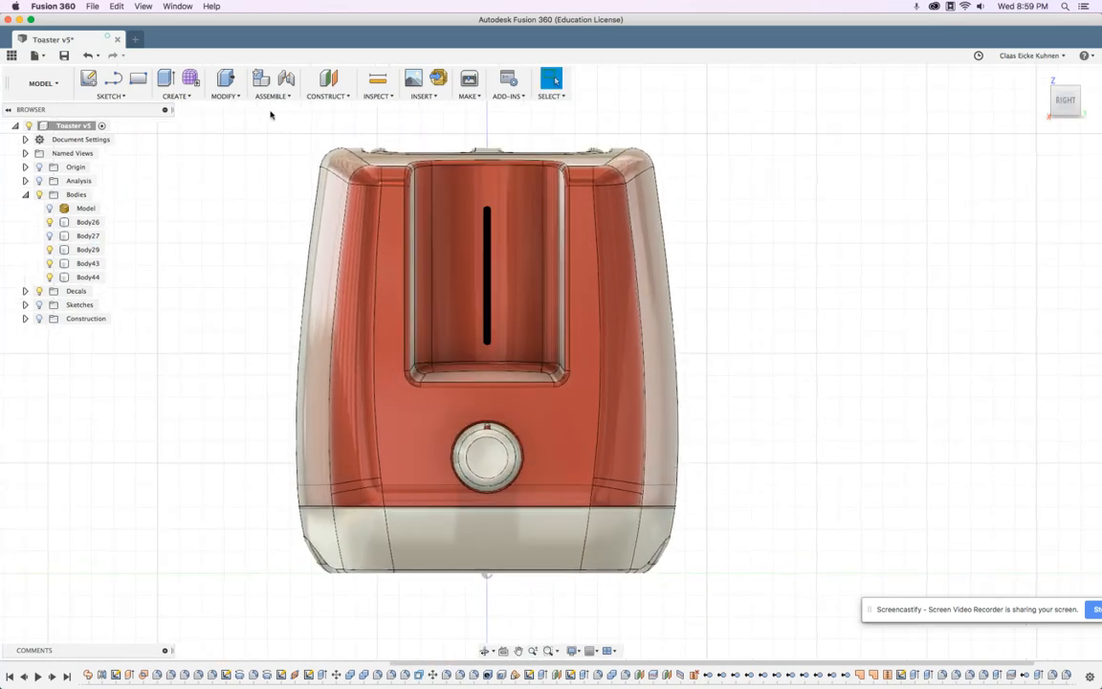
pyautogui.moveTo(663, 590)
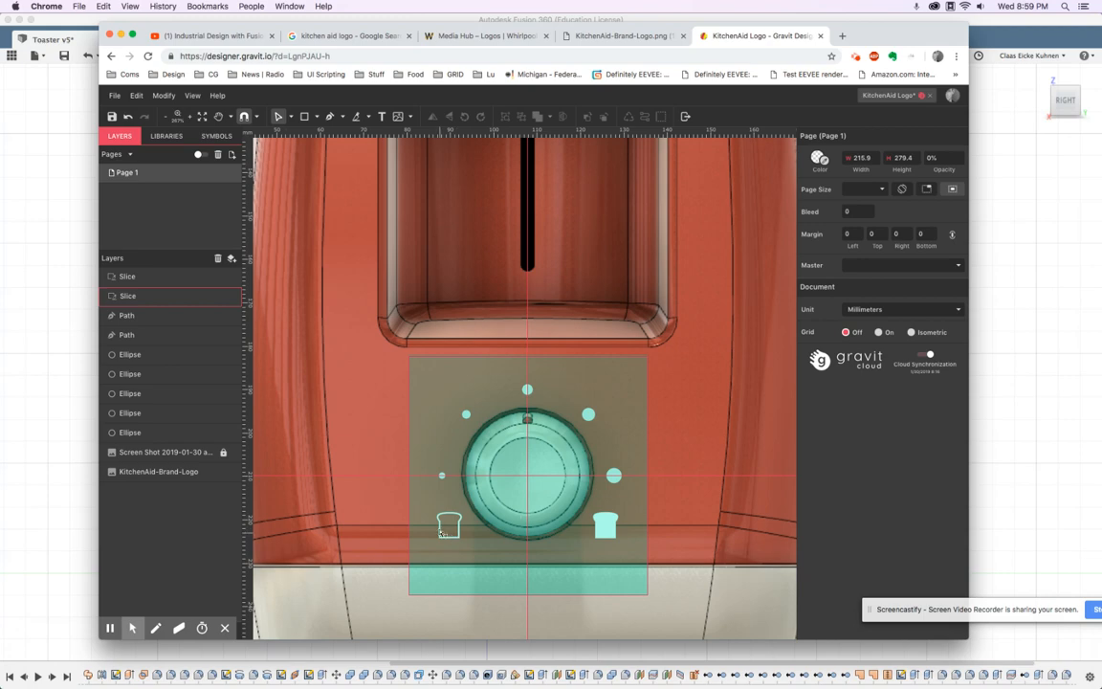
pyautogui.moveTo(544, 381)
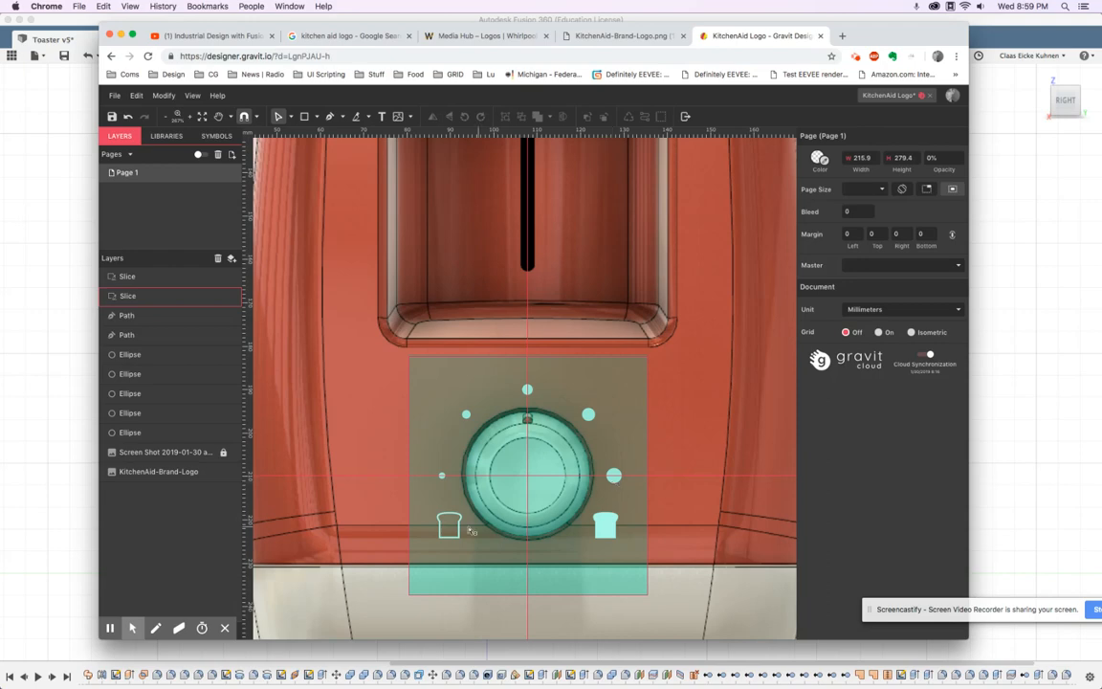
pyautogui.moveTo(467, 534)
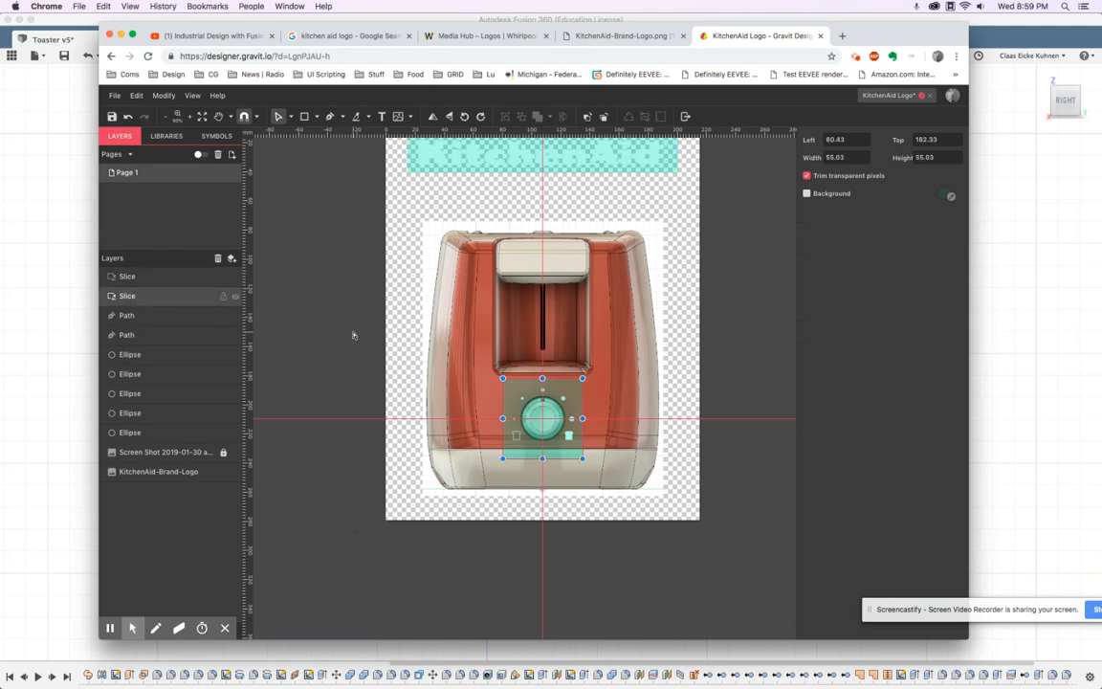
# Step: Set the Gravit export to Selection so only the slices are exported, not the canvas
pyautogui.click(115, 96)
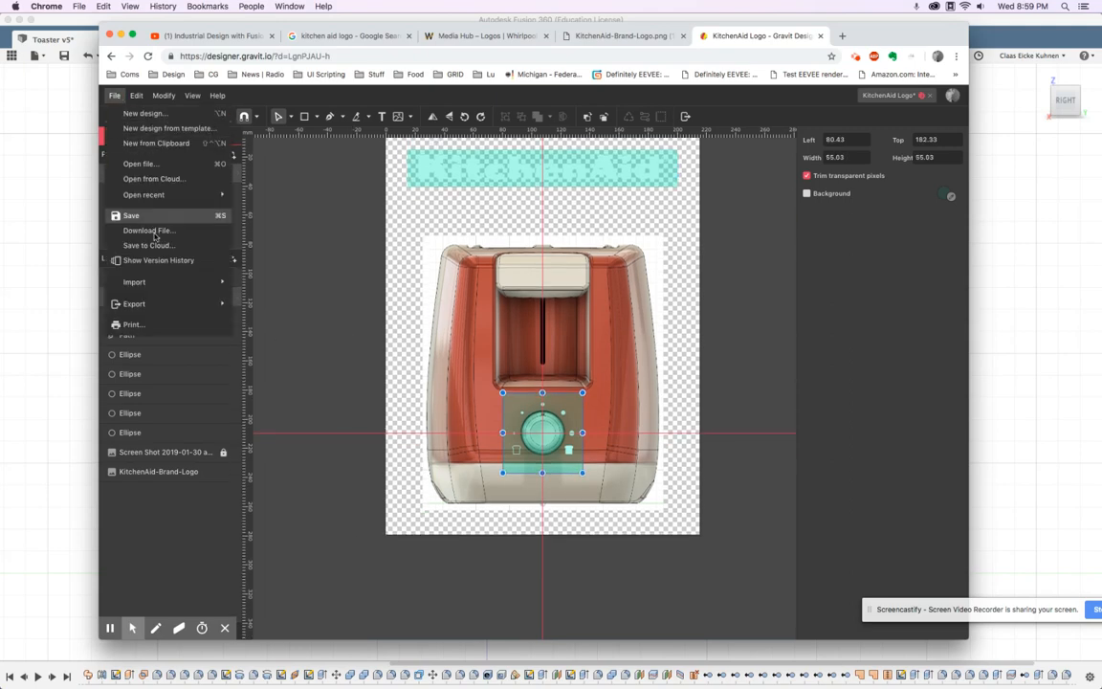
pyautogui.click(134, 302)
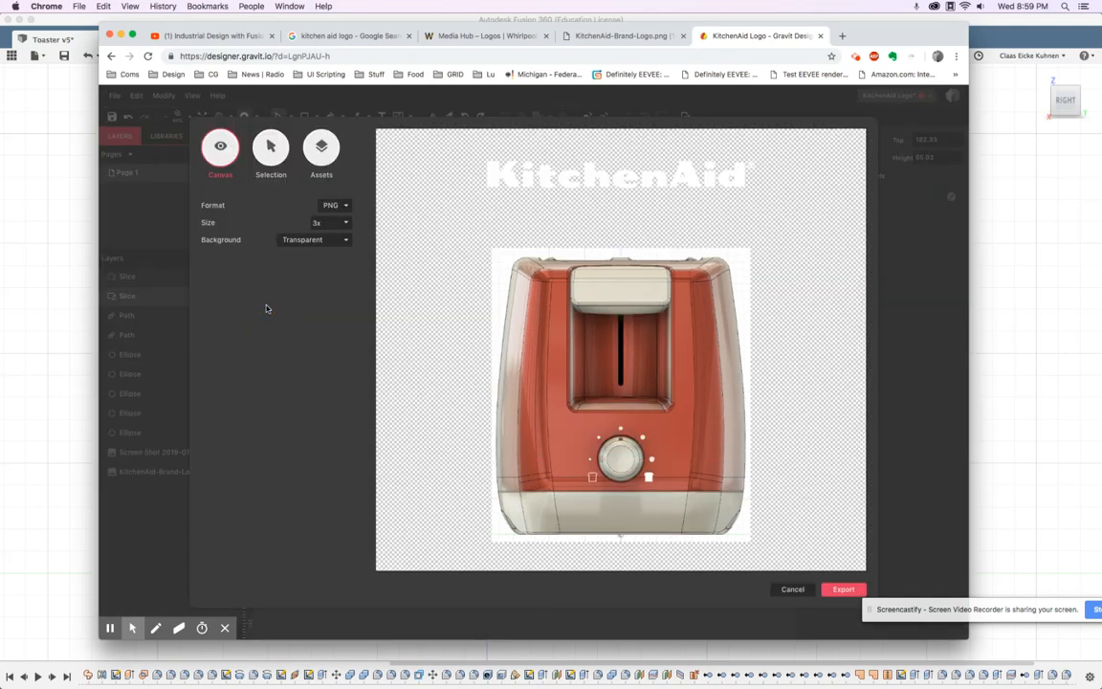
pyautogui.click(272, 149)
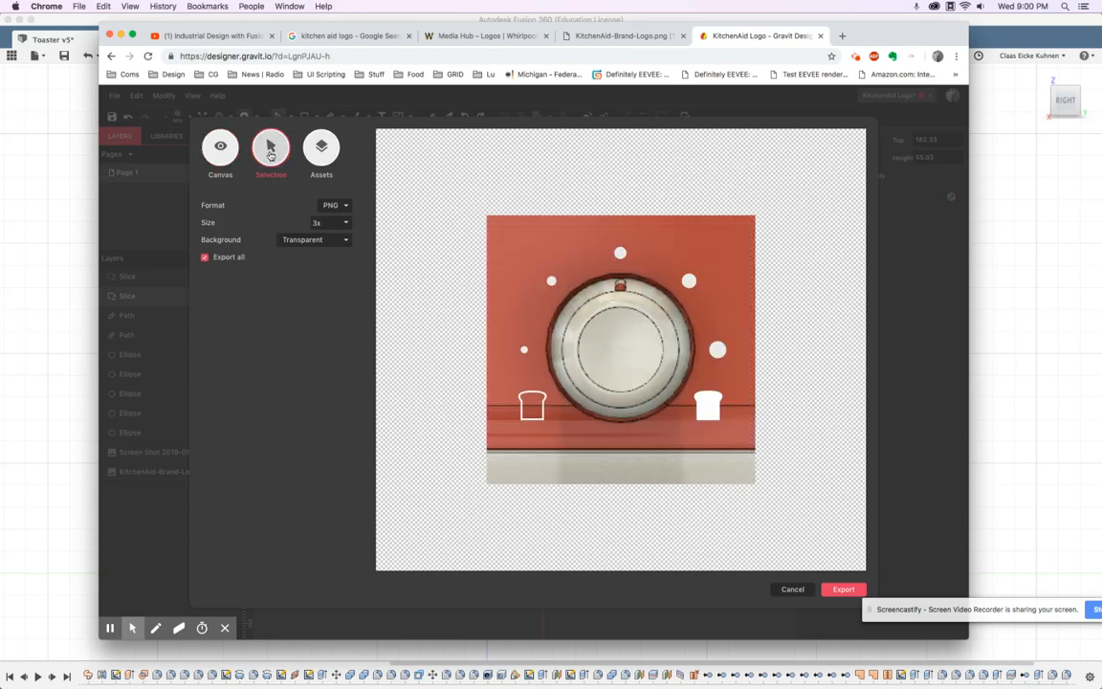
pyautogui.click(272, 149)
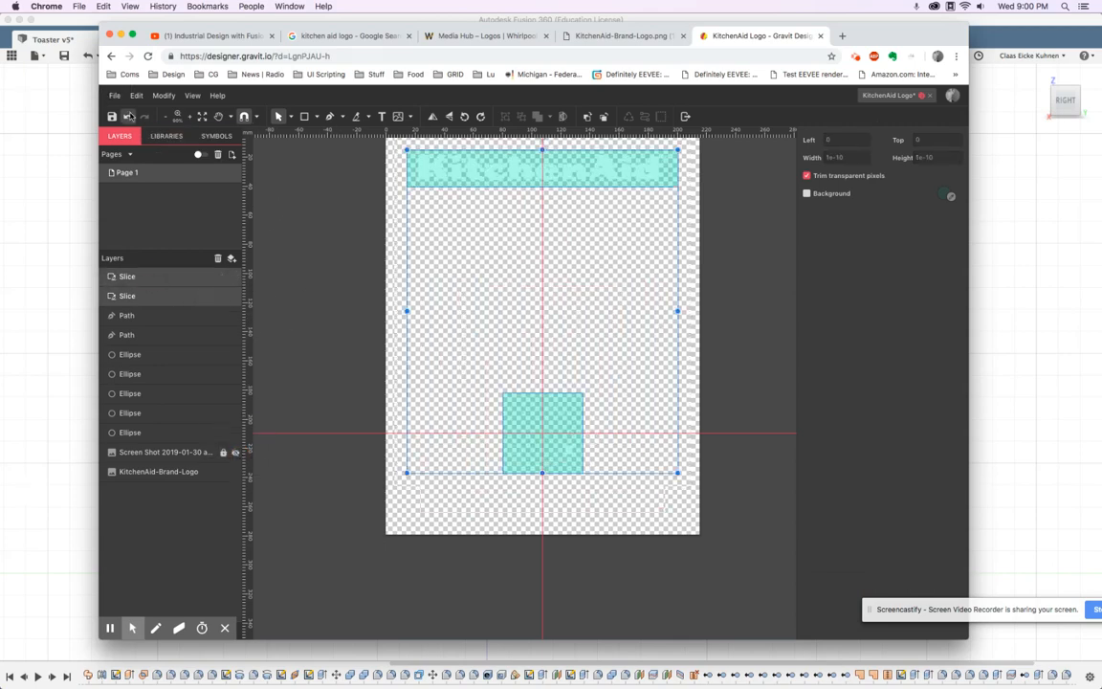
# Step: Export both slices as transparent PNGs and make the logo layer visible again
pyautogui.click(115, 96)
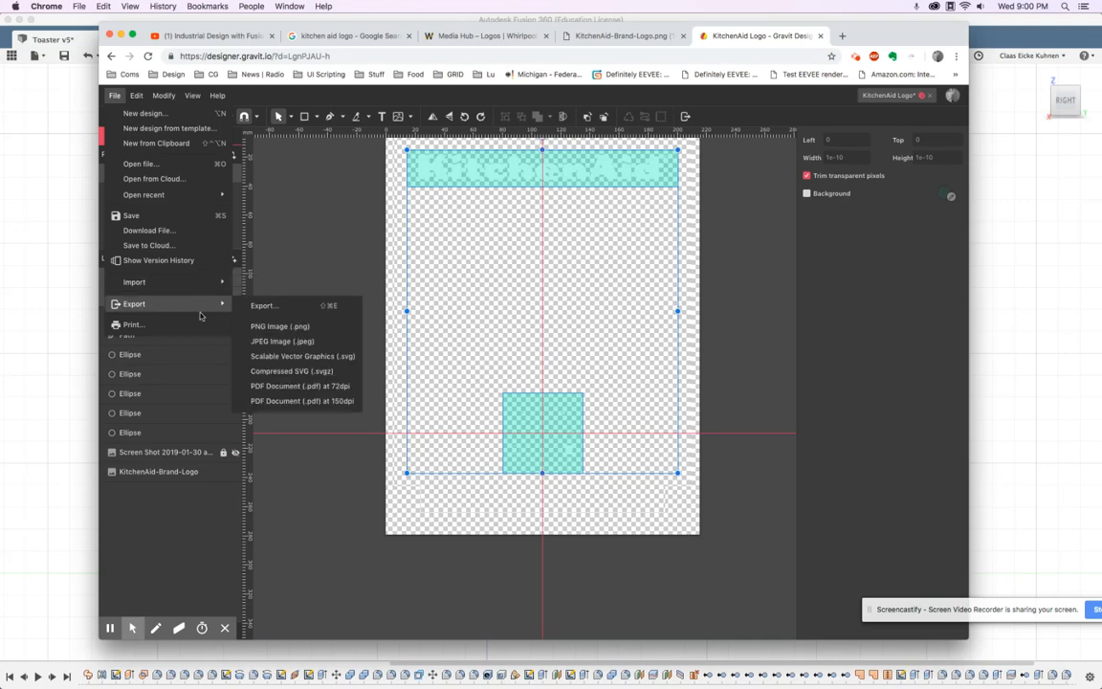
pyautogui.click(264, 307)
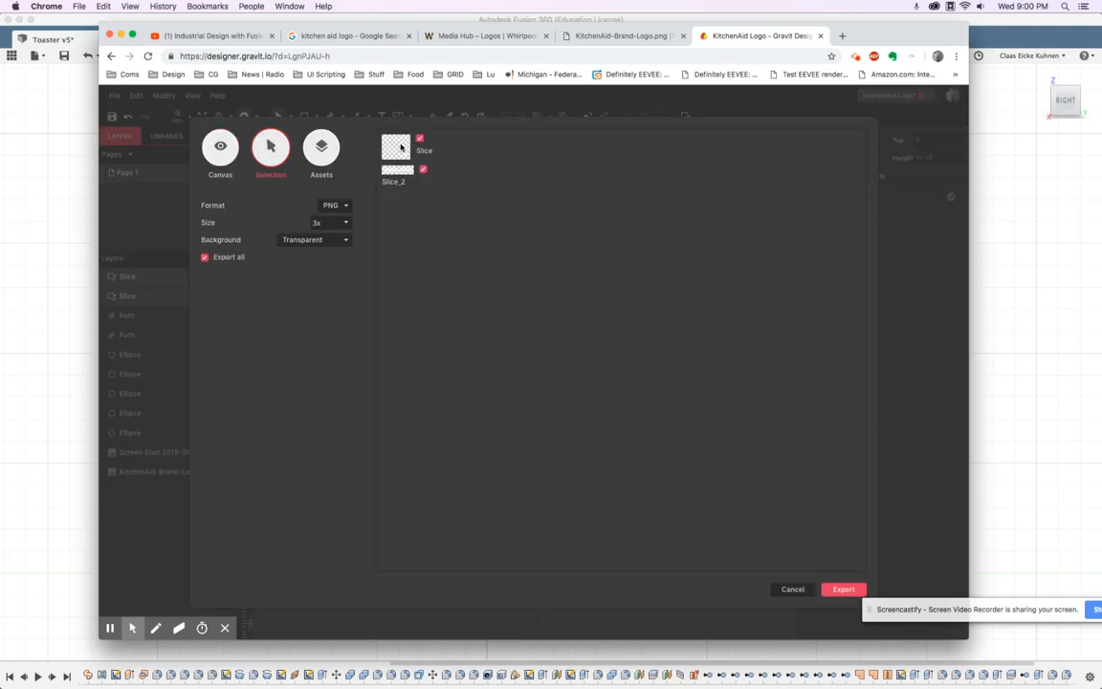
pyautogui.click(792, 590)
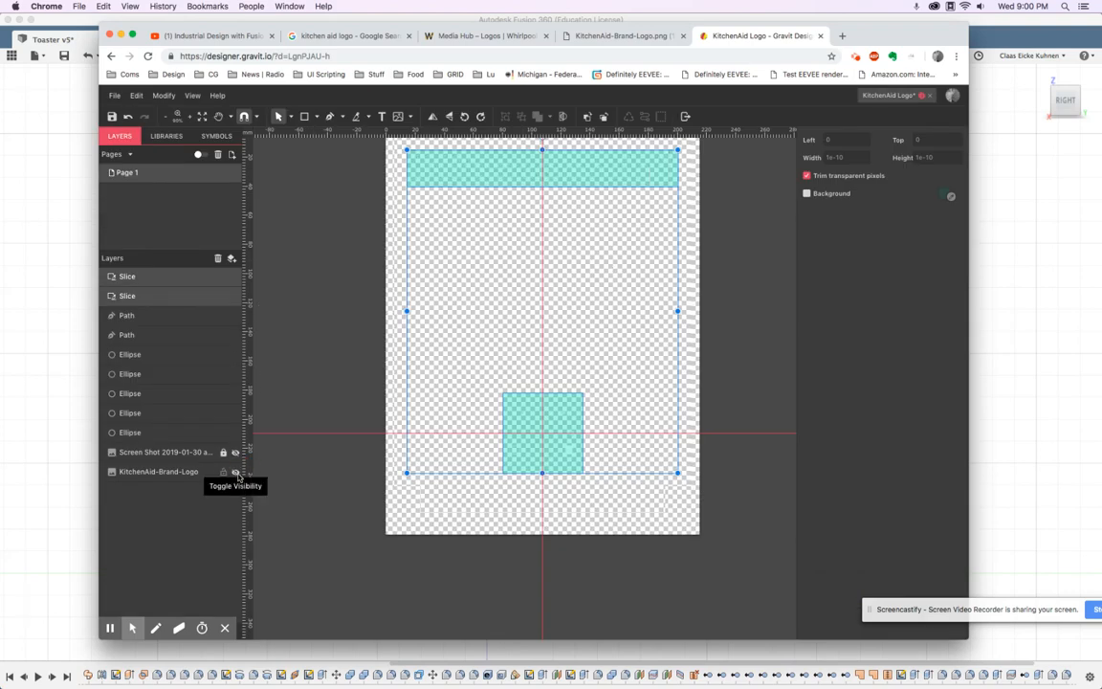
pyautogui.click(235, 471)
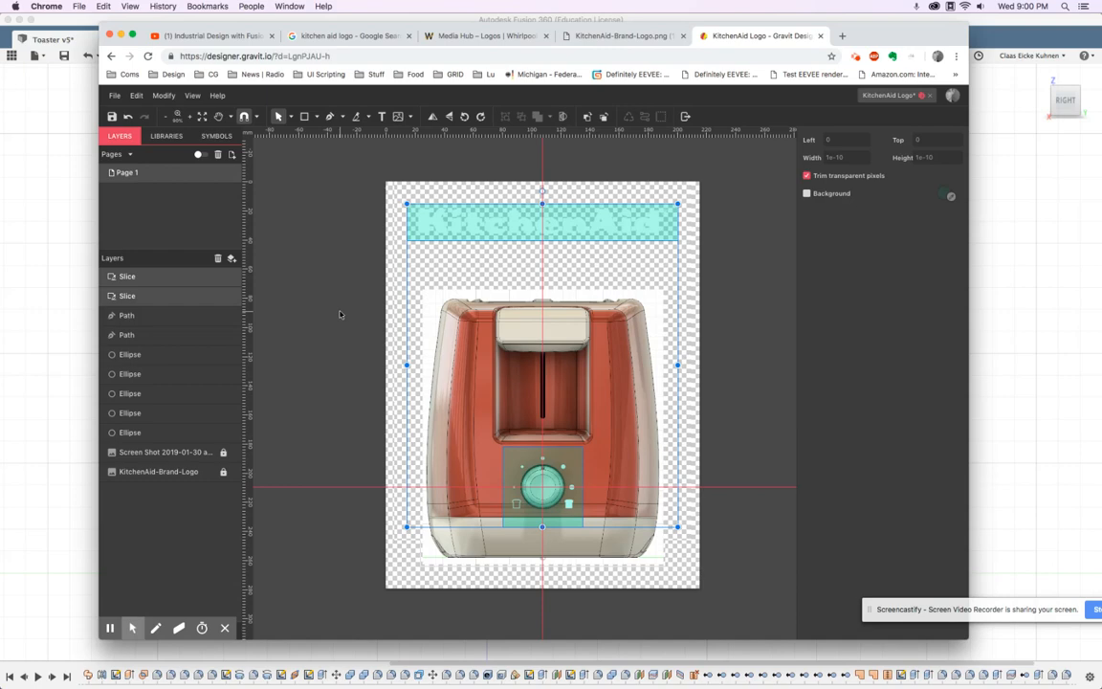
pyautogui.moveTo(71, 408)
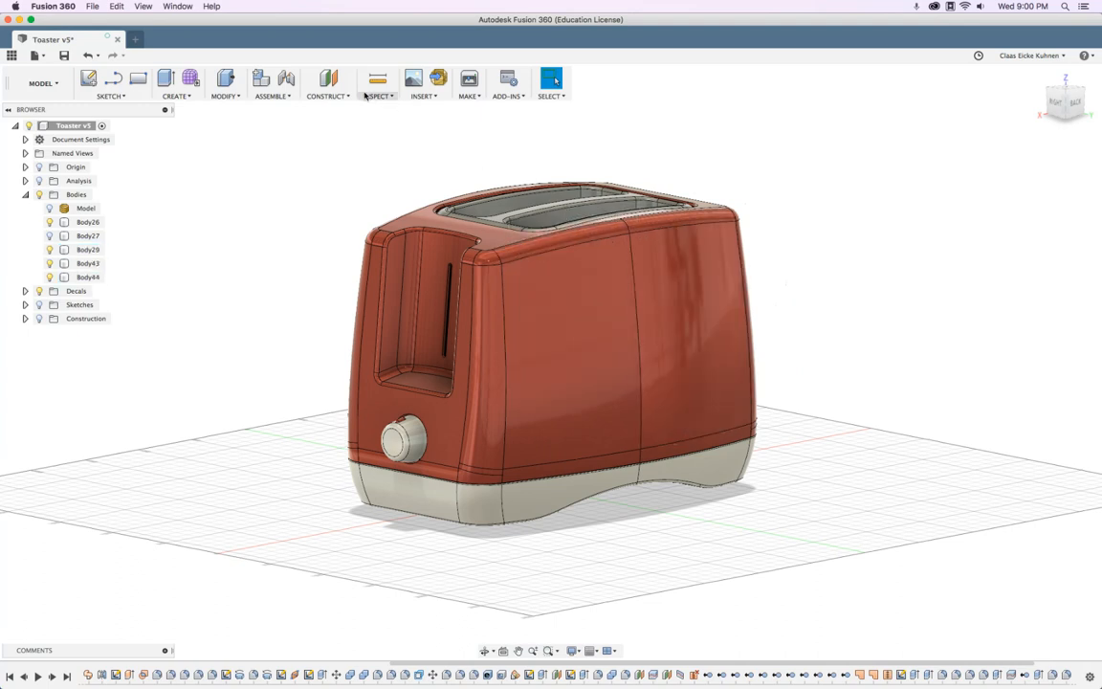
# Step: Start a decal on the toaster's two side faces and choose Slice.png from the Desktop
pyautogui.click(421, 96)
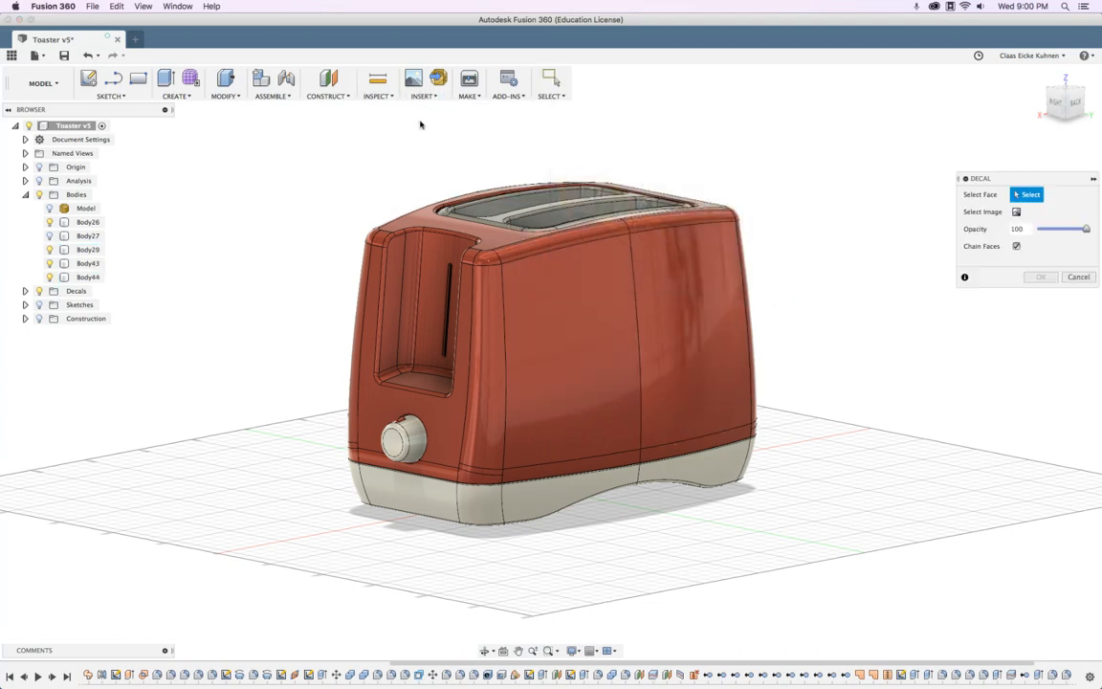
pyautogui.click(564, 344)
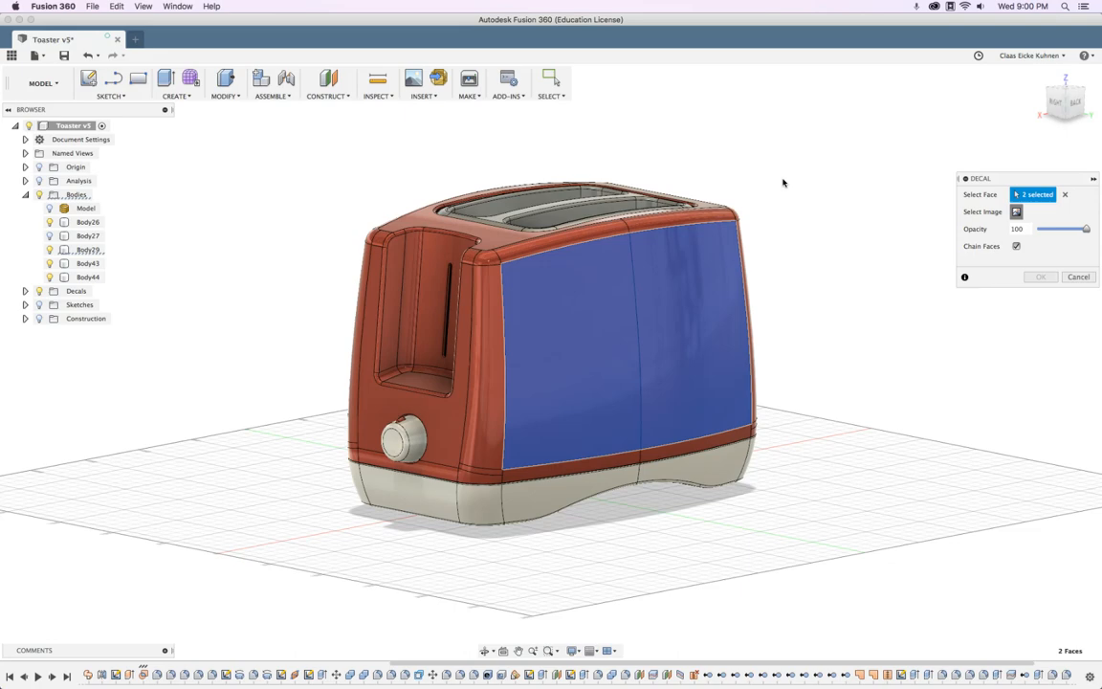
pyautogui.moveTo(780, 184)
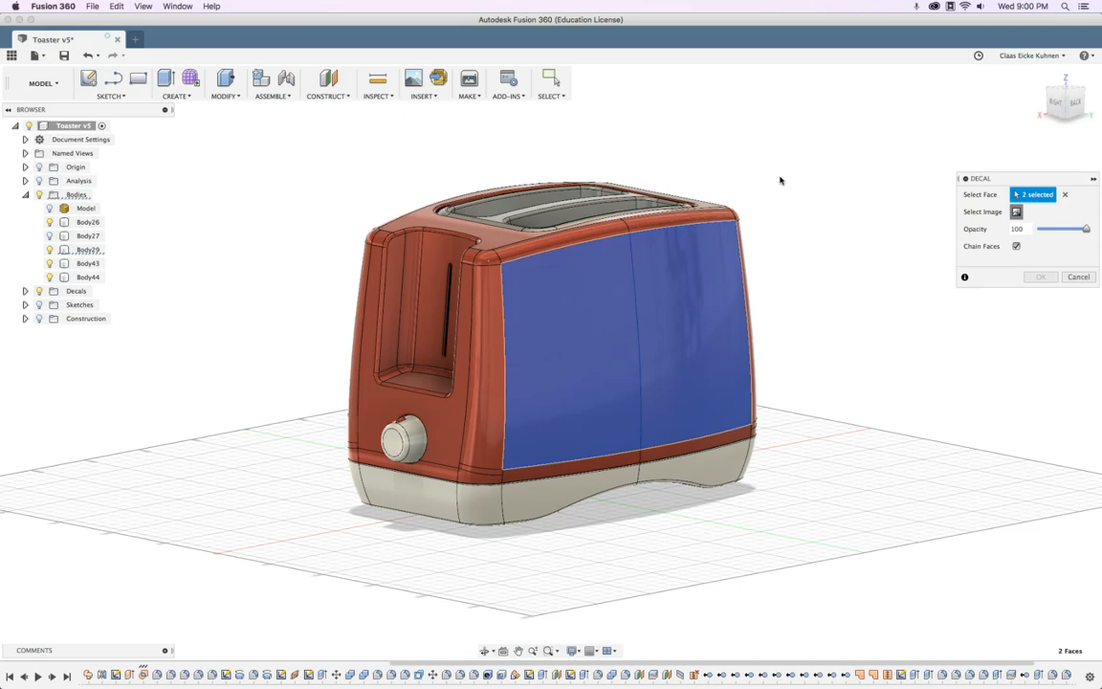
pyautogui.click(1016, 210)
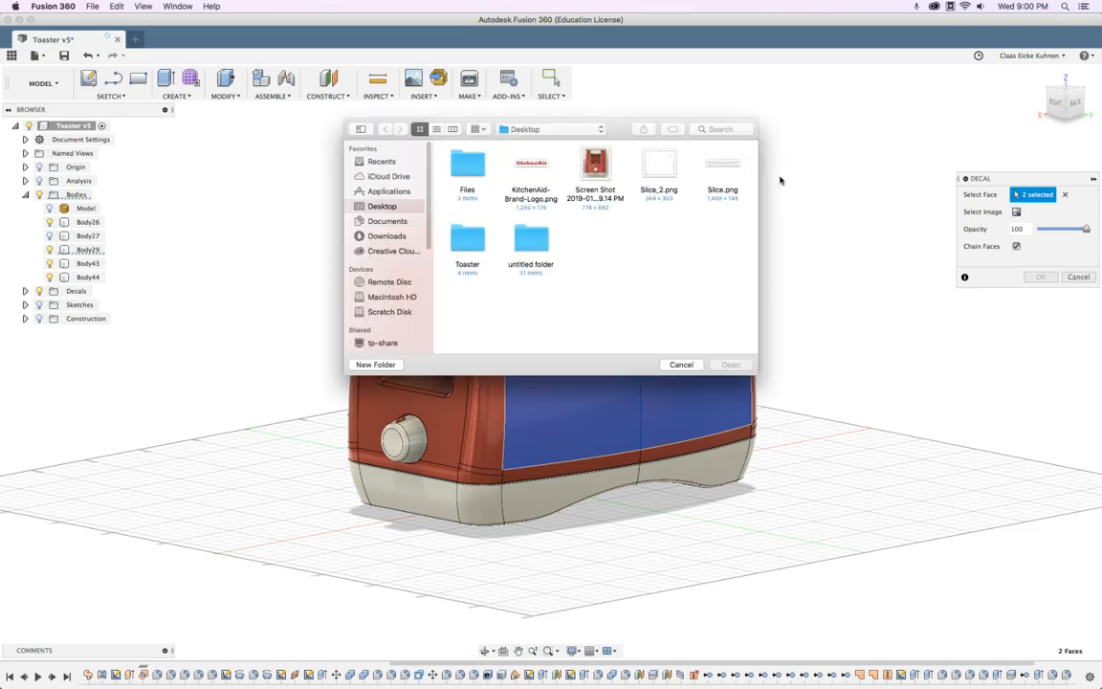
pyautogui.click(723, 168)
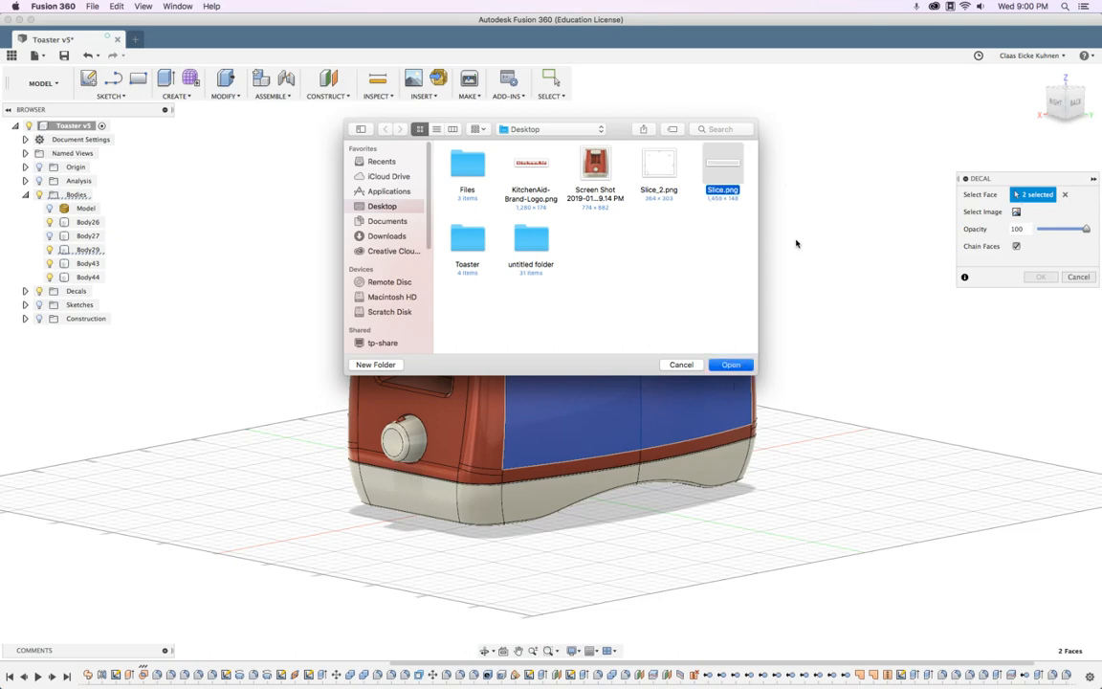
pyautogui.moveTo(796, 226)
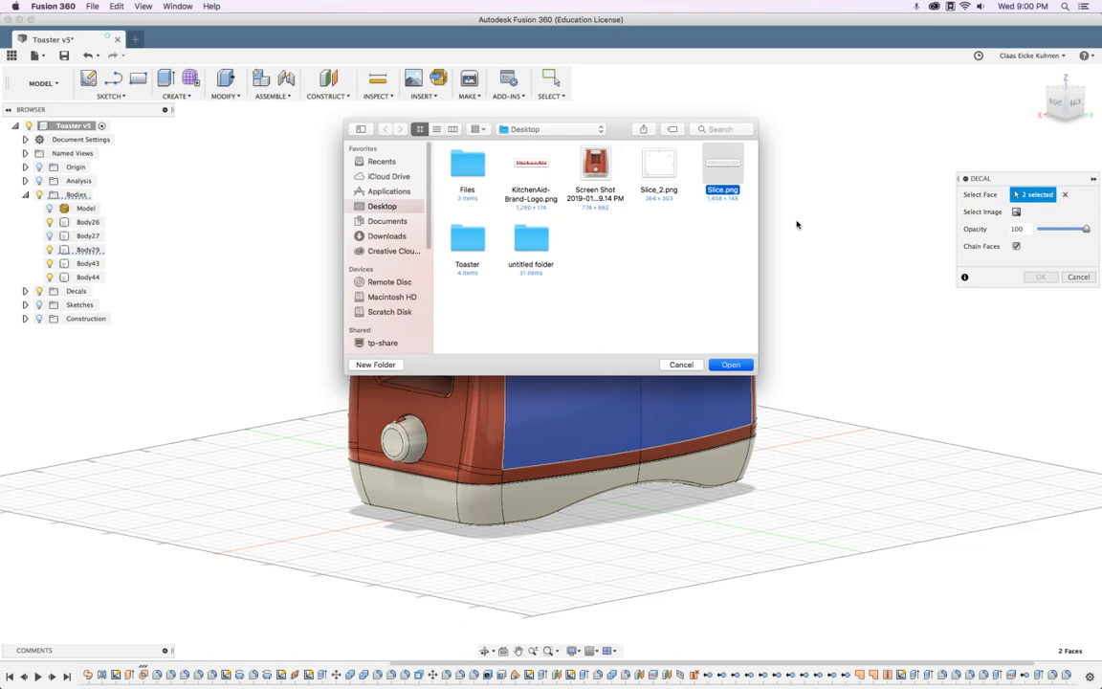
# Step: Confirm Slice.png and drag the logo decal to sit centred just below the face's top edge
pyautogui.click(731, 364)
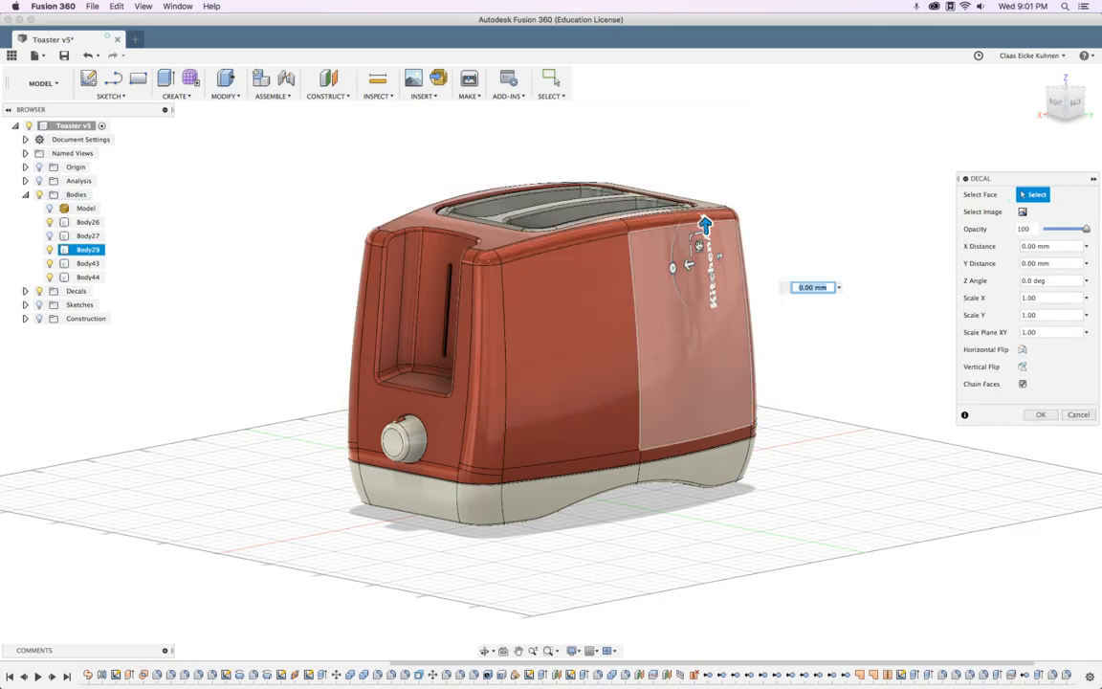
pyautogui.moveTo(706, 226); pyautogui.dragTo(620, 279)
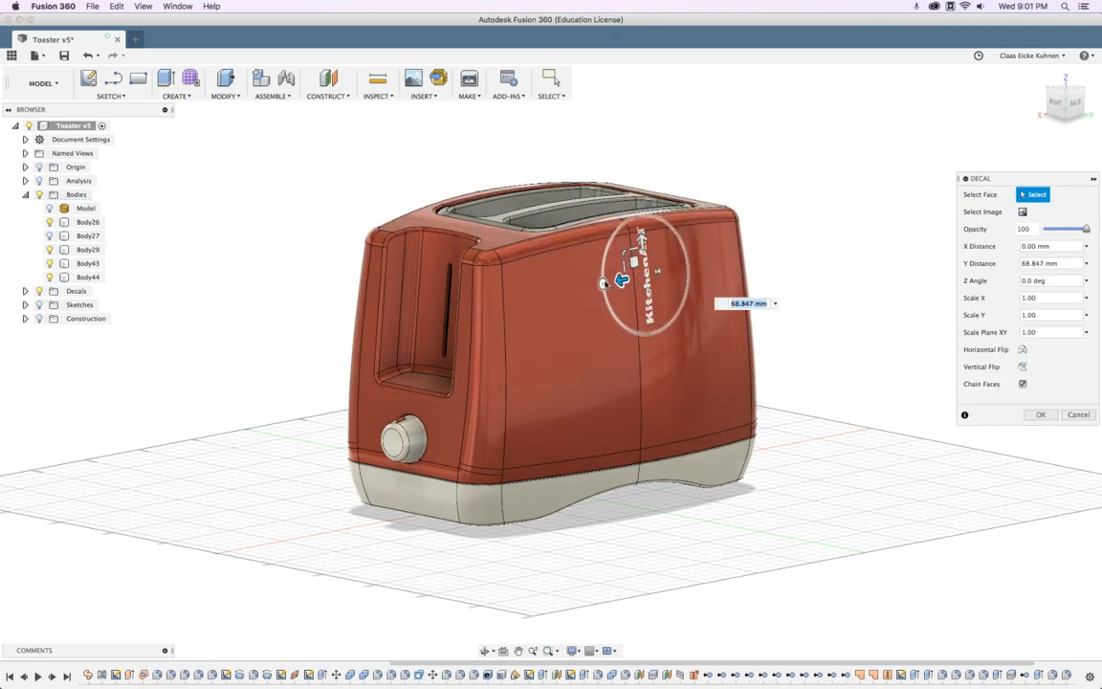
pyautogui.moveTo(622, 283); pyautogui.dragTo(635, 215)
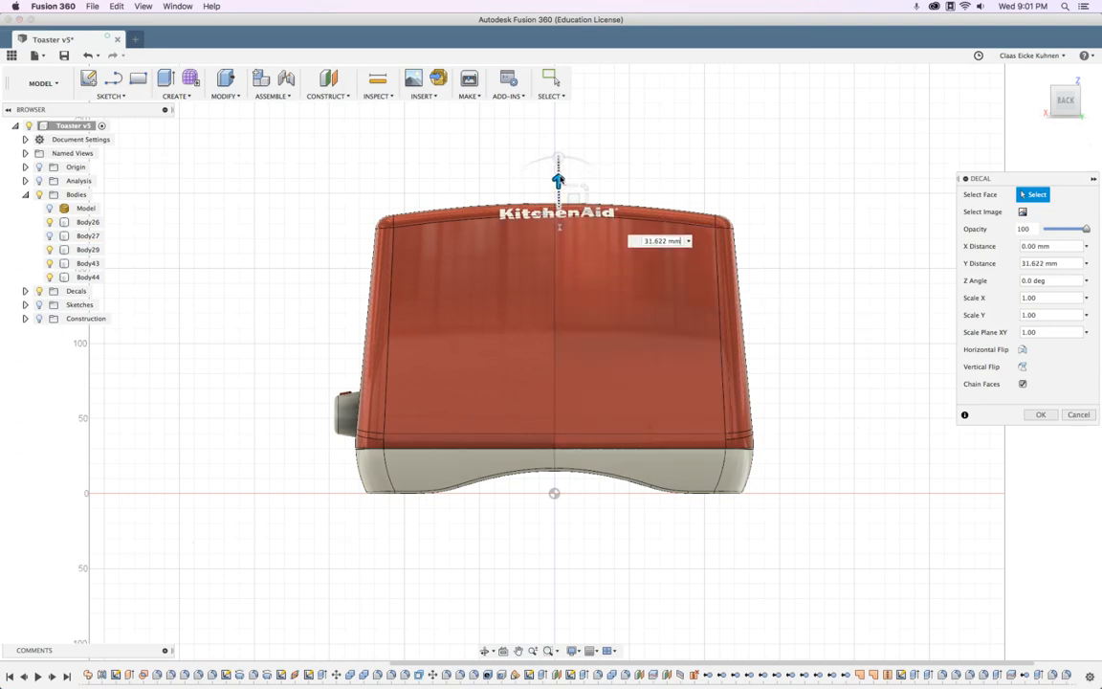
pyautogui.moveTo(559, 182); pyautogui.dragTo(558, 176)
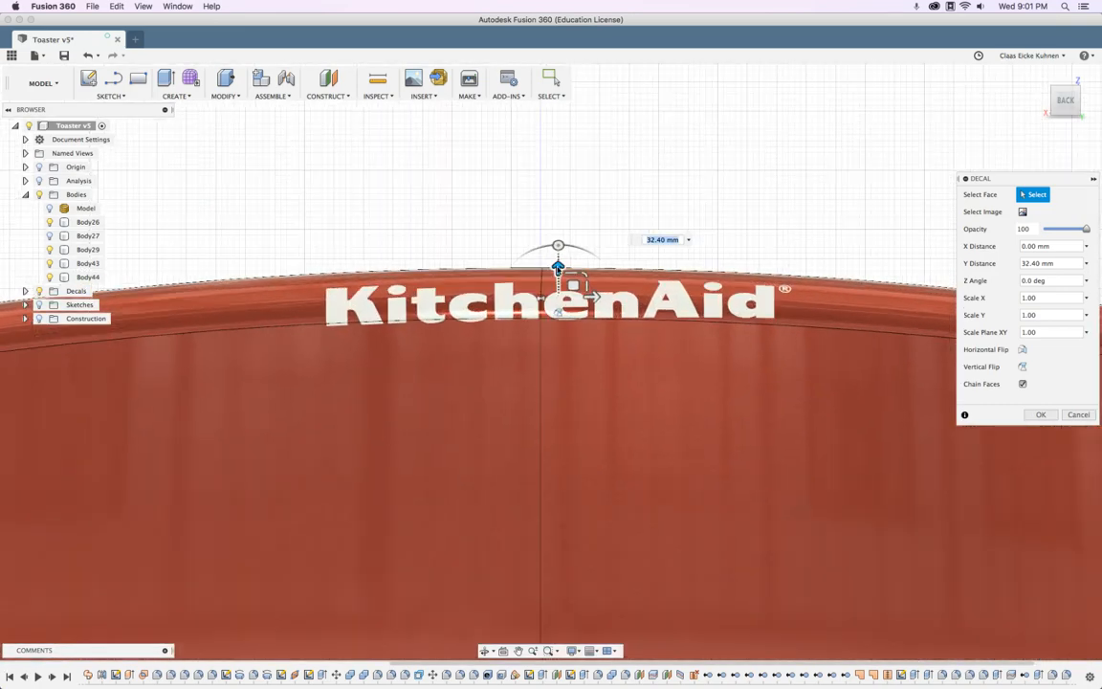
pyautogui.moveTo(559, 266); pyautogui.dragTo(559, 368)
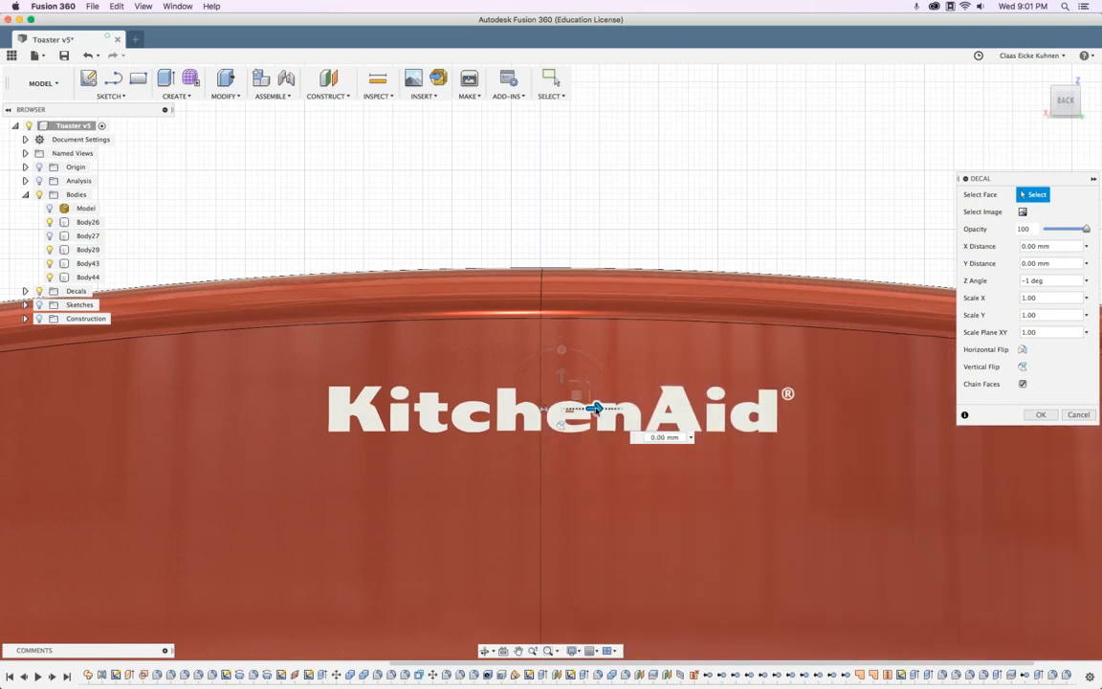
pyautogui.moveTo(594, 409); pyautogui.dragTo(572, 410)
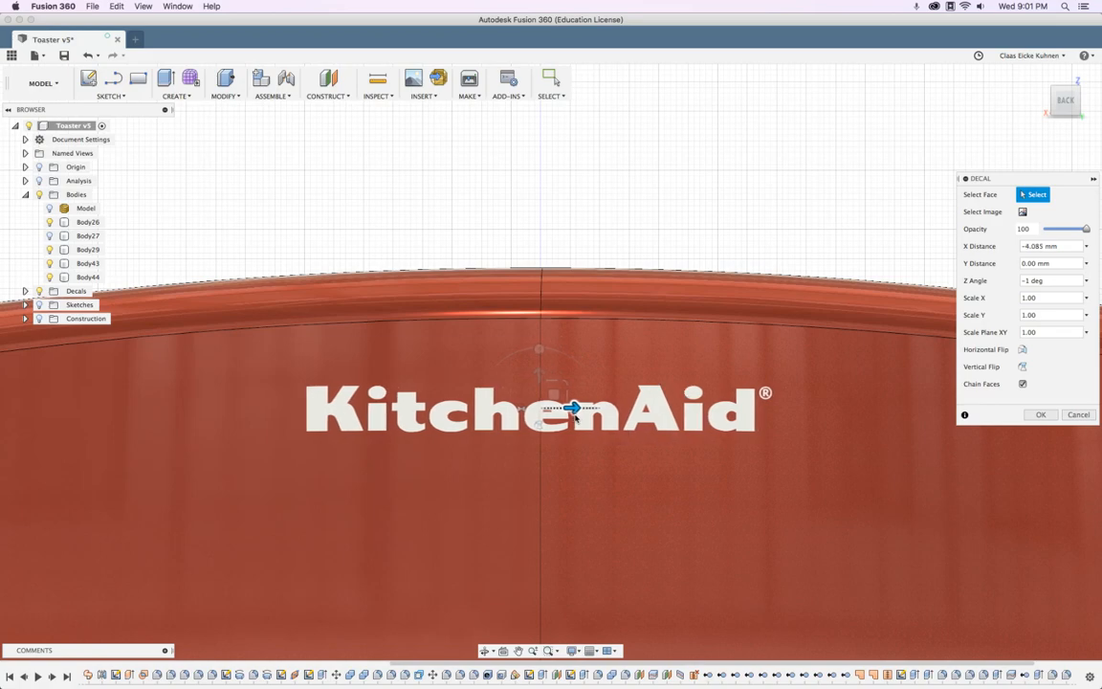
pyautogui.moveTo(570, 410); pyautogui.dragTo(574, 406)
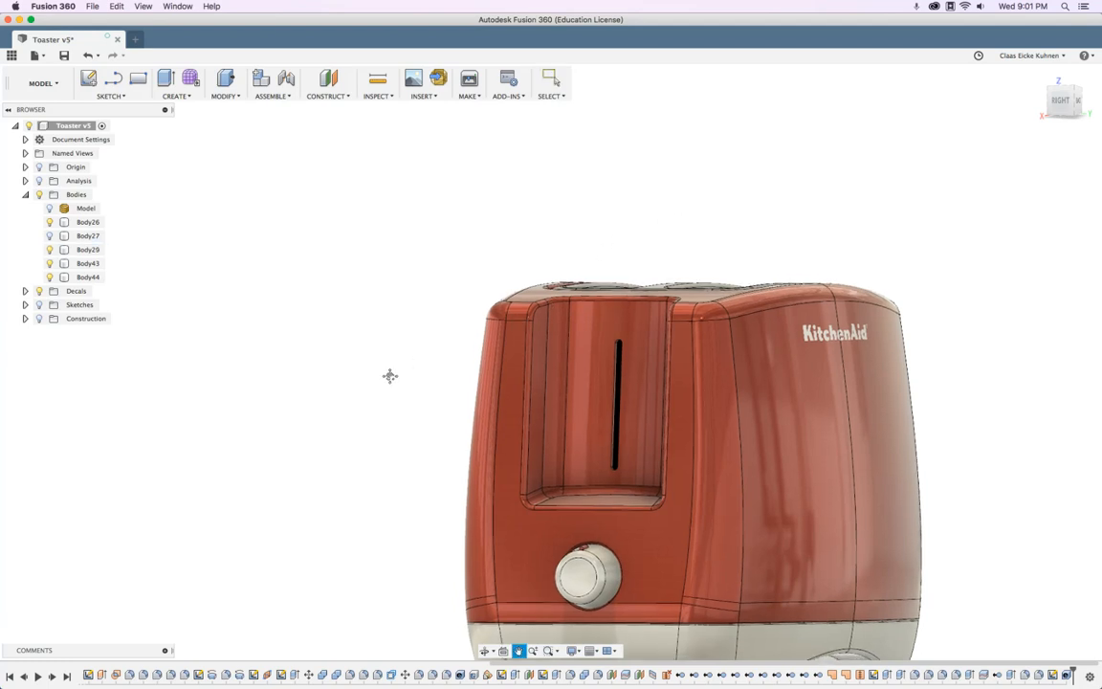
# Step: Hide the knob body to expose the round knob hole, then begin a second decal
pyautogui.click(88, 275)
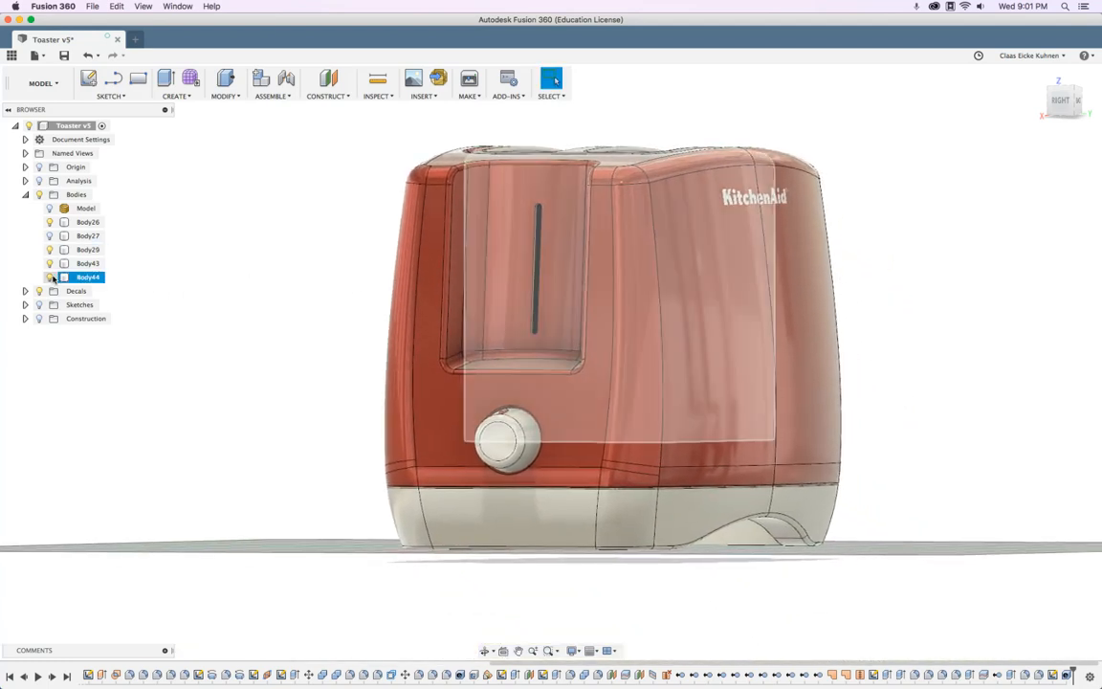
pyautogui.click(88, 264)
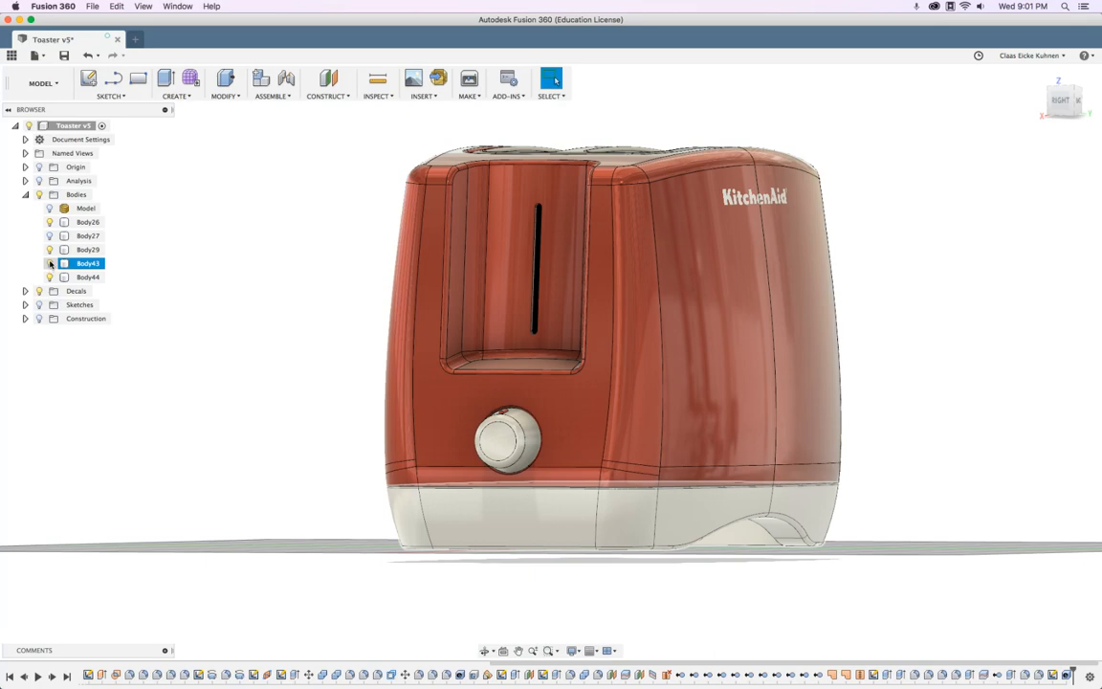
pyautogui.click(50, 265)
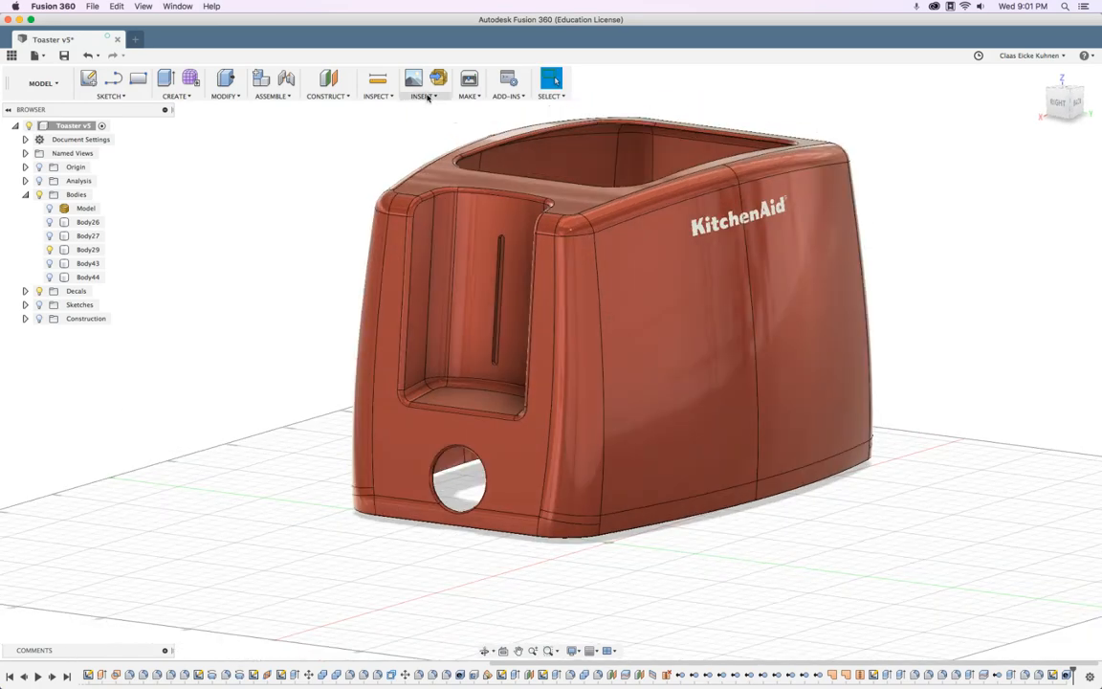
pyautogui.click(421, 95)
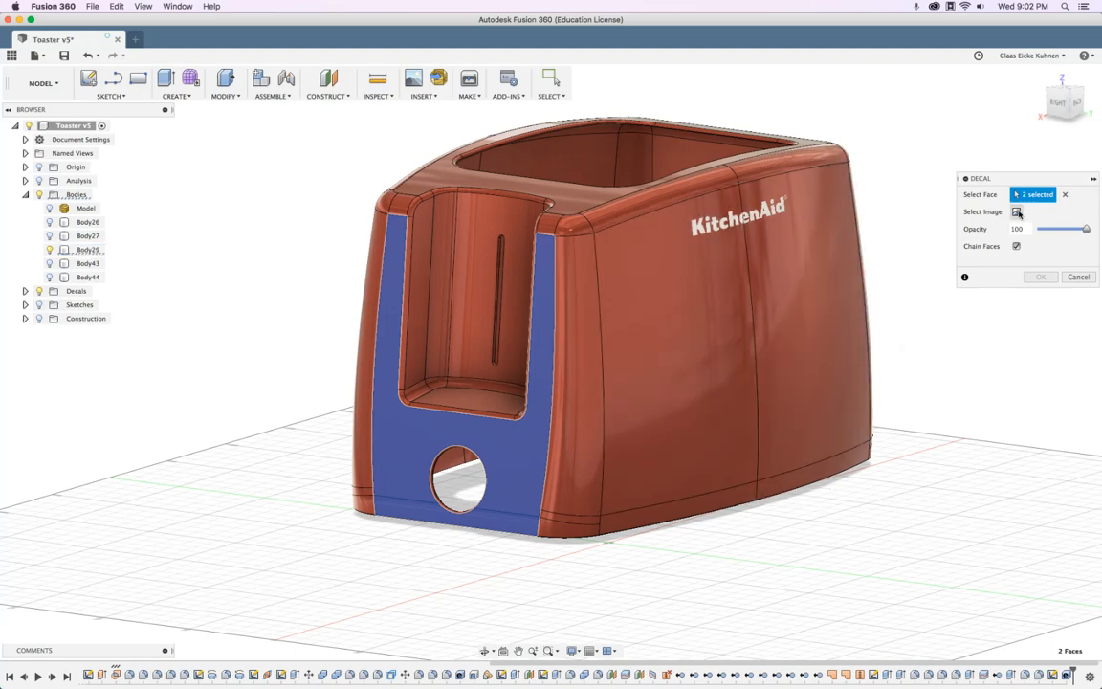
# Step: Load the dial image, drag it over the knob hole, rotate it a quarter turn and scale it up
pyautogui.click(1018, 211)
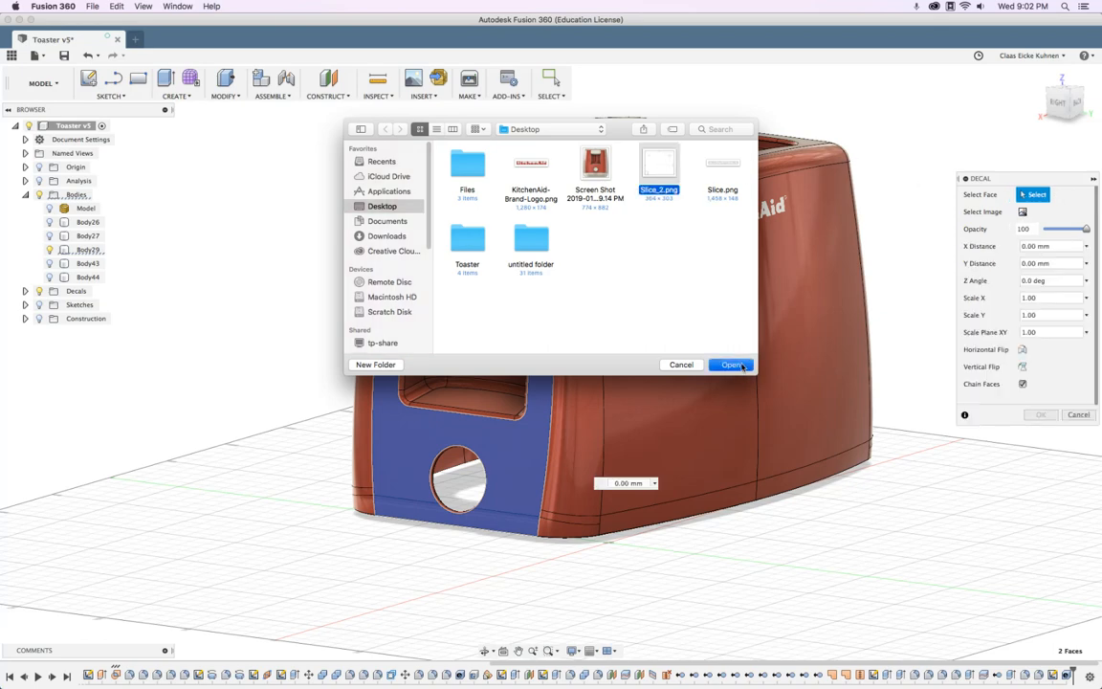
pyautogui.click(731, 363)
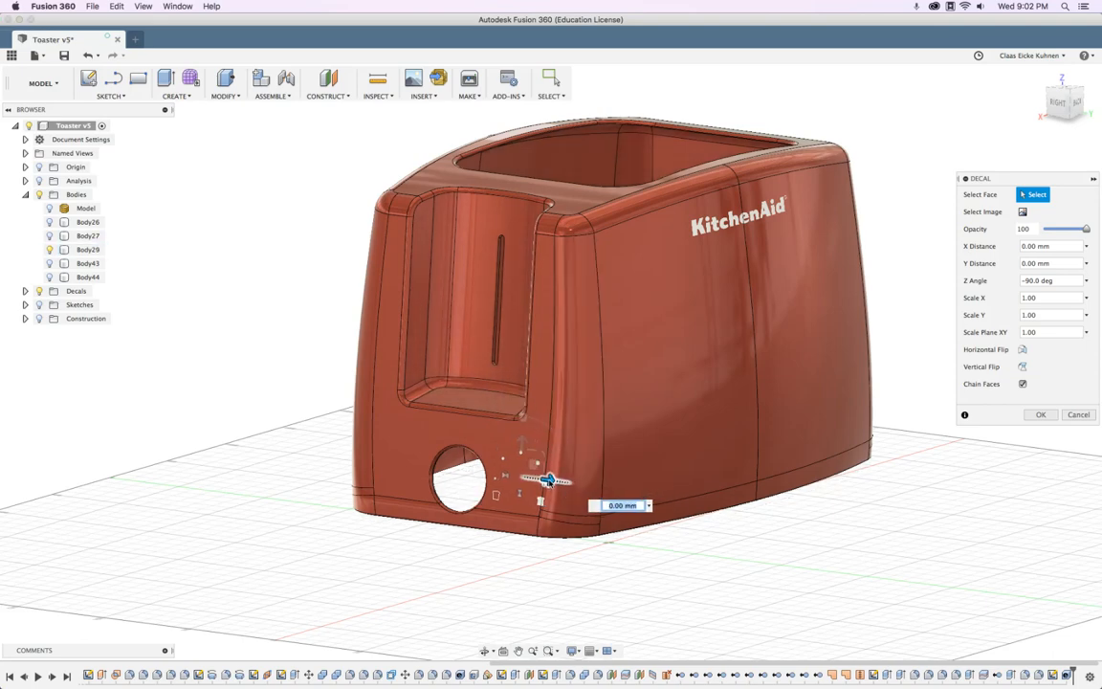
pyautogui.moveTo(551, 481); pyautogui.dragTo(507, 477)
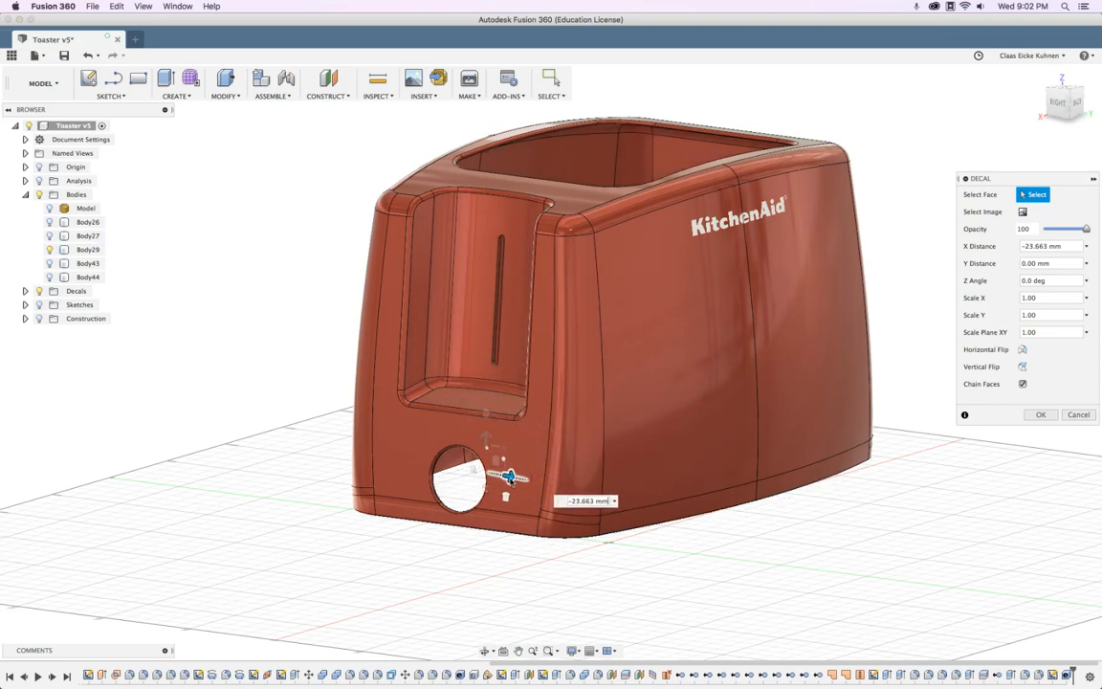
pyautogui.moveTo(513, 477); pyautogui.dragTo(409, 494)
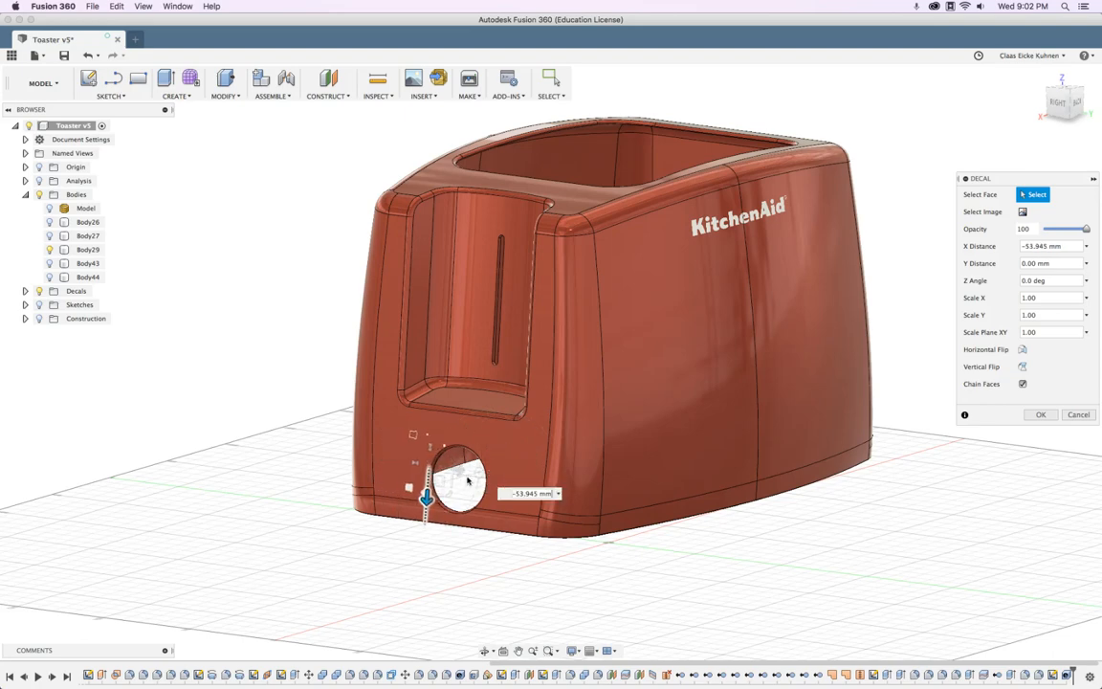
pyautogui.moveTo(426, 497); pyautogui.dragTo(507, 507)
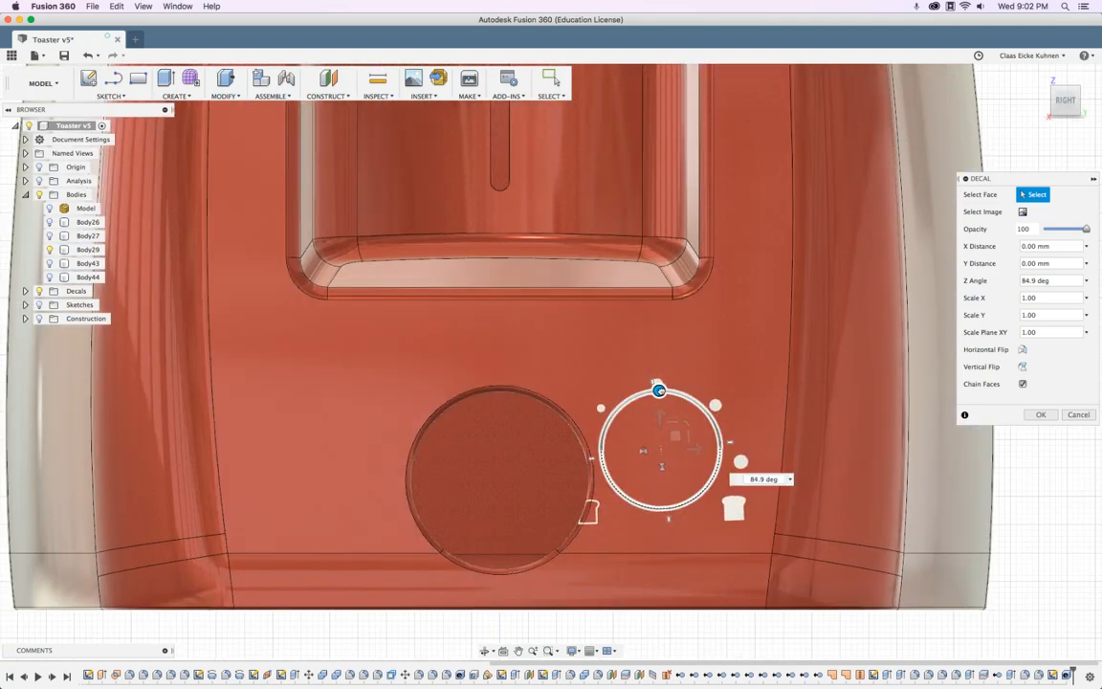
pyautogui.moveTo(658, 390); pyautogui.dragTo(660, 391)
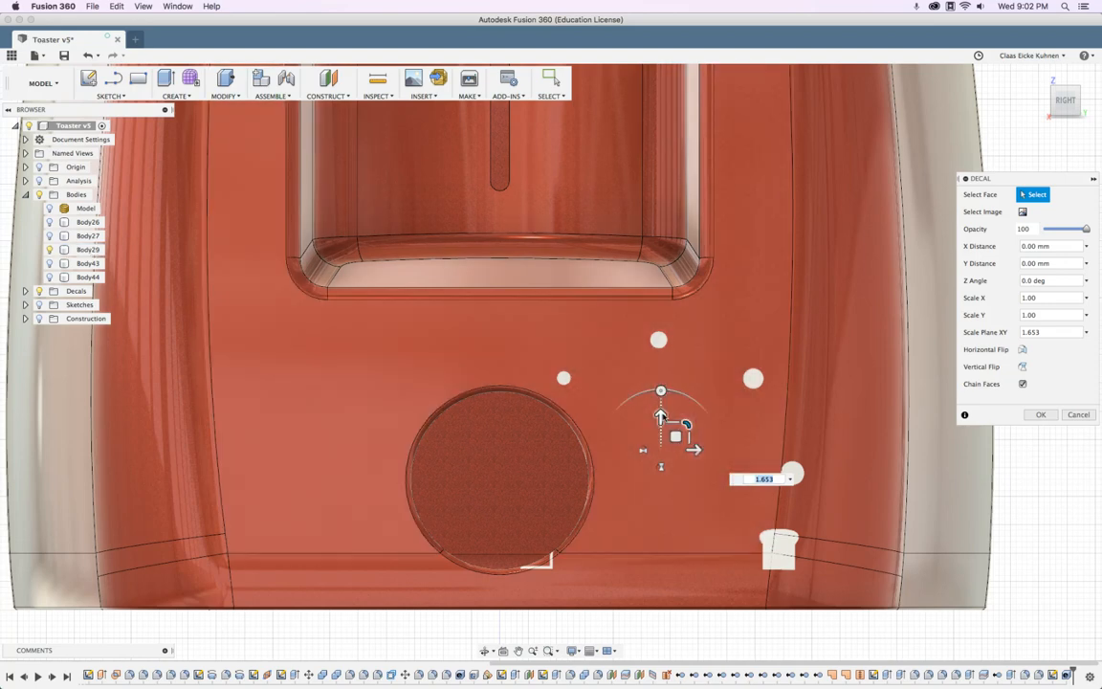
pyautogui.moveTo(660, 417); pyautogui.dragTo(660, 436)
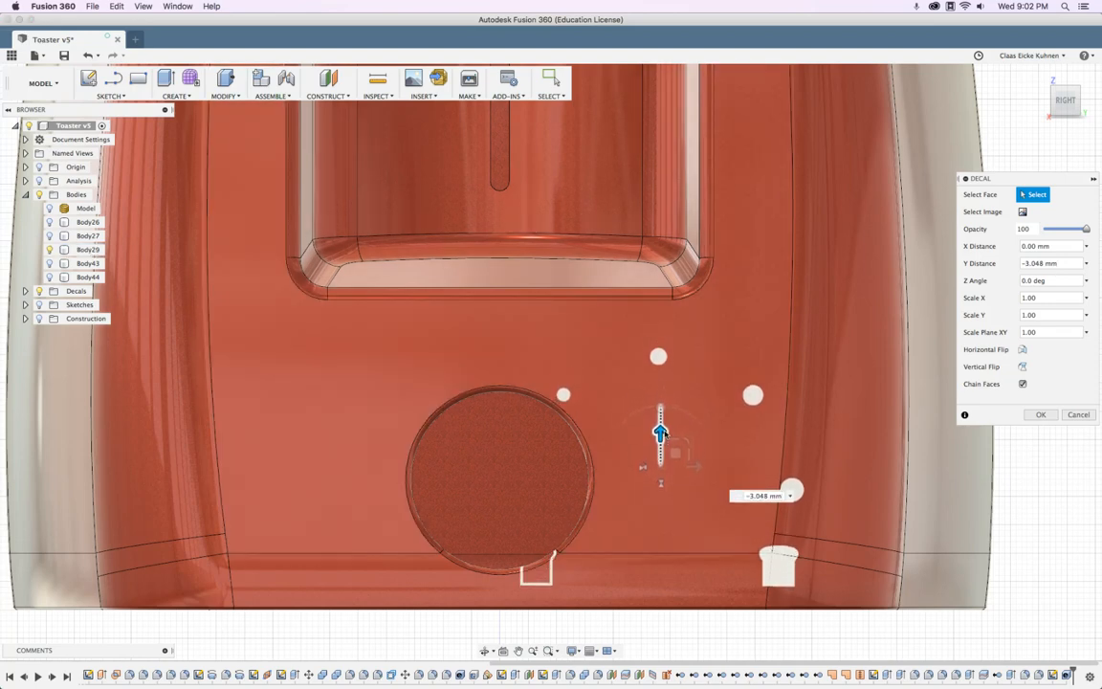
# Step: Fine-tune the dial decal's position until the ring is centred around the knob hole
pyautogui.moveTo(662, 467); pyautogui.dragTo(651, 467)
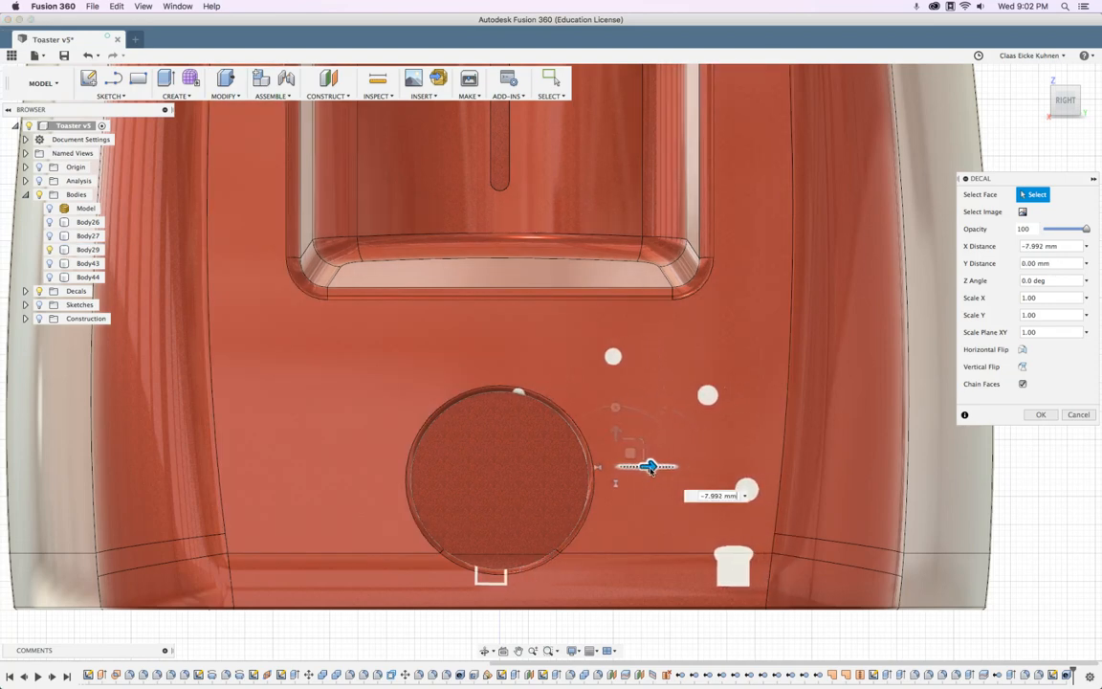
pyautogui.moveTo(655, 467); pyautogui.dragTo(647, 466)
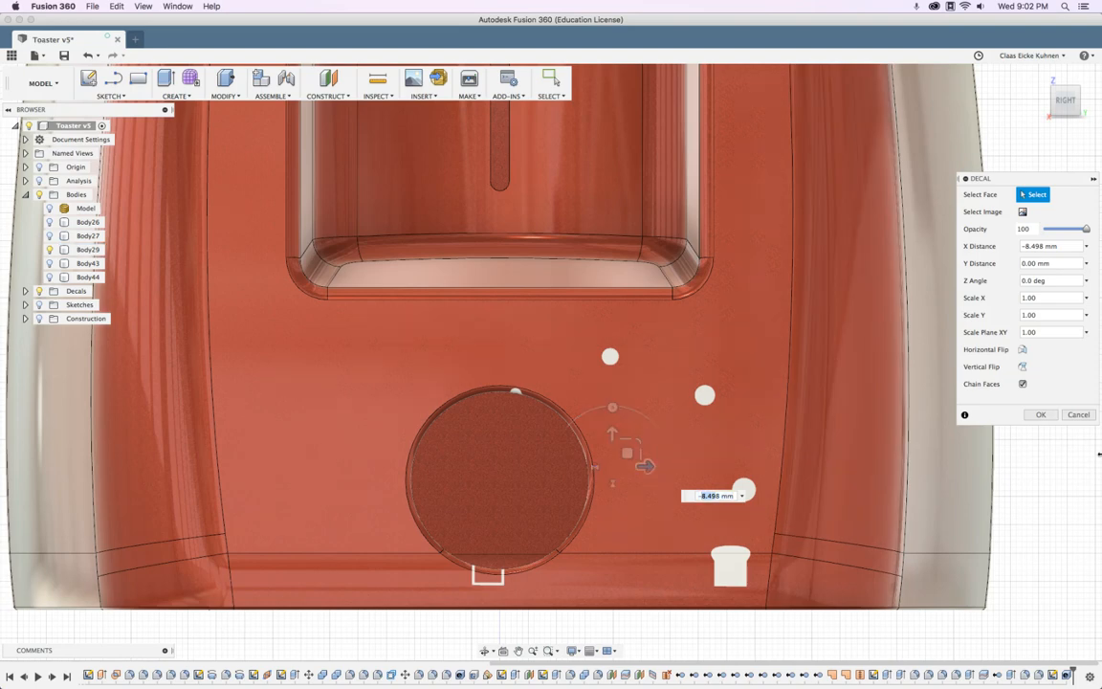
pyautogui.moveTo(647, 467); pyautogui.dragTo(671, 466)
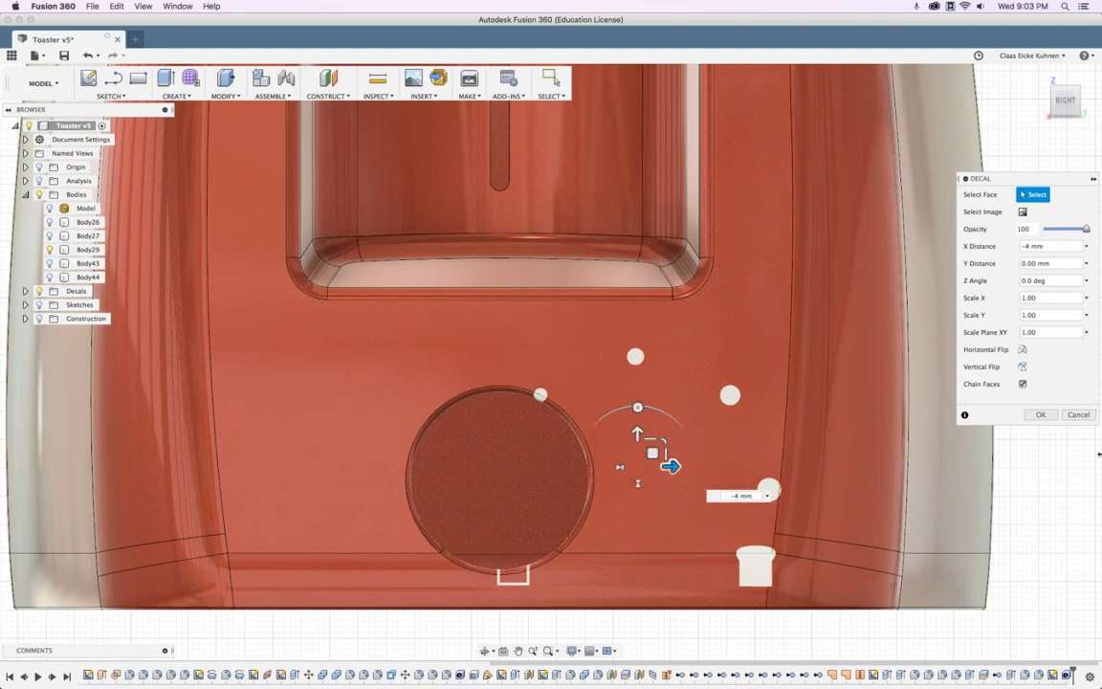
pyautogui.moveTo(670, 467); pyautogui.dragTo(624, 466)
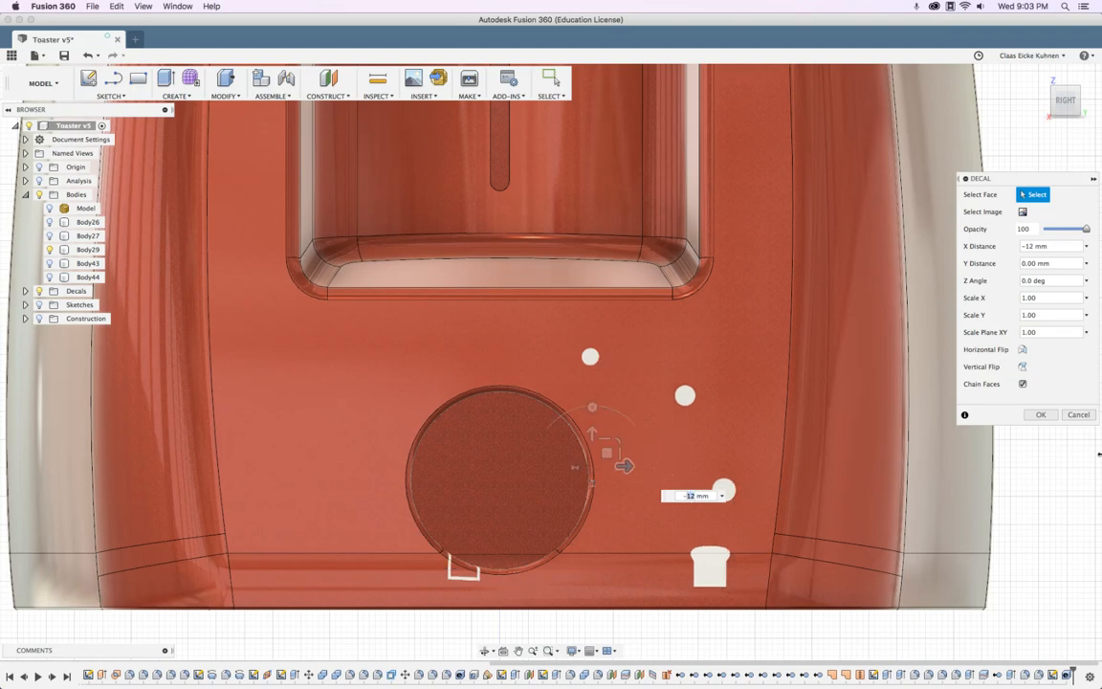
pyautogui.moveTo(623, 467); pyautogui.dragTo(582, 467)
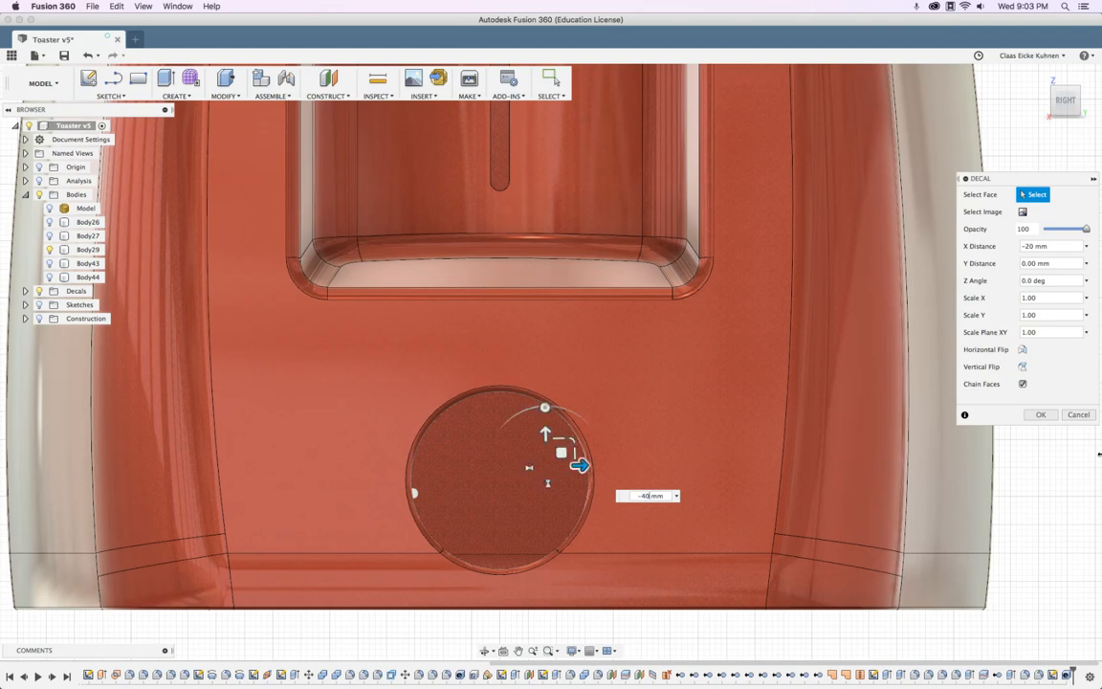
pyautogui.moveTo(581, 467); pyautogui.dragTo(467, 467)
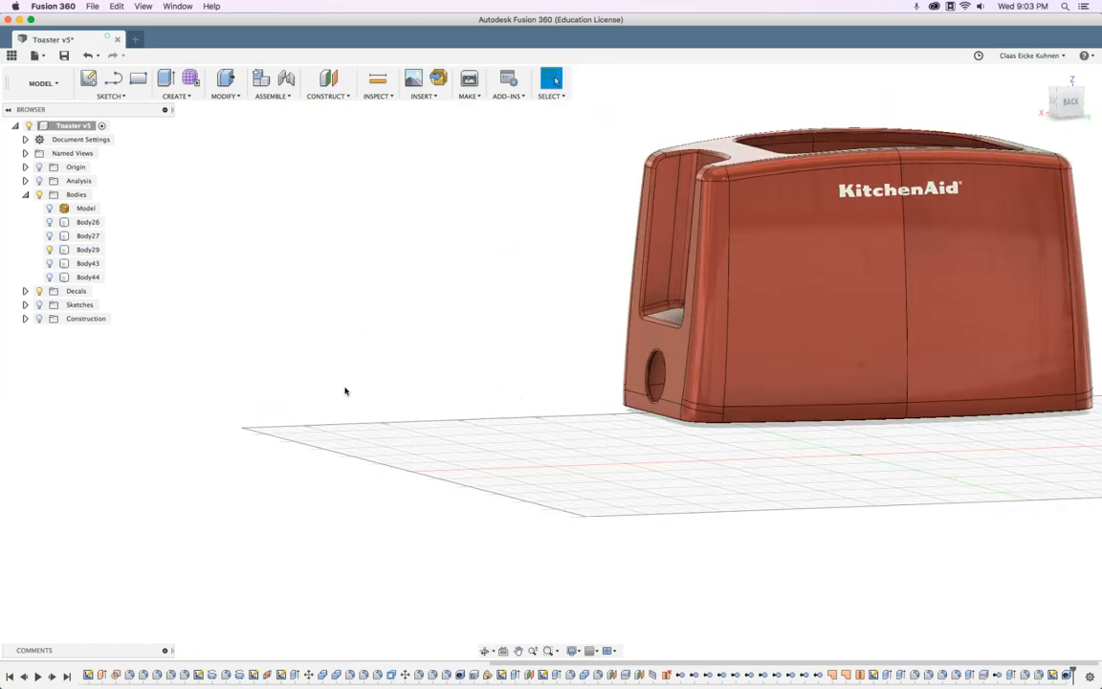
# Step: Show the sketch and, in the Patch workspace, extrude its profile about 50.7 mm as a new surface body
pyautogui.click(26, 304)
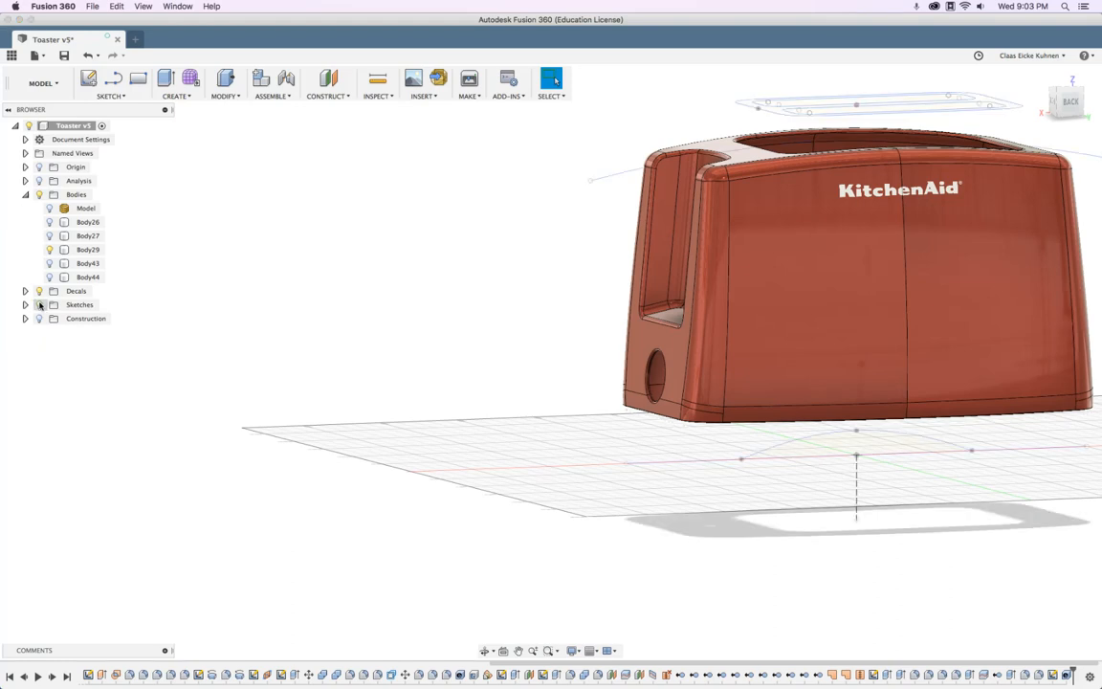
pyautogui.click(27, 305)
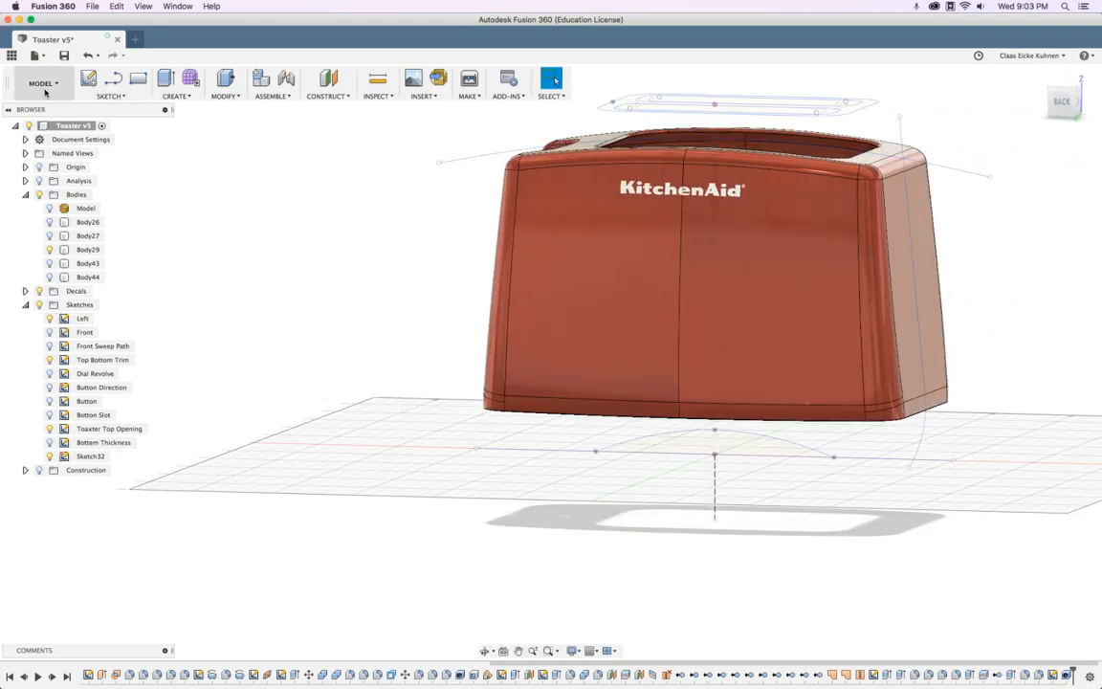
pyautogui.click(42, 85)
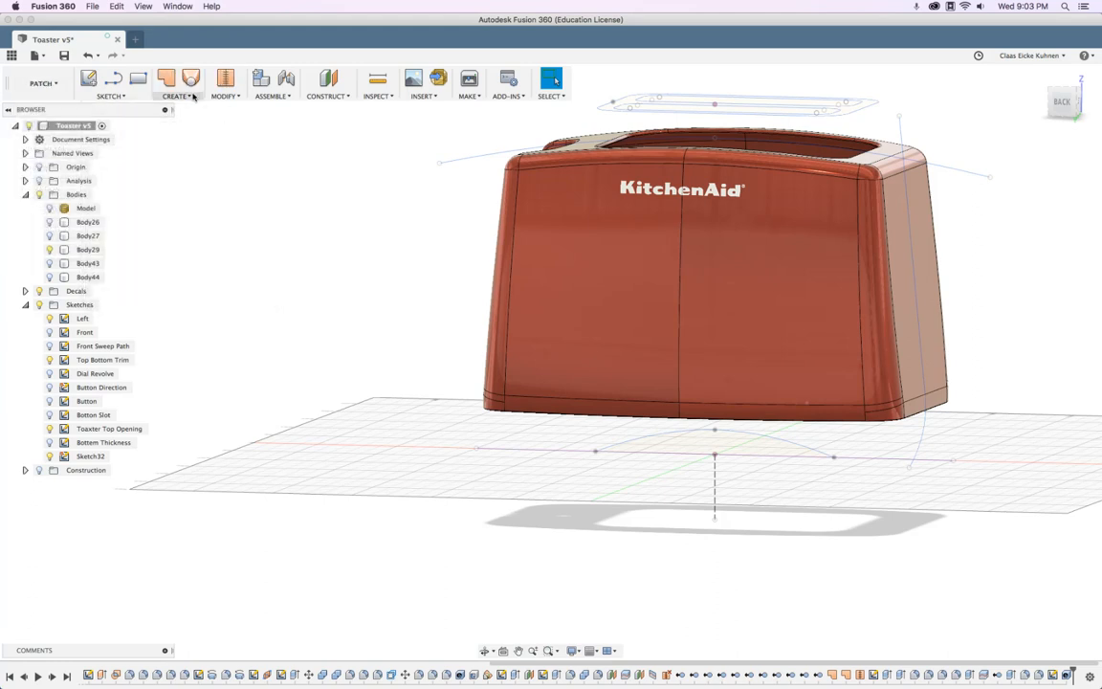
pyautogui.moveTo(176, 96)
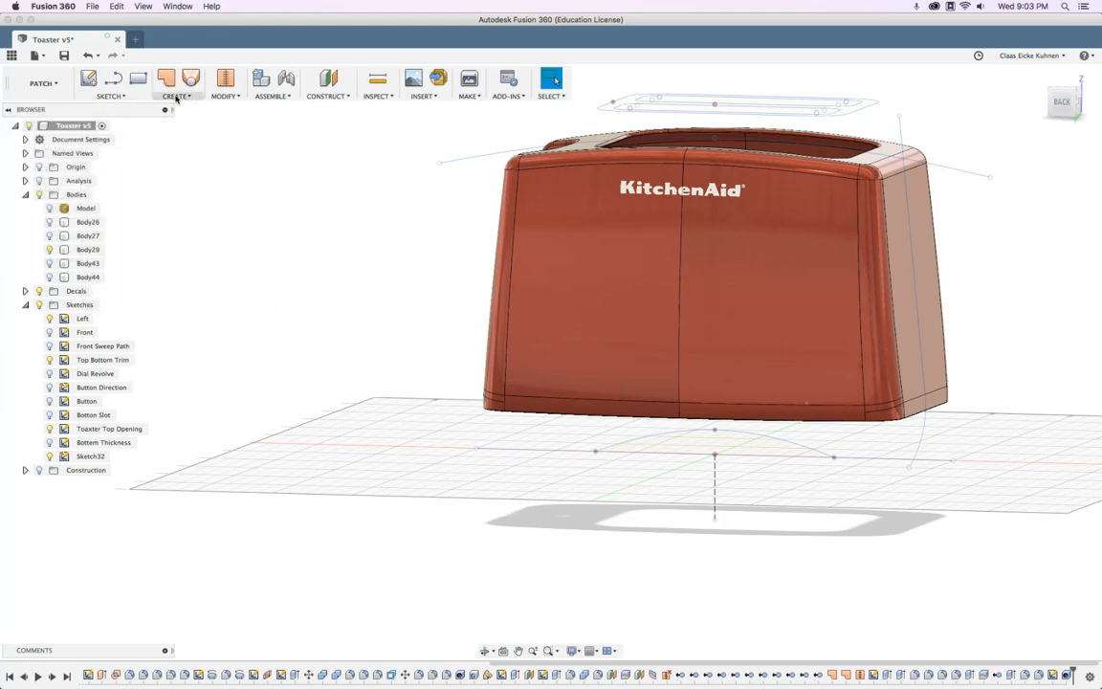
pyautogui.click(176, 95)
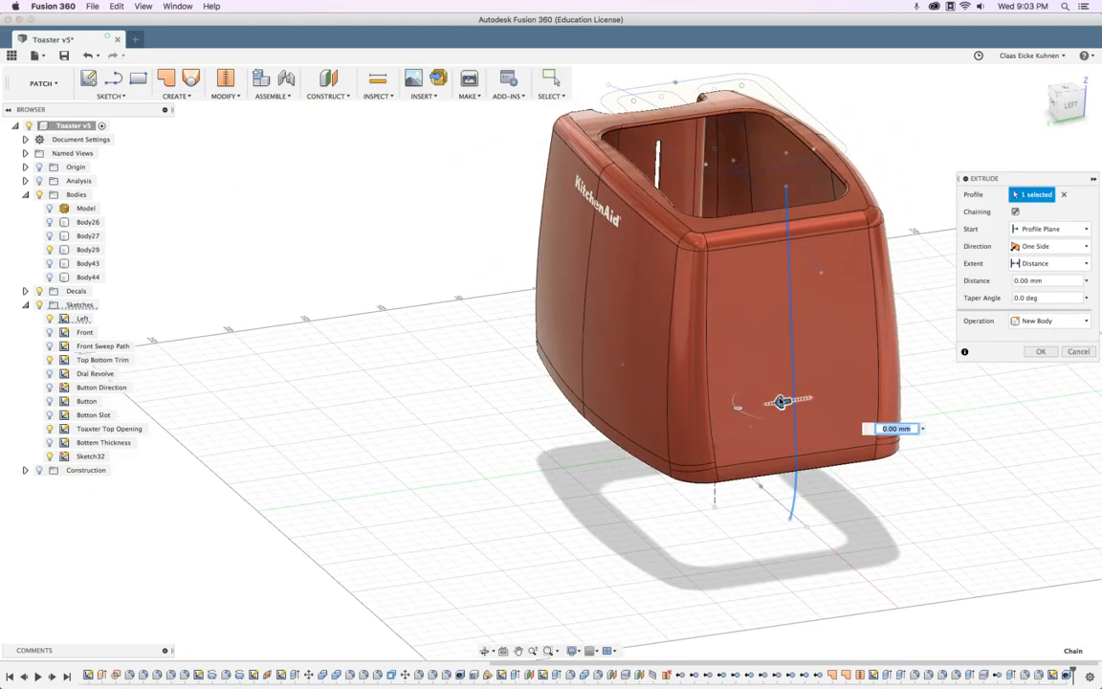
pyautogui.moveTo(781, 402); pyautogui.dragTo(704, 413)
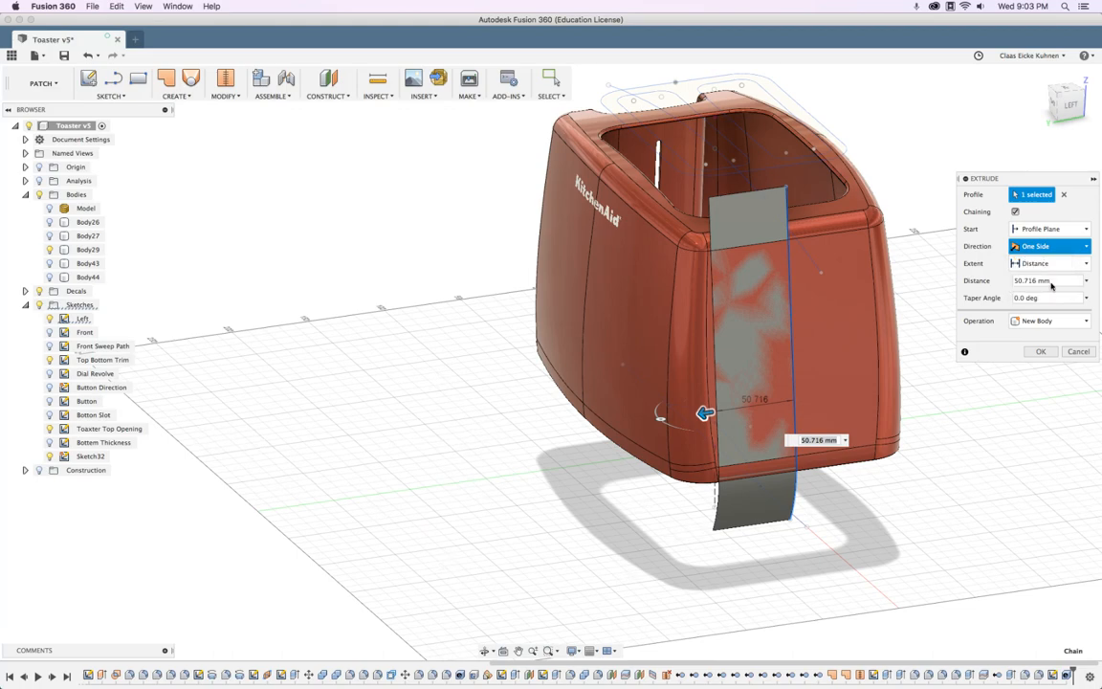
pyautogui.click(1040, 352)
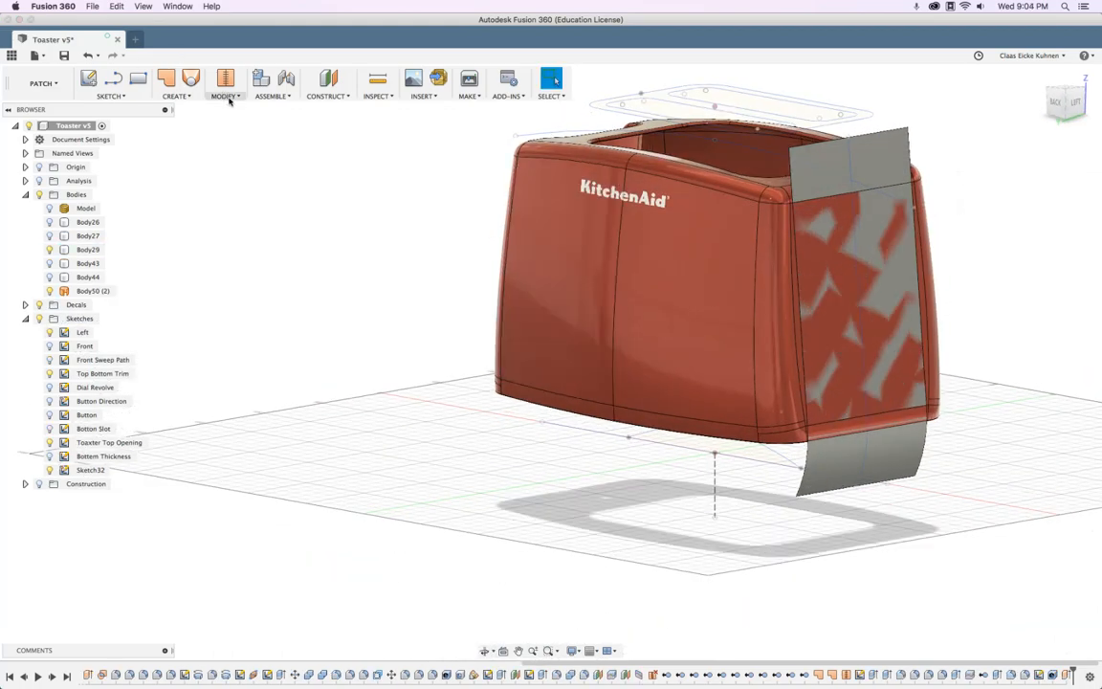
# Step: Mirror the surface body to the knob end and remove the extra right-side surface body
pyautogui.click(224, 95)
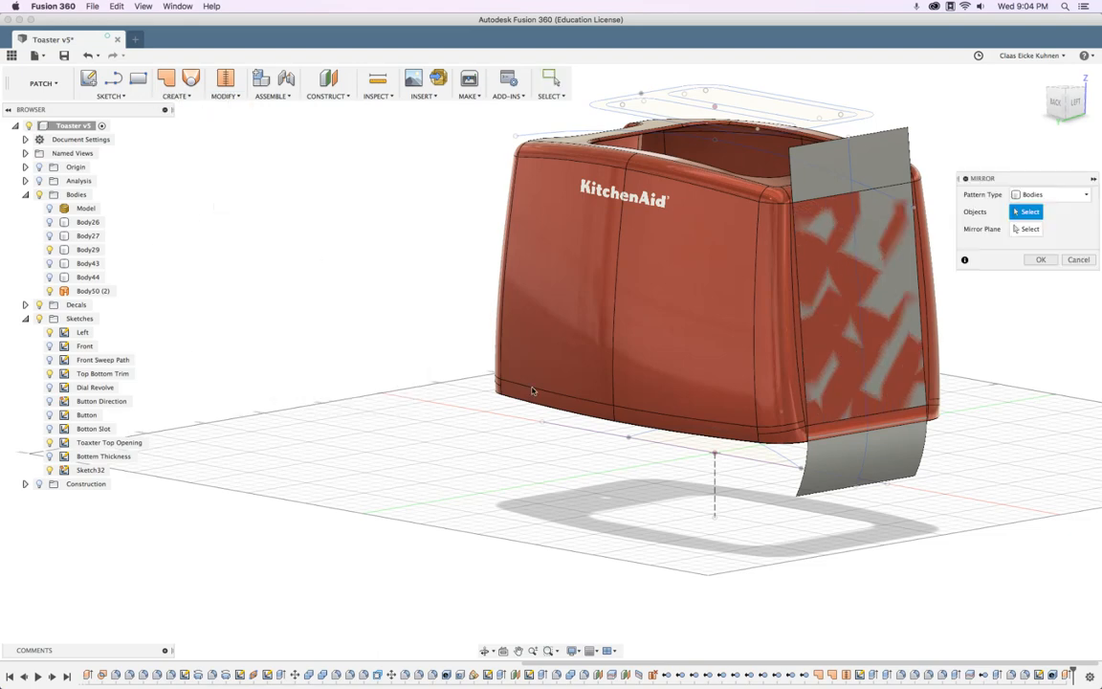
pyautogui.click(852, 287)
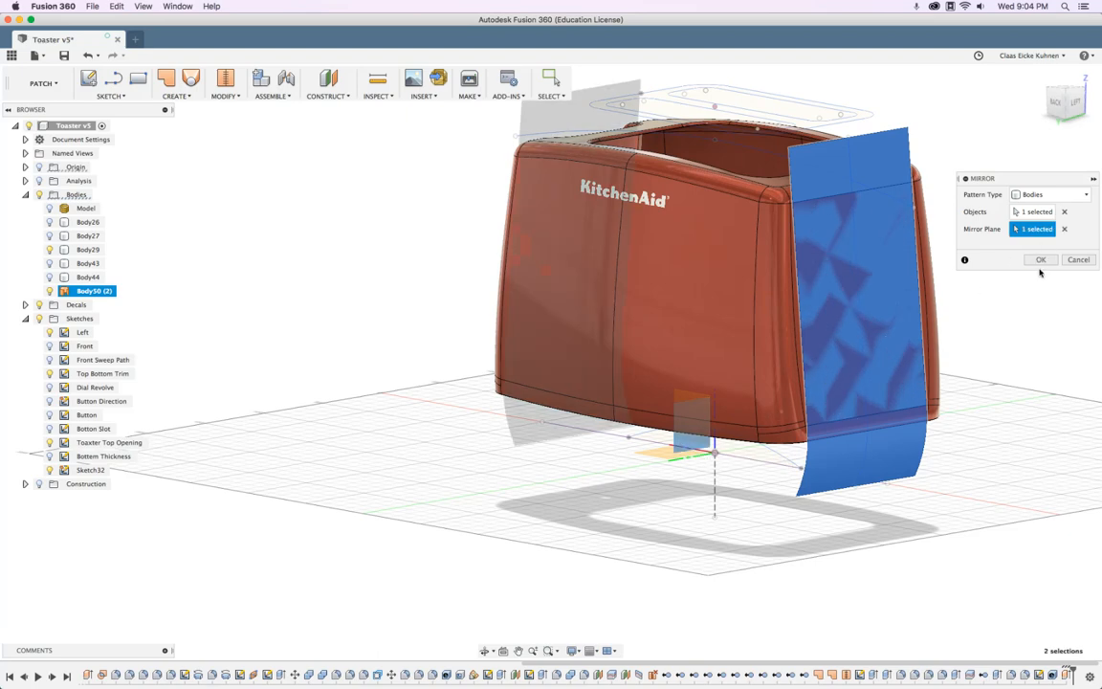
pyautogui.click(1041, 260)
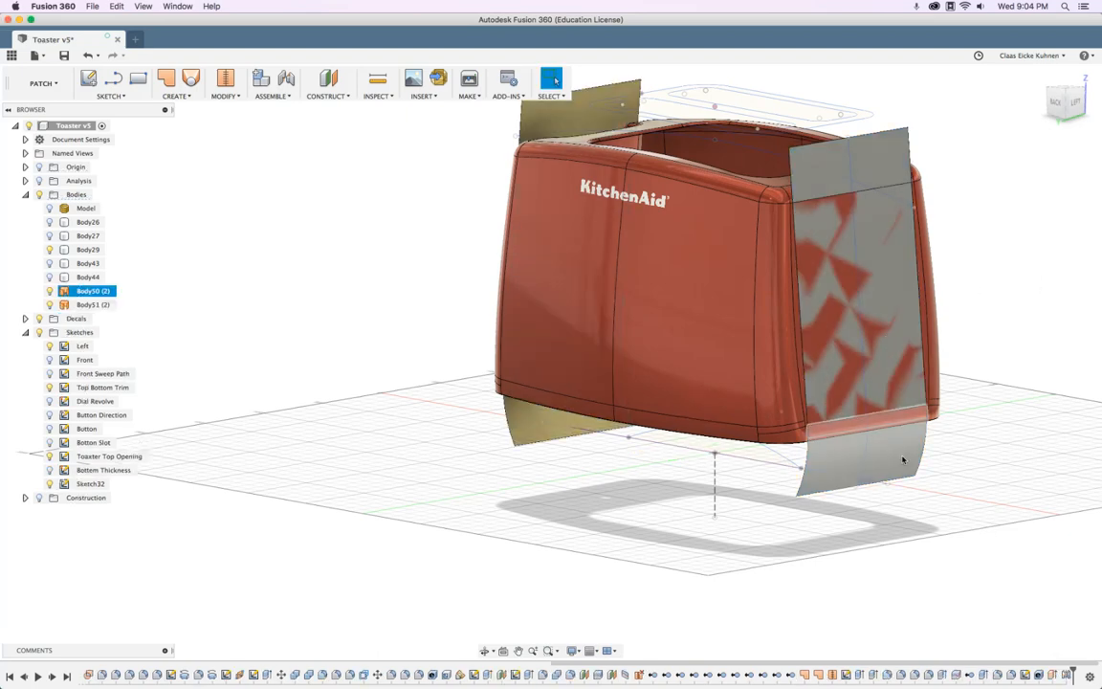
pyautogui.click(861, 287)
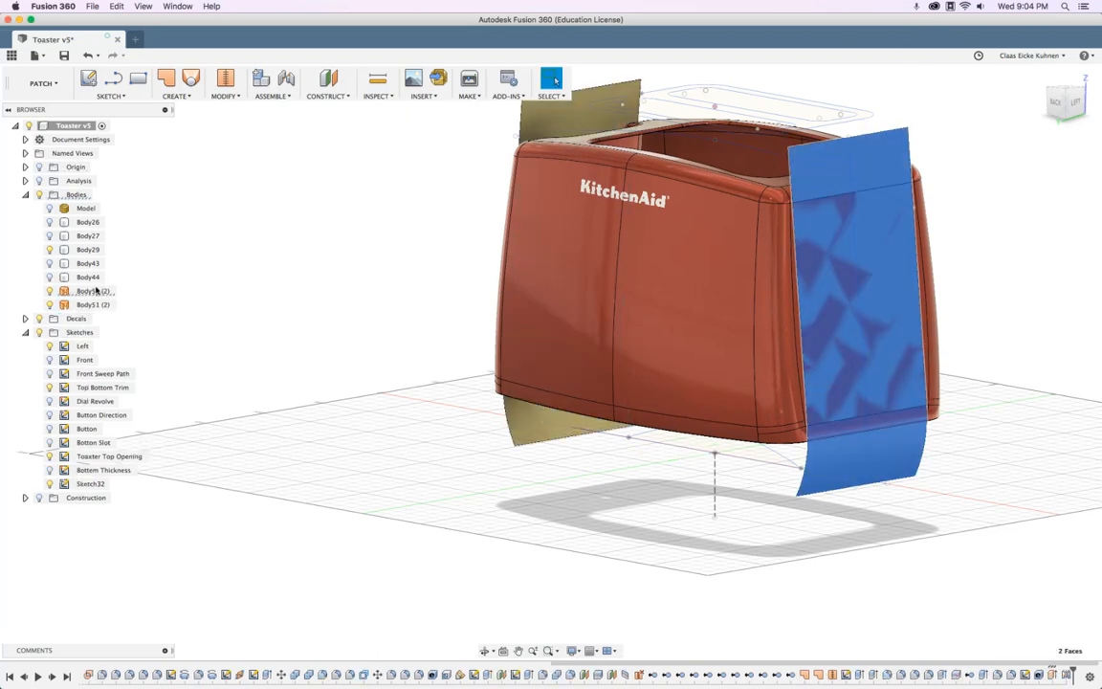
pyautogui.rightClick(92, 290)
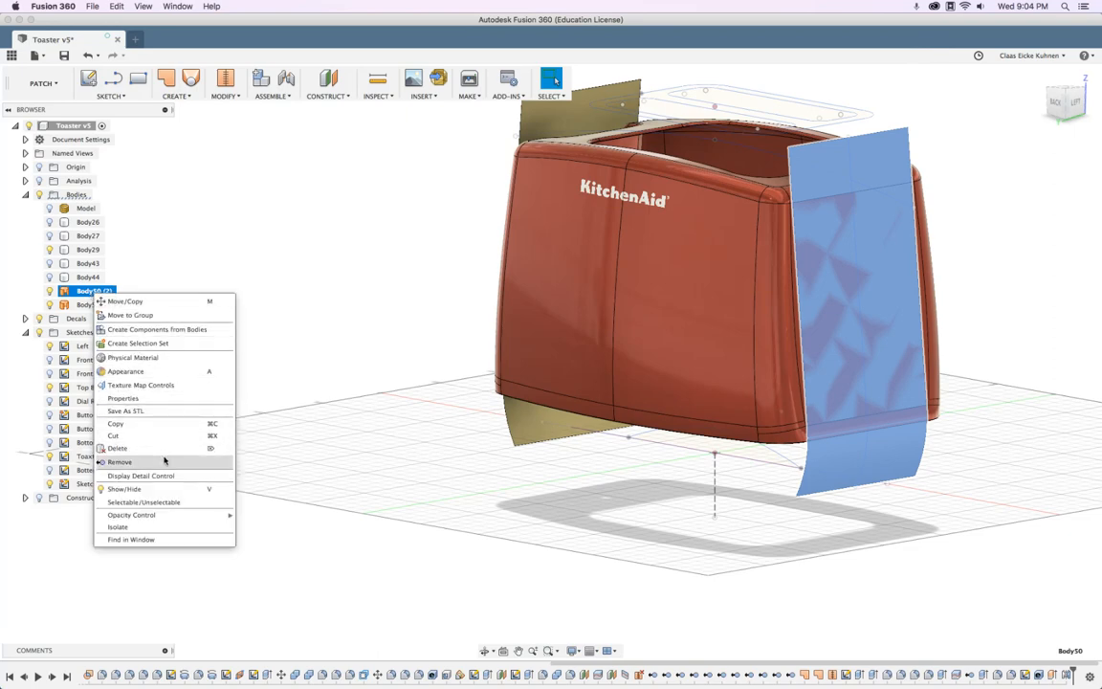
pyautogui.click(119, 462)
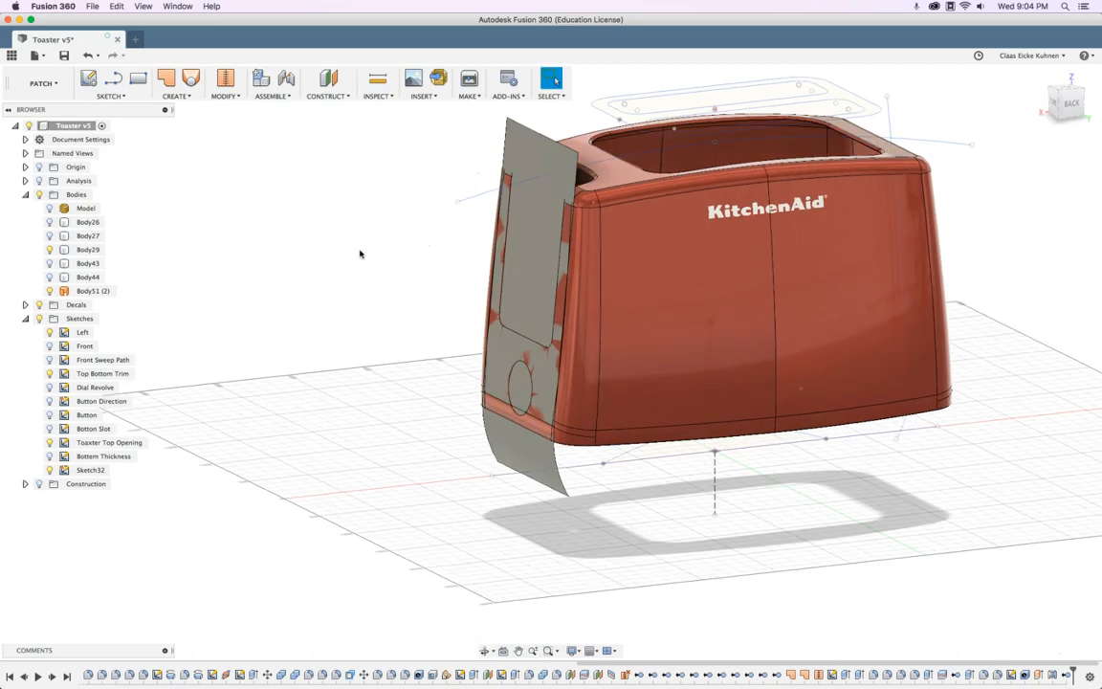
# Step: Apply the dial image decal to the offset surface, scaled and moved to centre around the knob
pyautogui.click(421, 84)
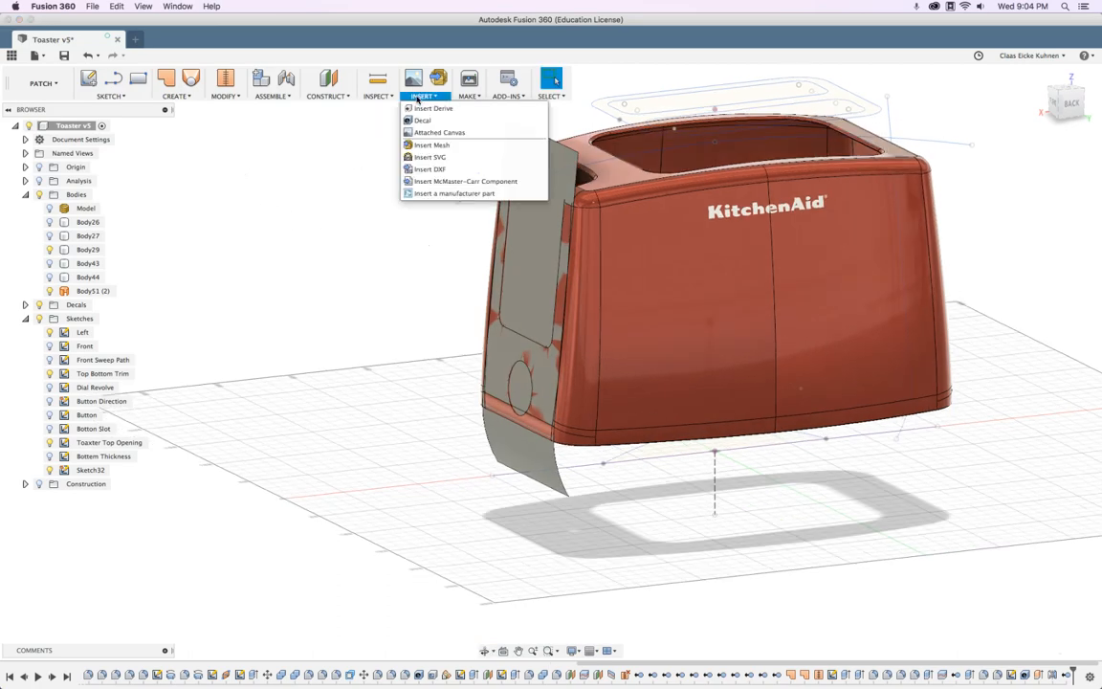
pyautogui.moveTo(421, 119)
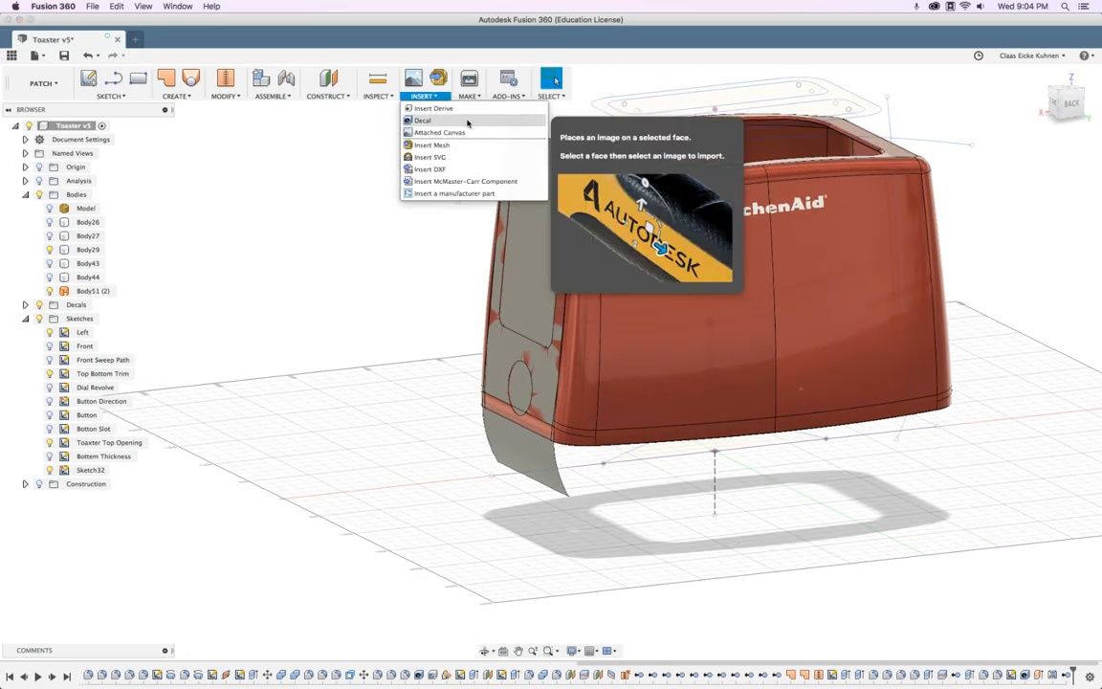
pyautogui.click(421, 118)
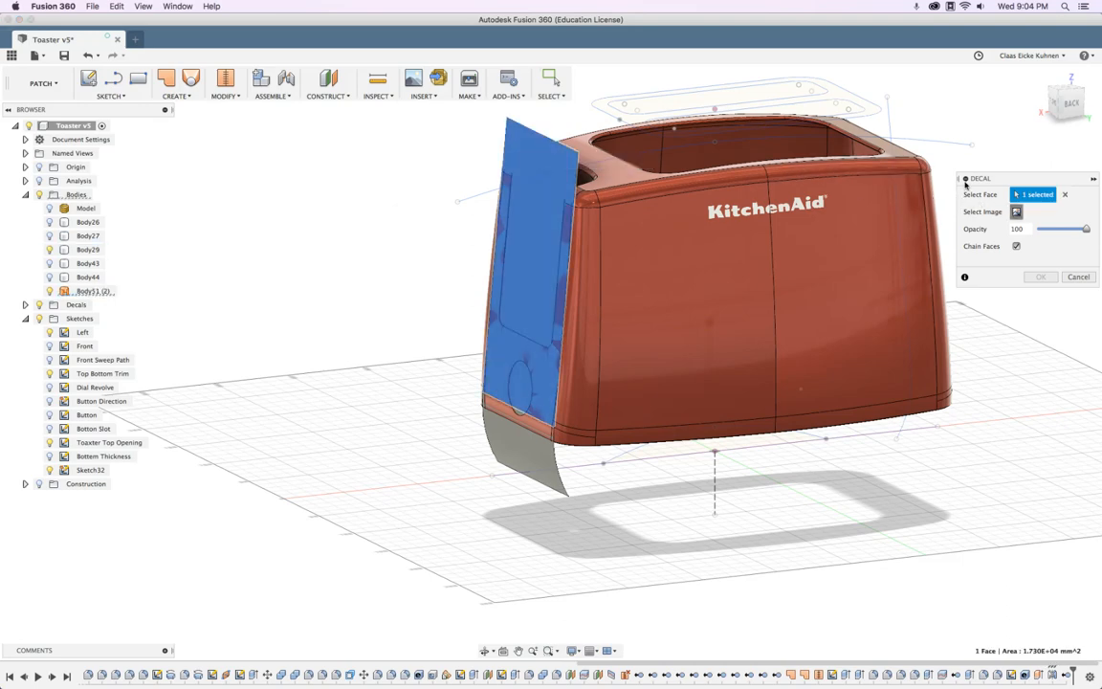
pyautogui.moveTo(764, 172)
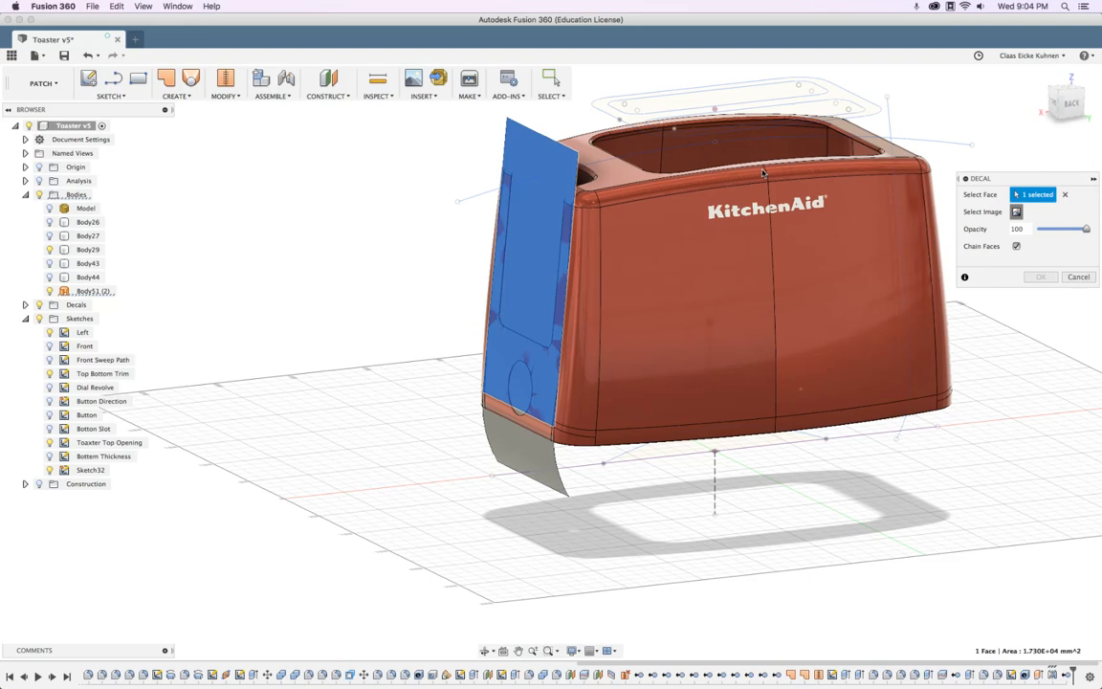
pyautogui.click(1016, 210)
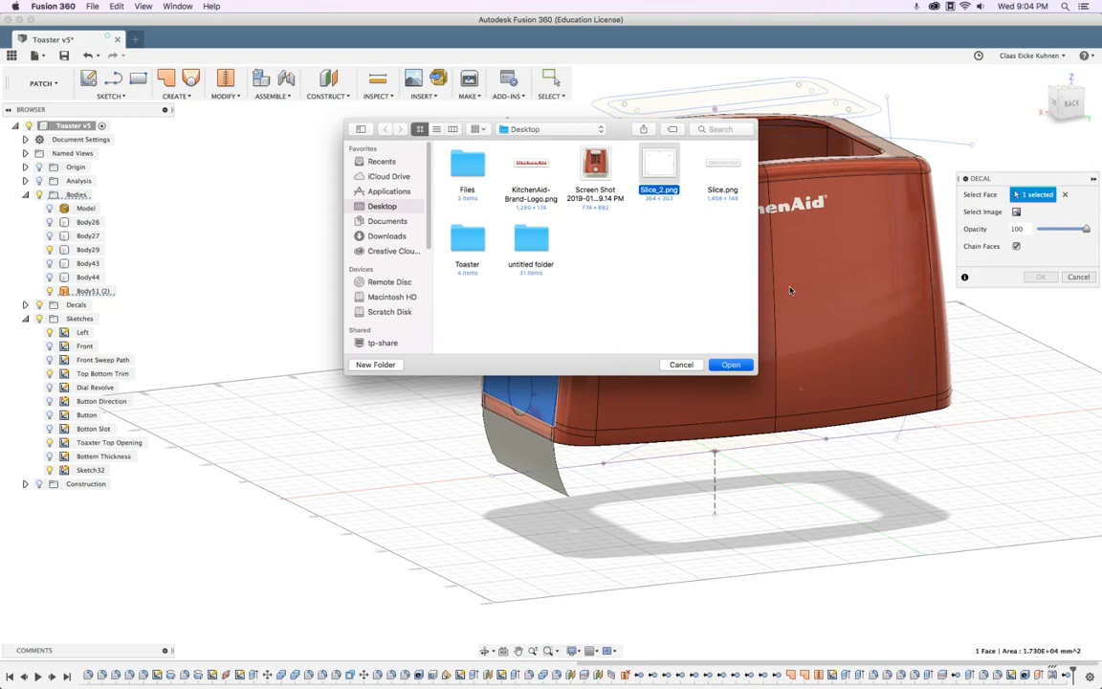
pyautogui.click(731, 364)
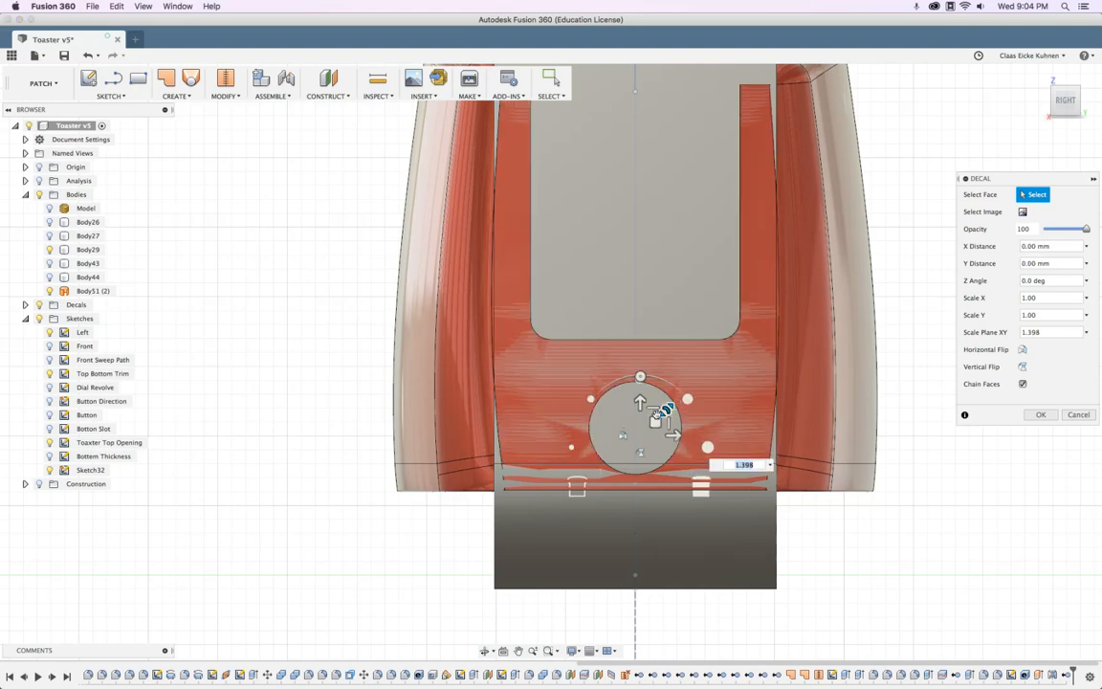
pyautogui.moveTo(639, 402); pyautogui.dragTo(654, 413)
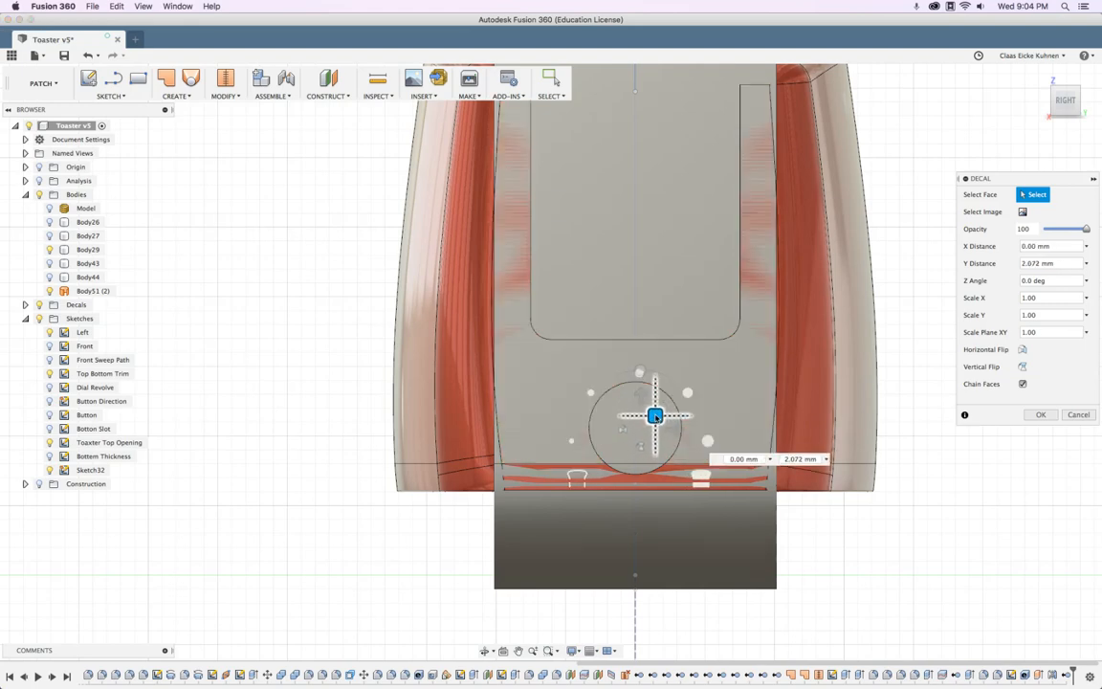
pyautogui.moveTo(654, 415); pyautogui.dragTo(651, 413)
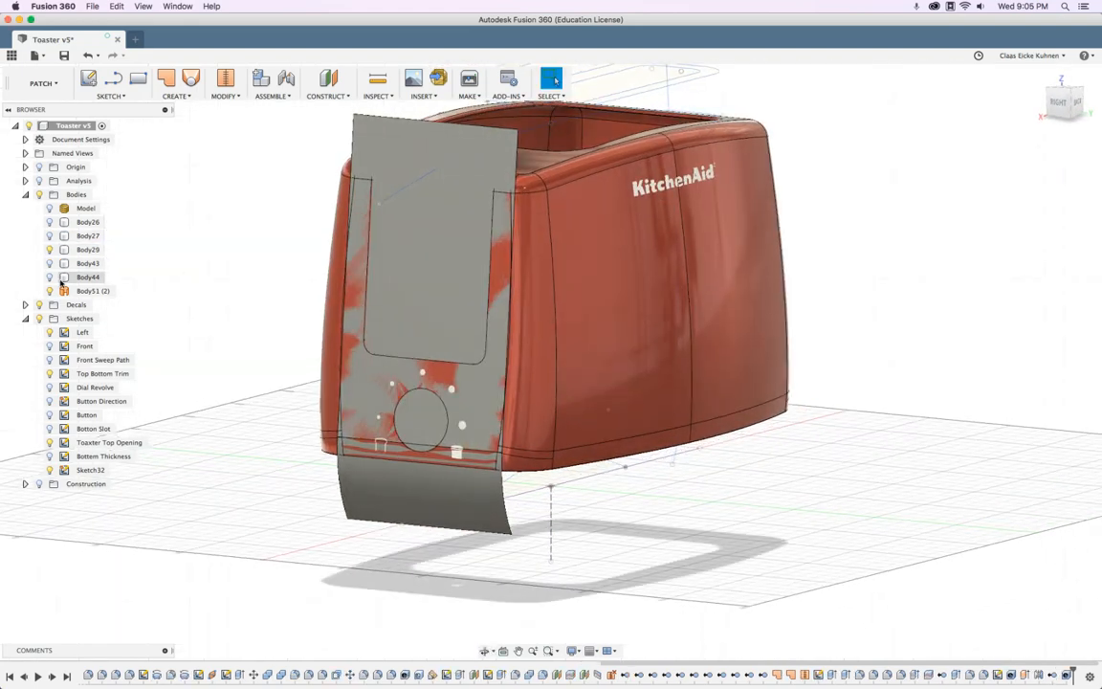
# Step: Apply a searched 'alu' appearance from the library to the dial's offset surface body
pyautogui.click(49, 291)
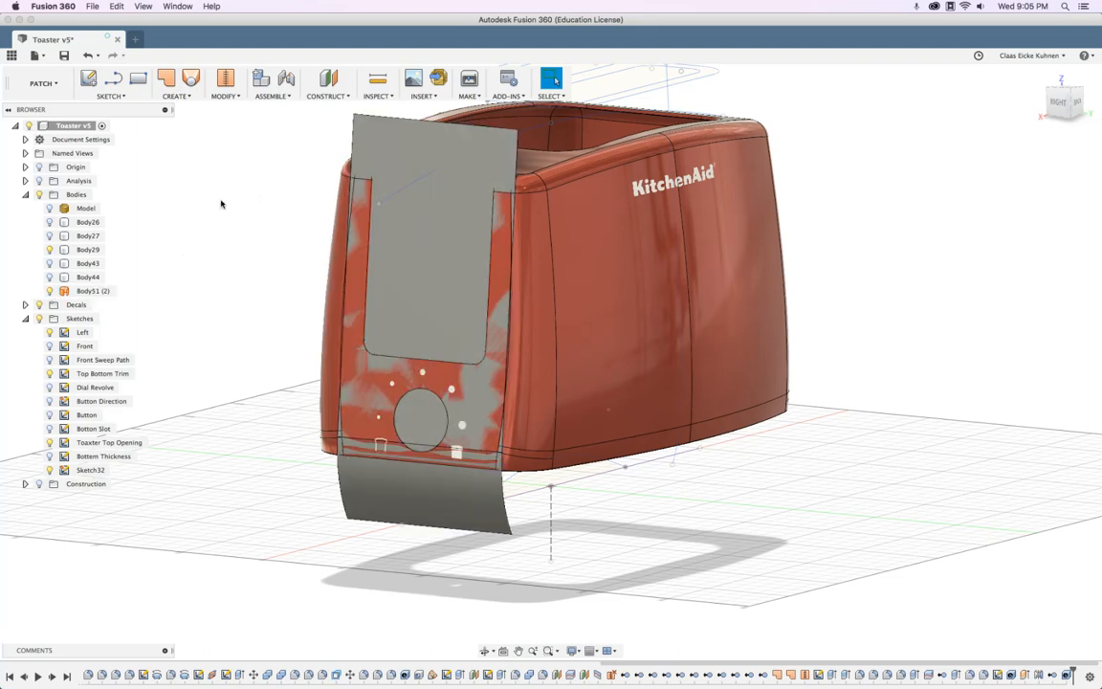
pyautogui.click(551, 77)
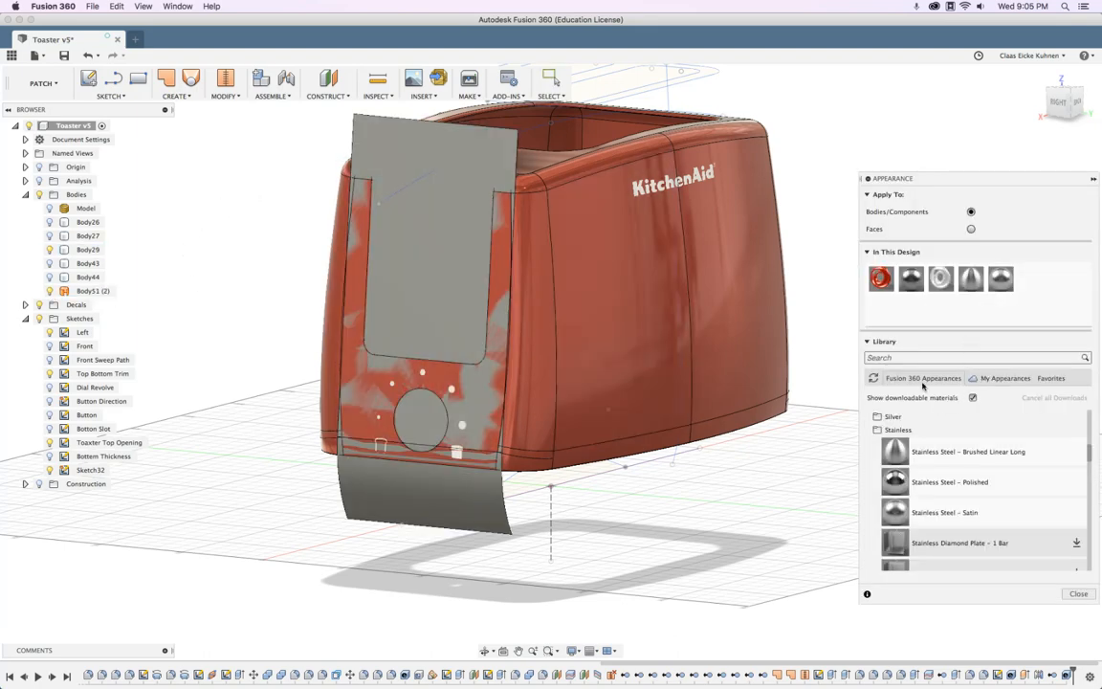
pyautogui.write('alu')
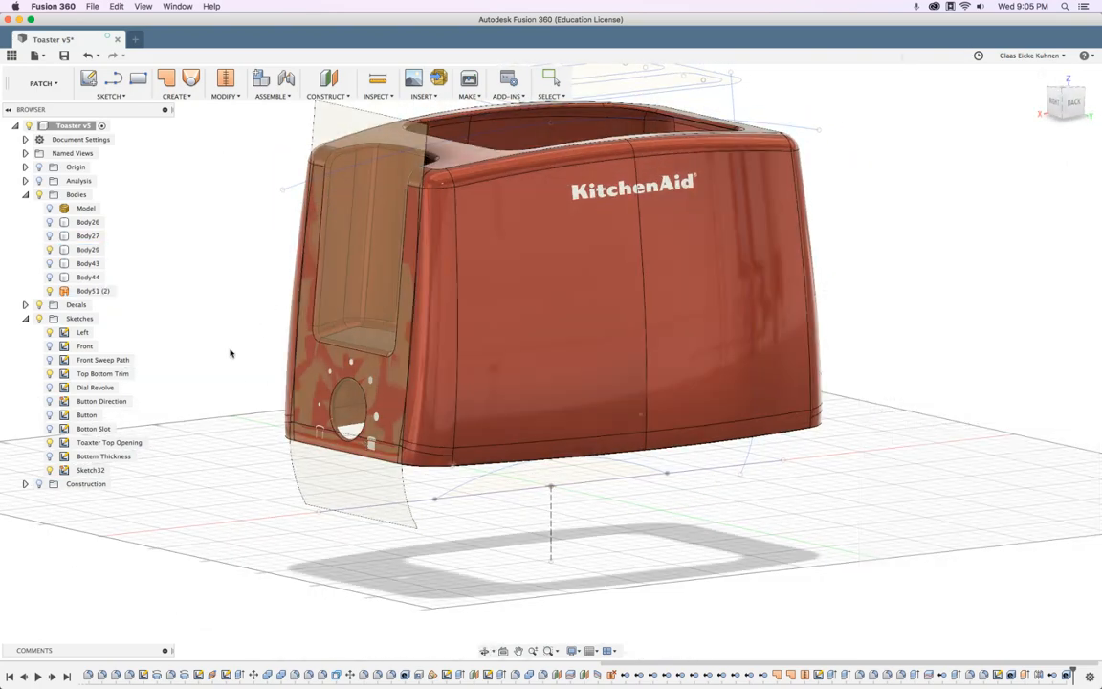
pyautogui.click(88, 276)
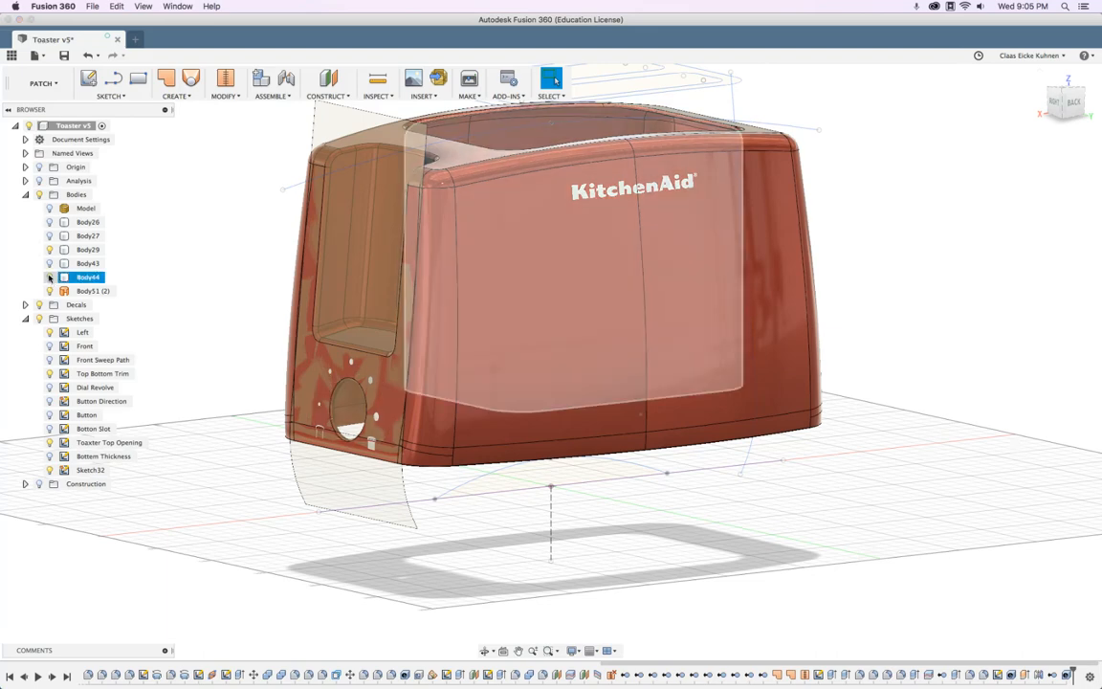
pyautogui.click(42, 84)
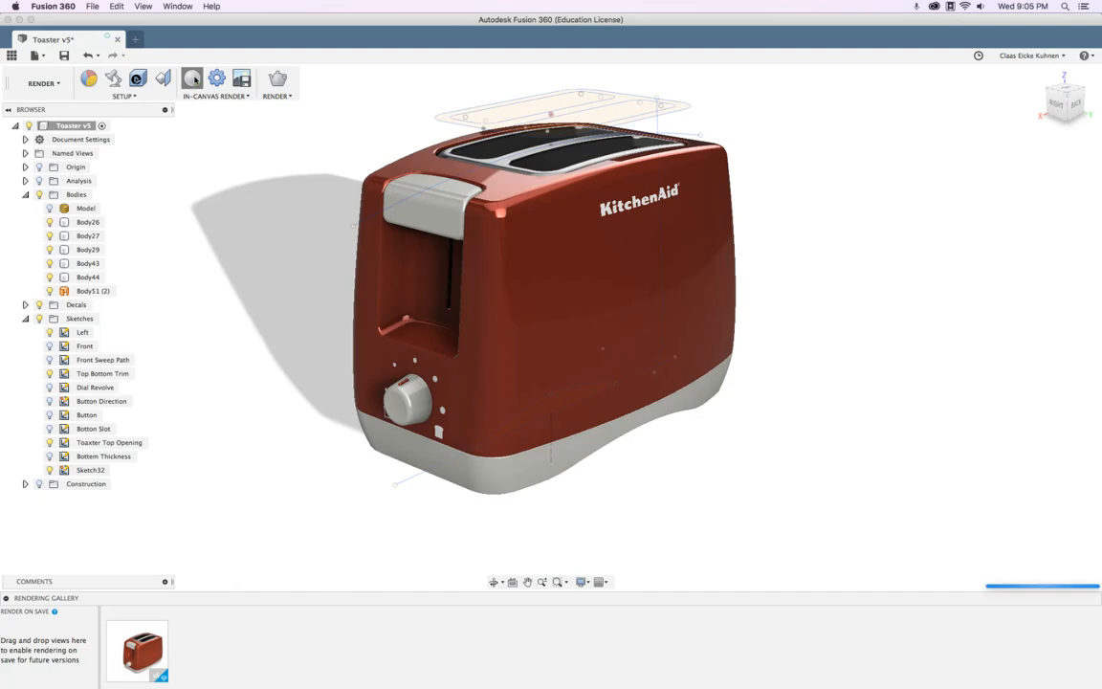
pyautogui.click(192, 79)
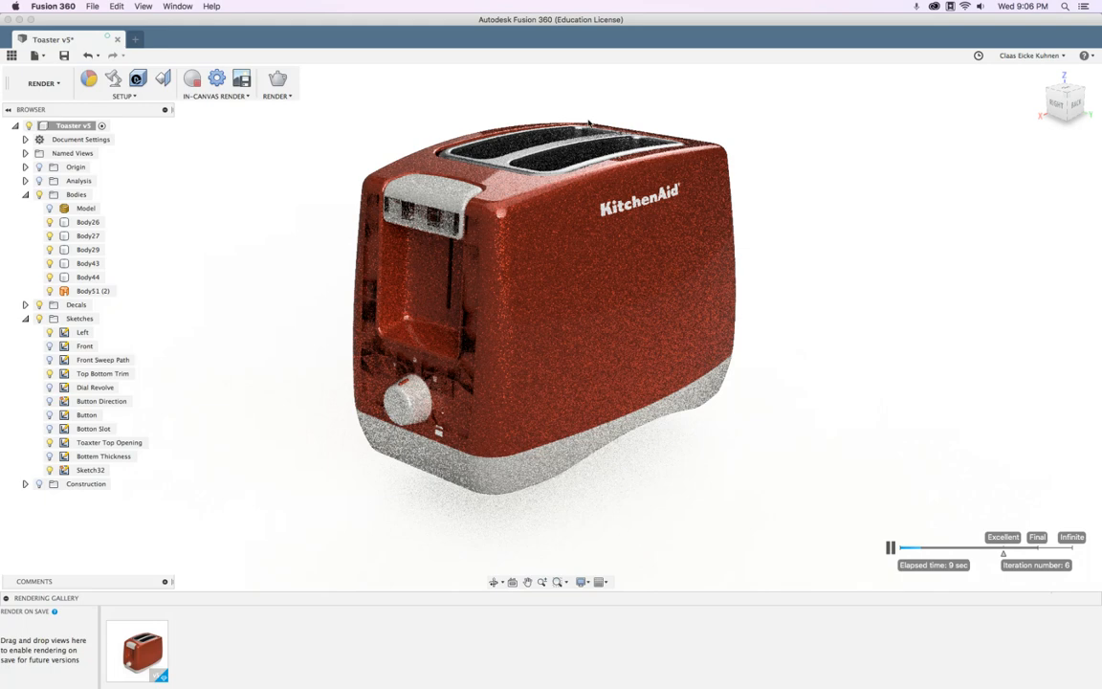
pyautogui.click(42, 84)
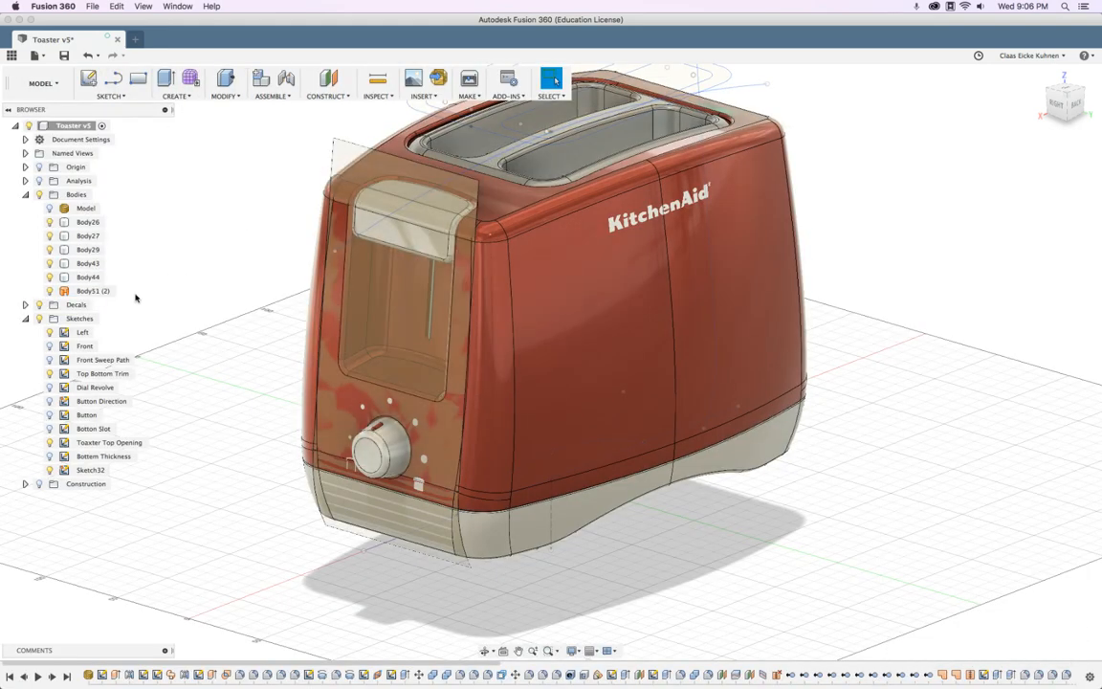
# Step: Select the knob surround body and adjust its appearance via Modify
pyautogui.click(92, 290)
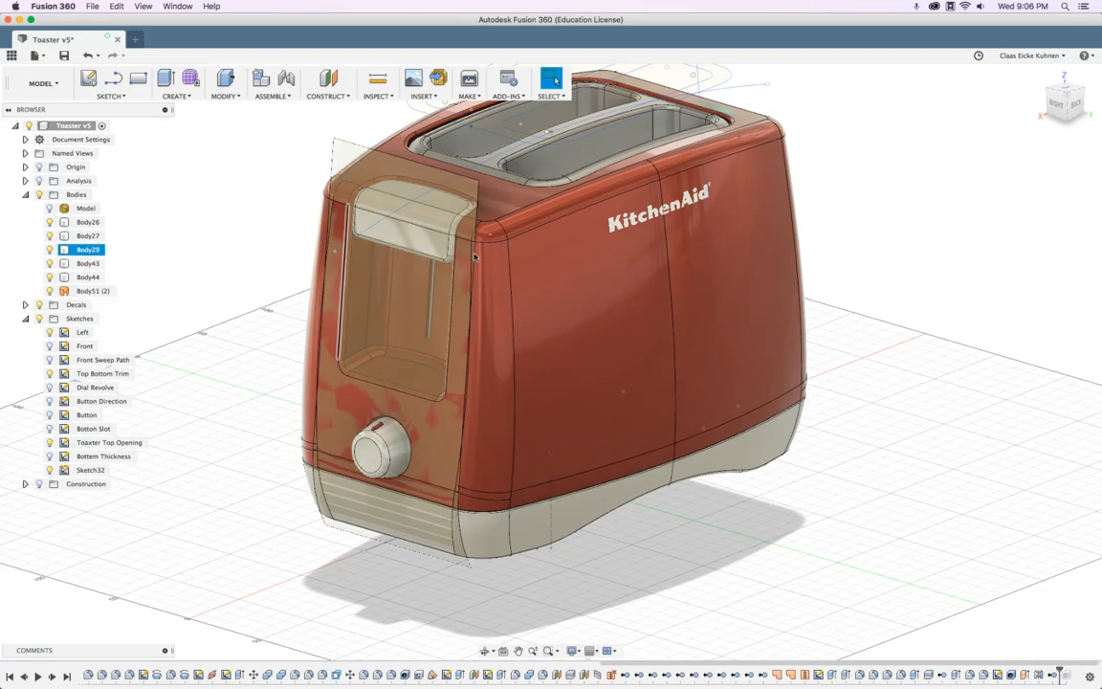
pyautogui.moveTo(342, 165)
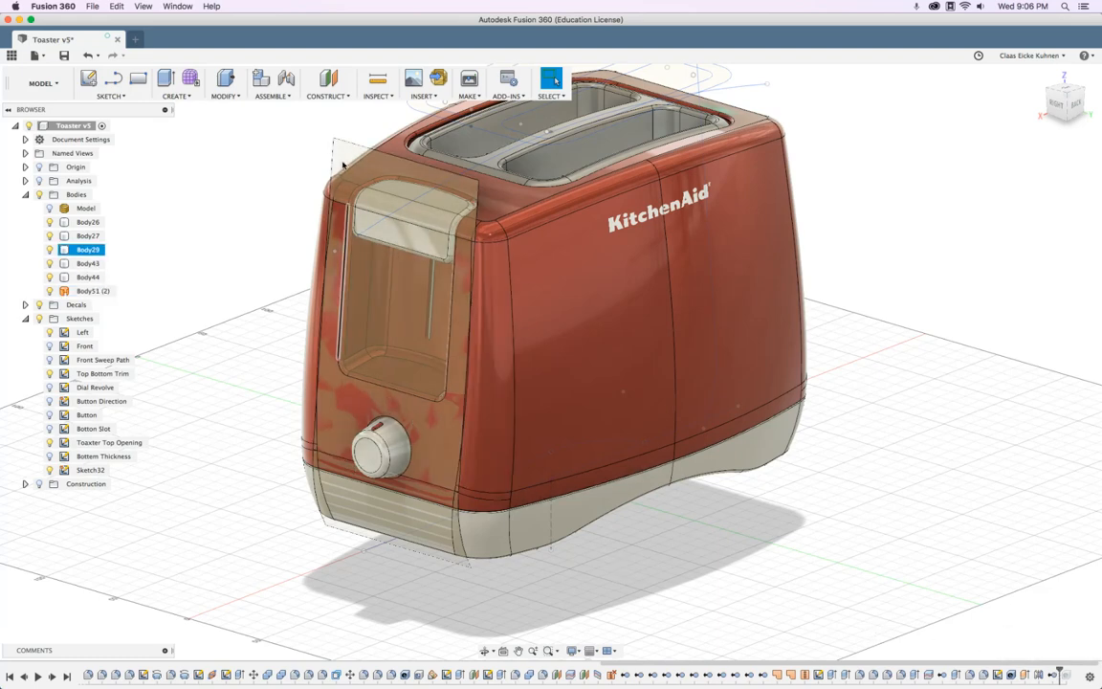
pyautogui.moveTo(451, 450)
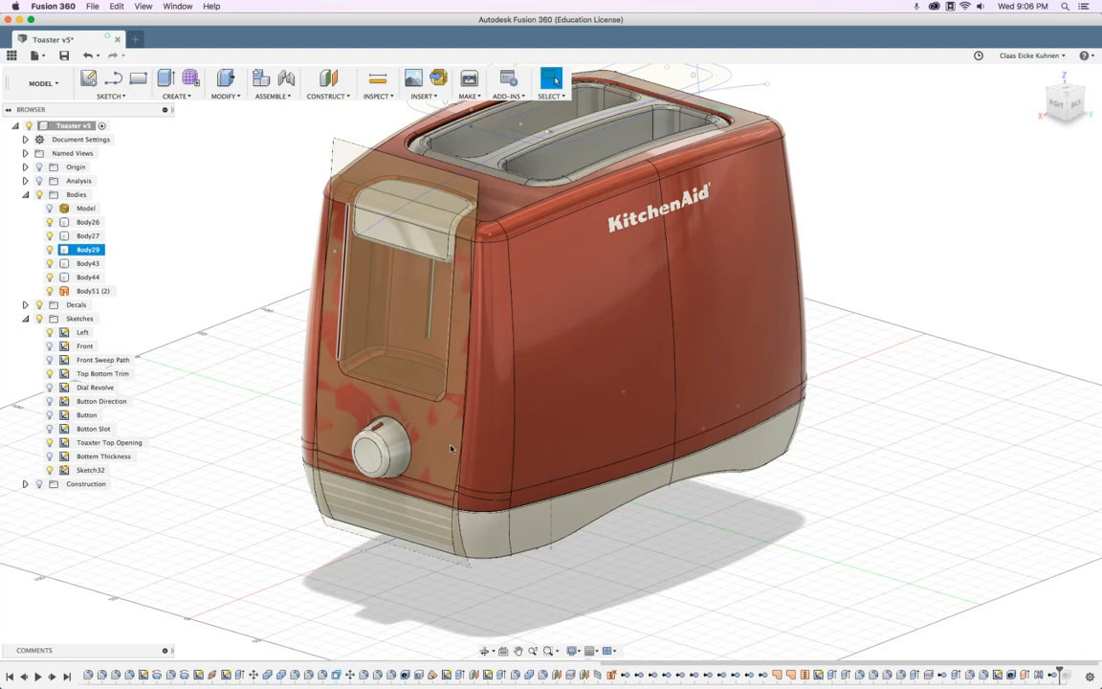
pyautogui.moveTo(150, 172)
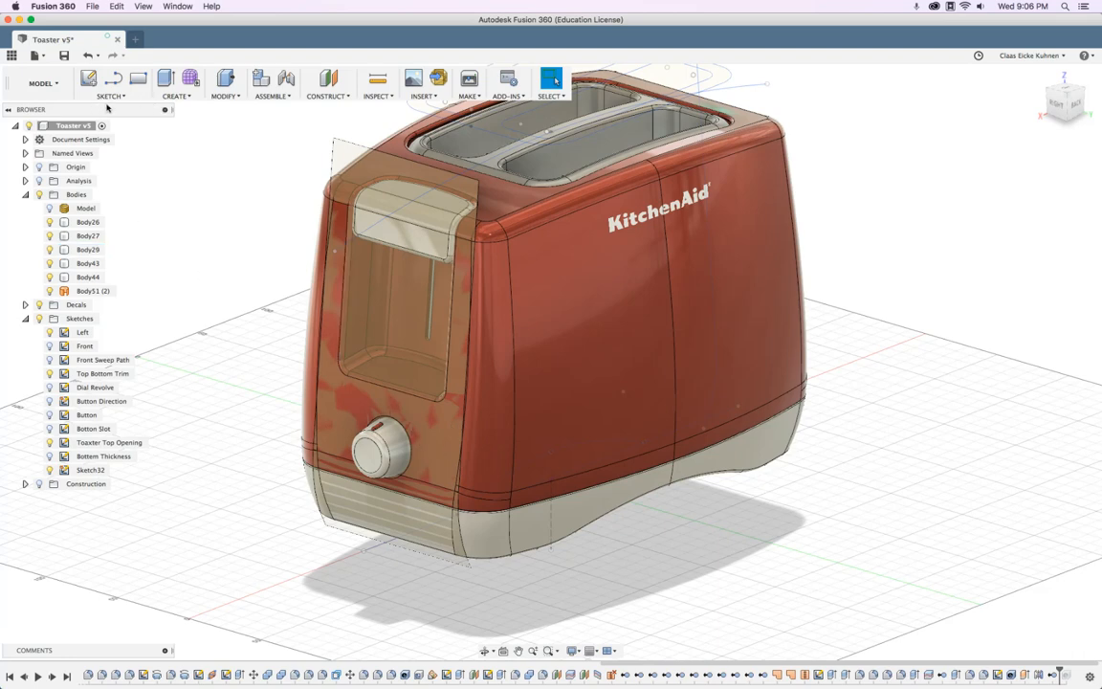
pyautogui.click(225, 84)
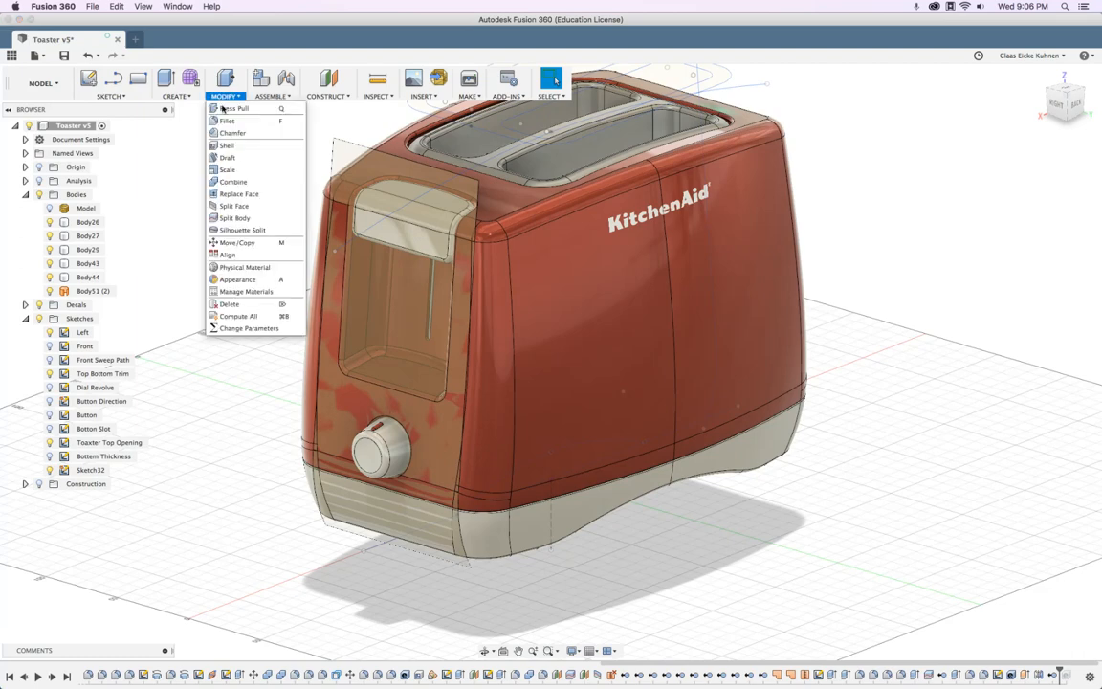
pyautogui.moveTo(228, 254)
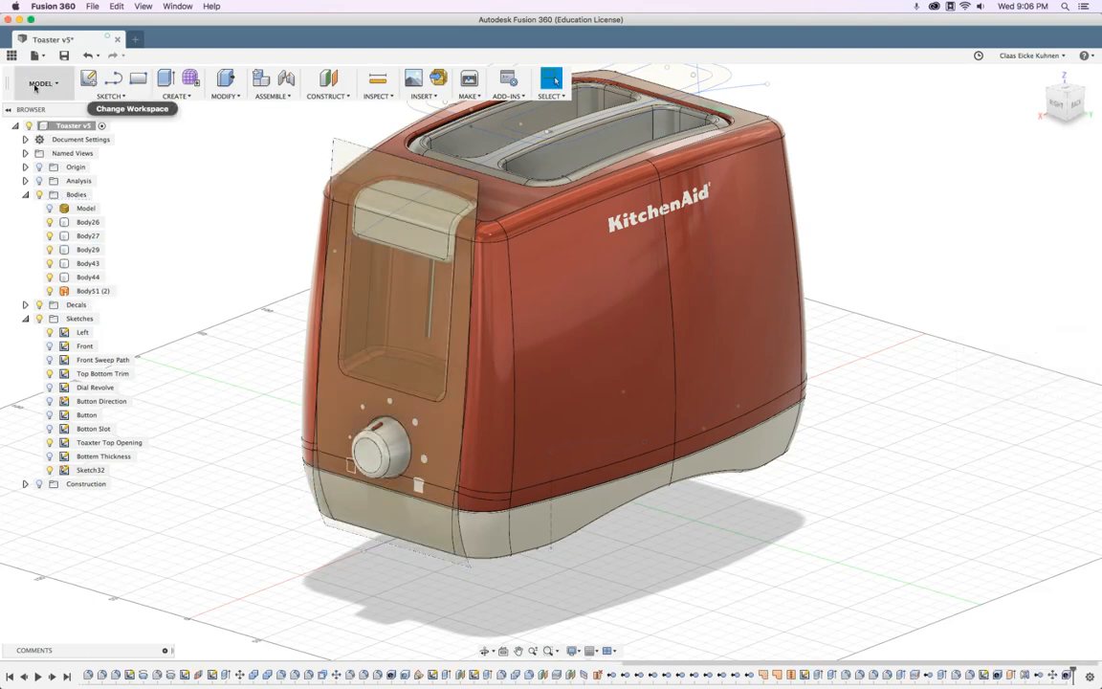
# Step: Switch to the Render workspace and start an in-canvas render of the toaster
pyautogui.click(40, 85)
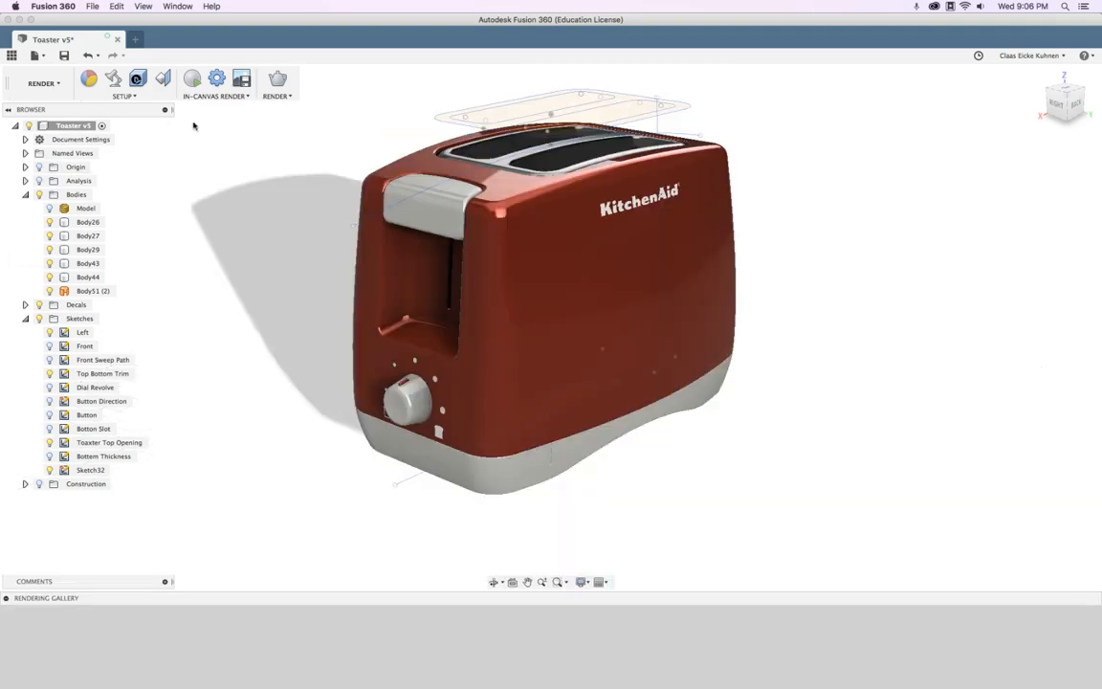
pyautogui.click(191, 78)
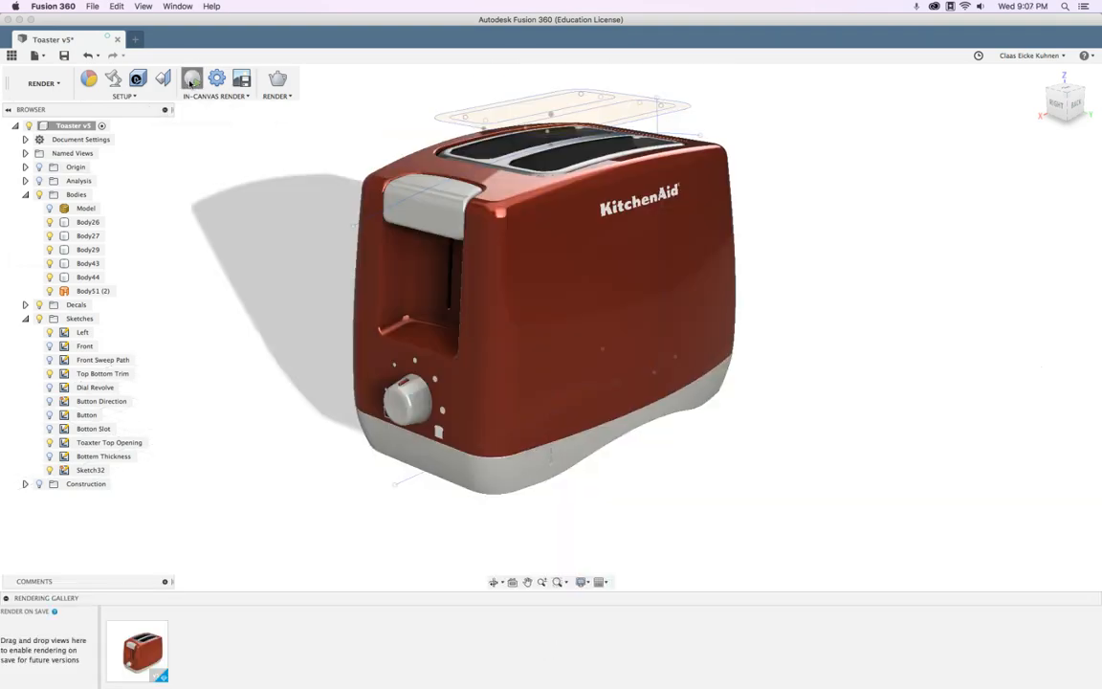
pyautogui.click(191, 78)
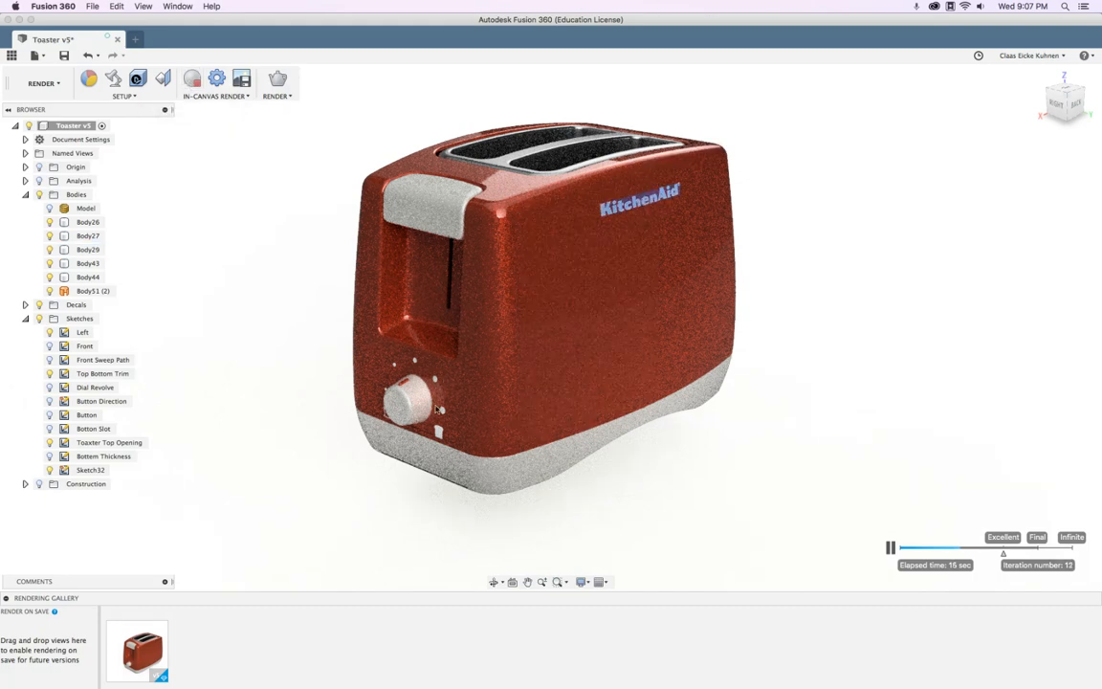
pyautogui.moveTo(463, 377)
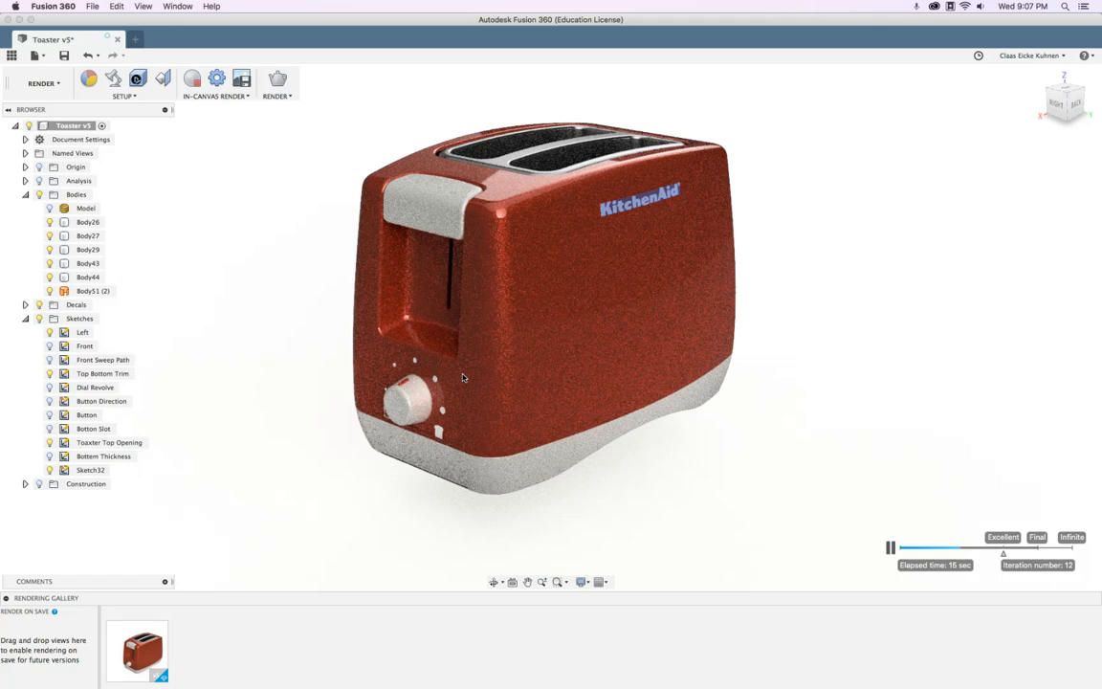
pyautogui.click(88, 222)
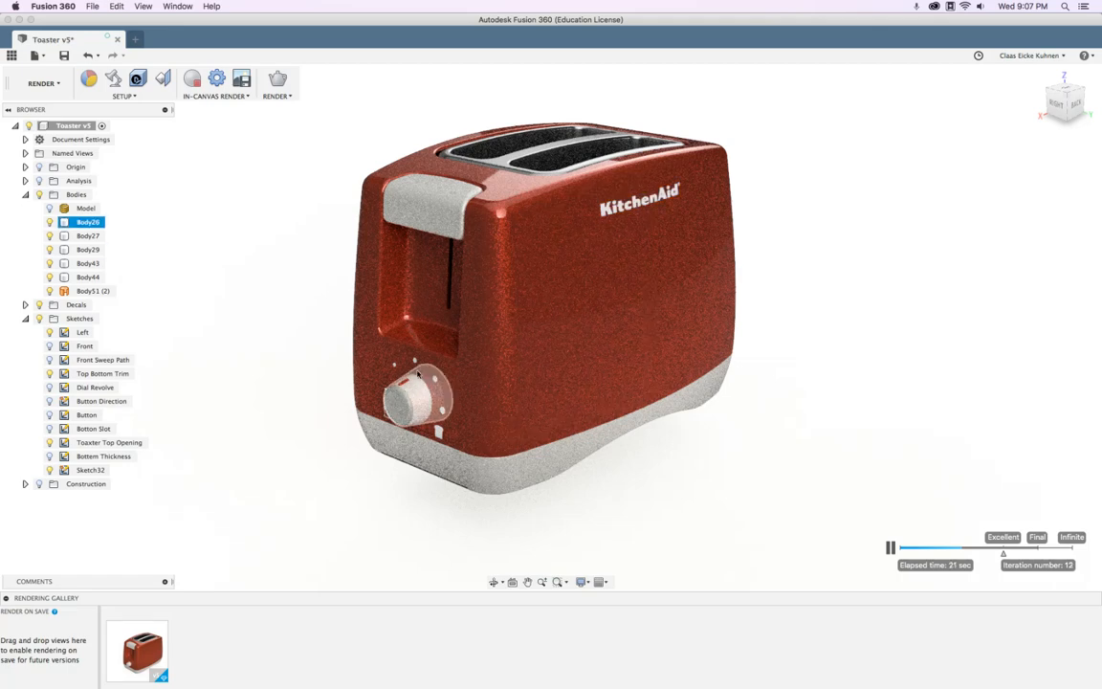